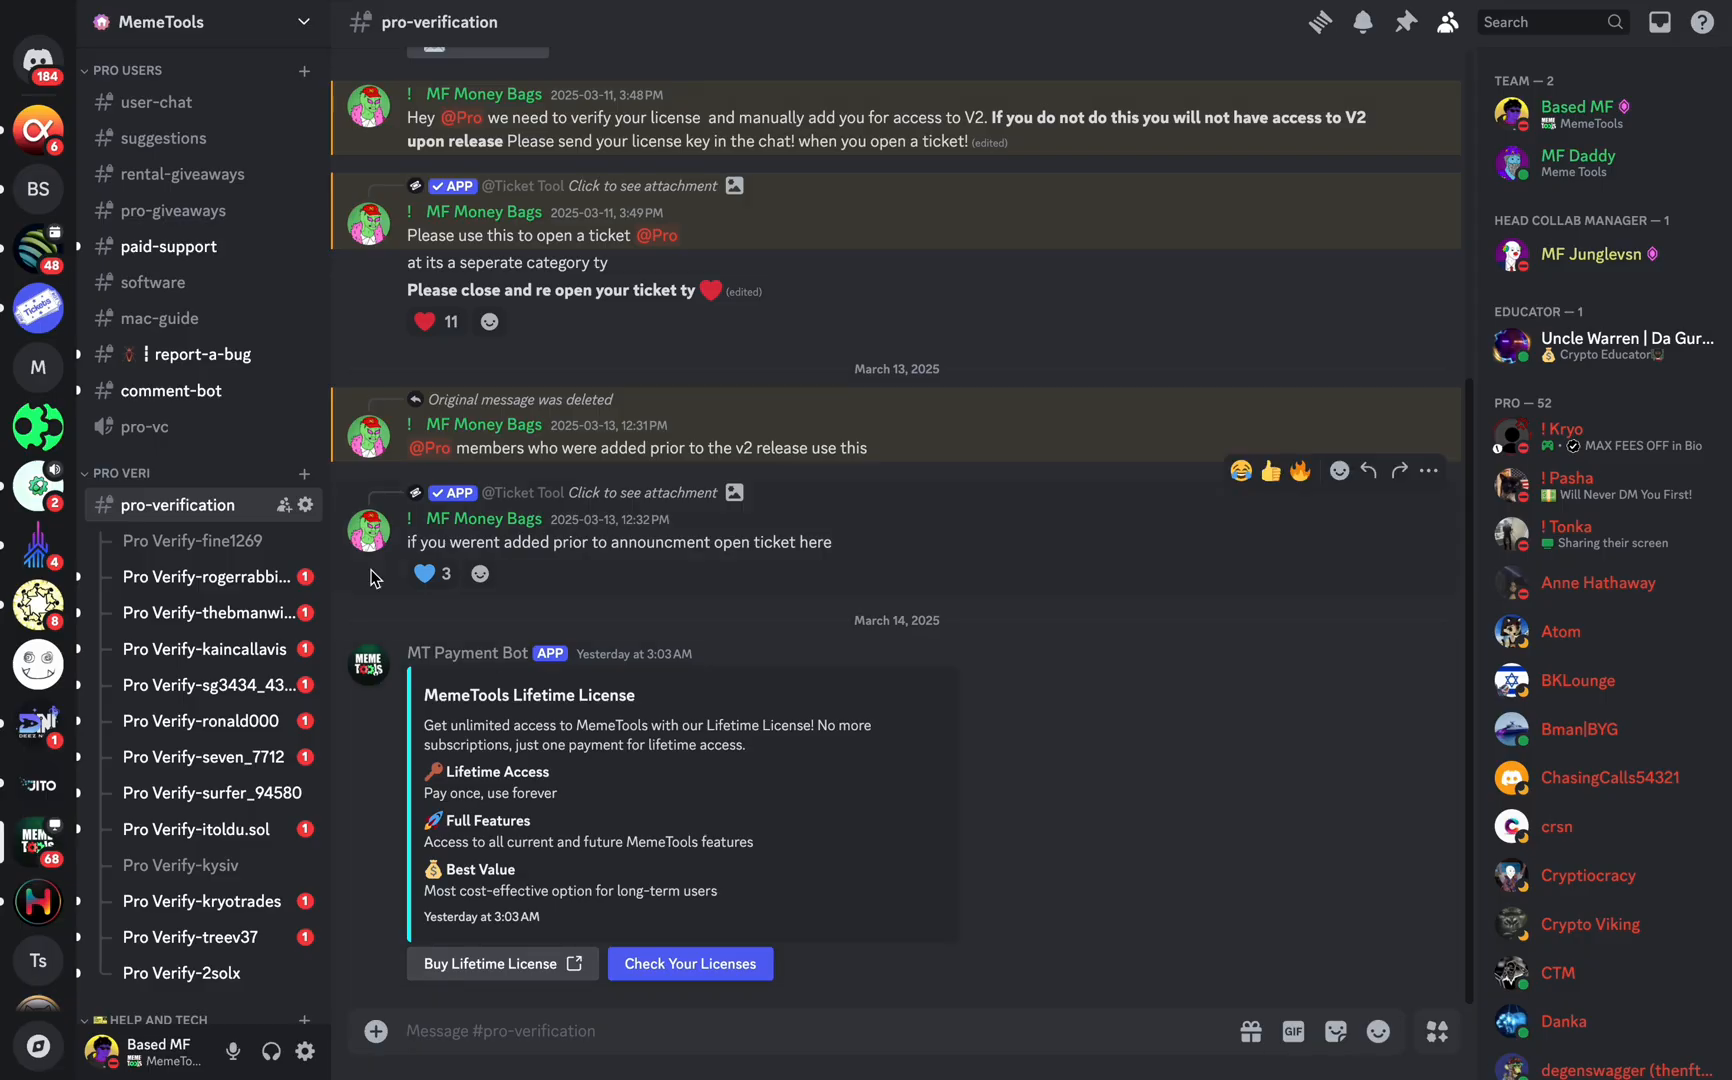
mouse_move(832, 954)
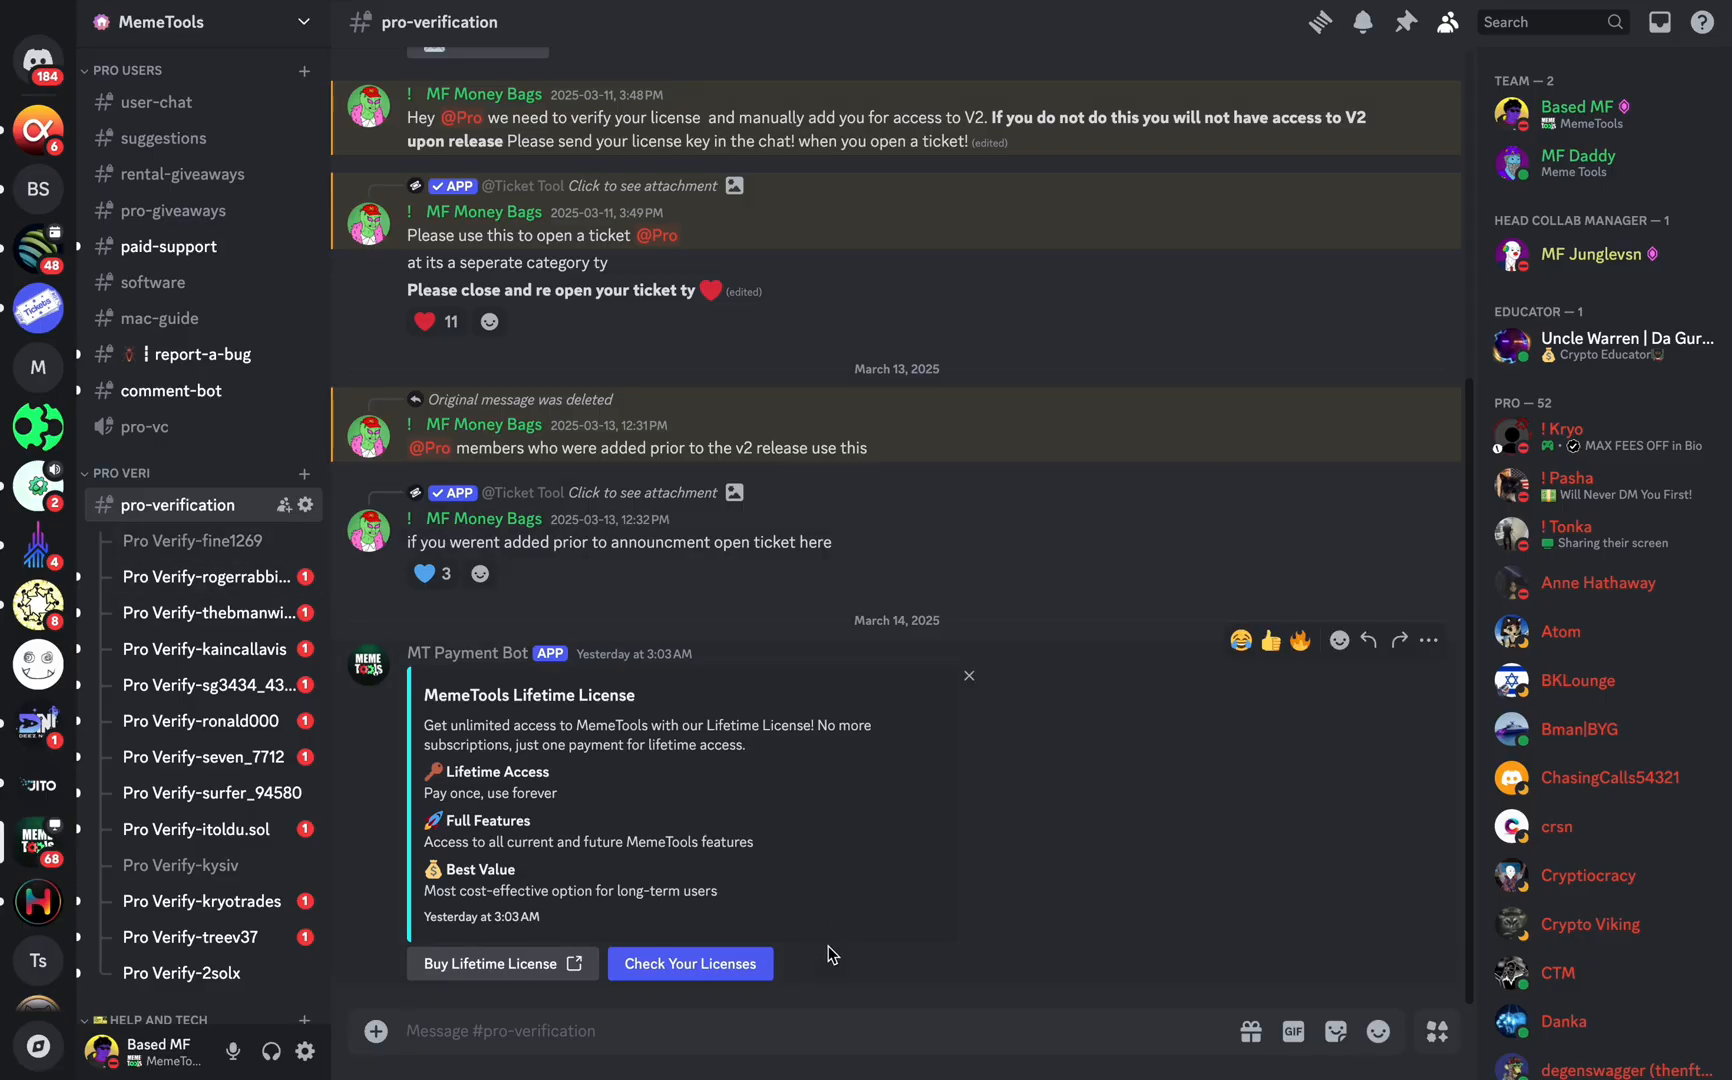
mouse_move(690, 962)
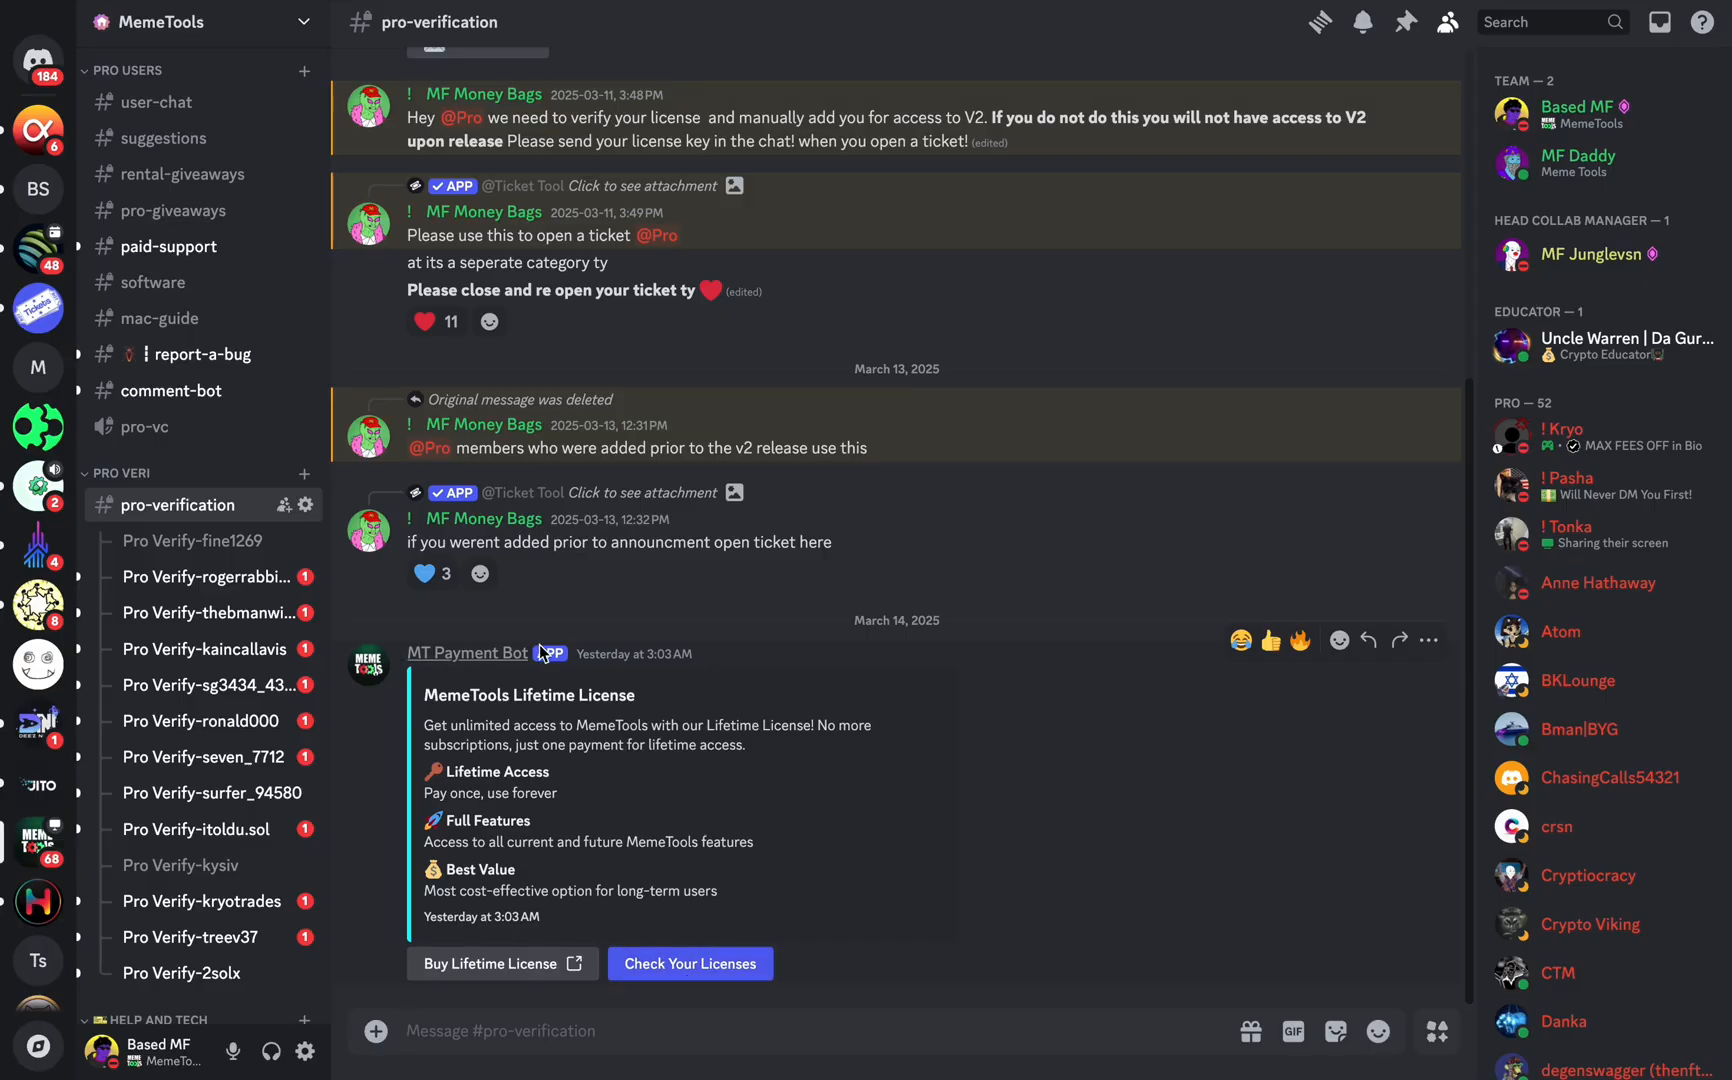
mouse_move(684, 1062)
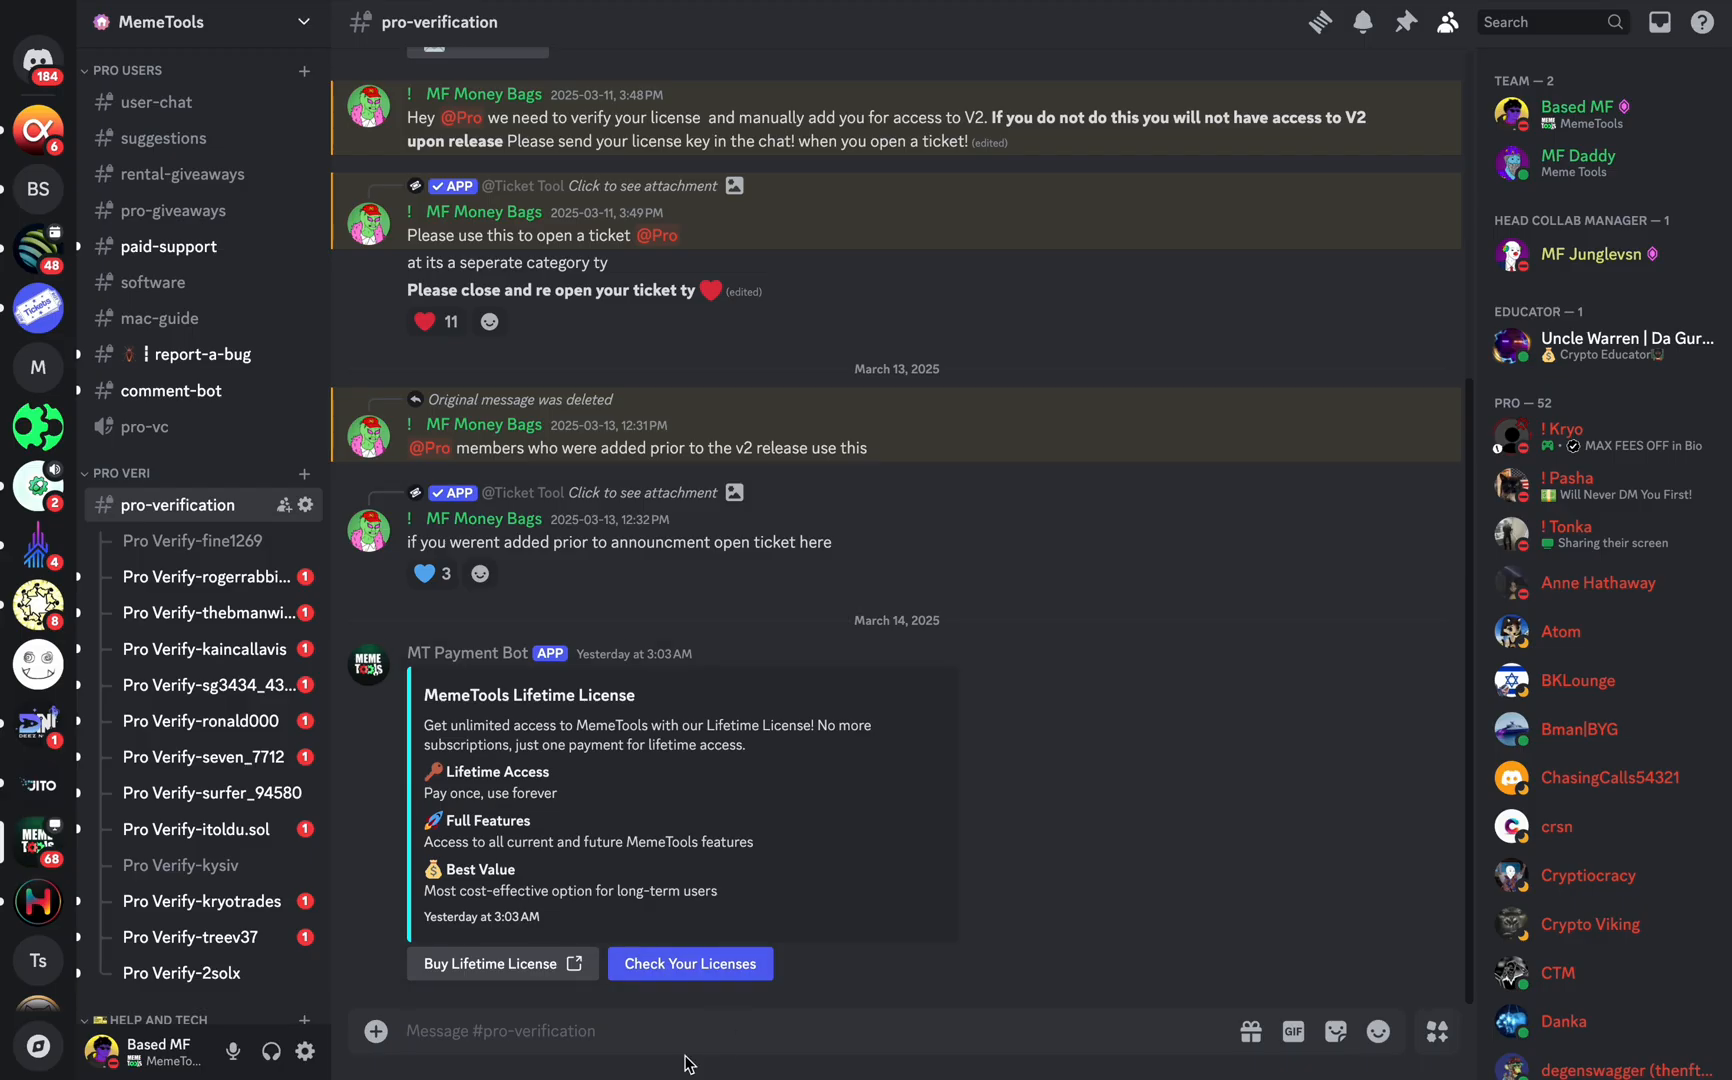
mouse_move(780, 1068)
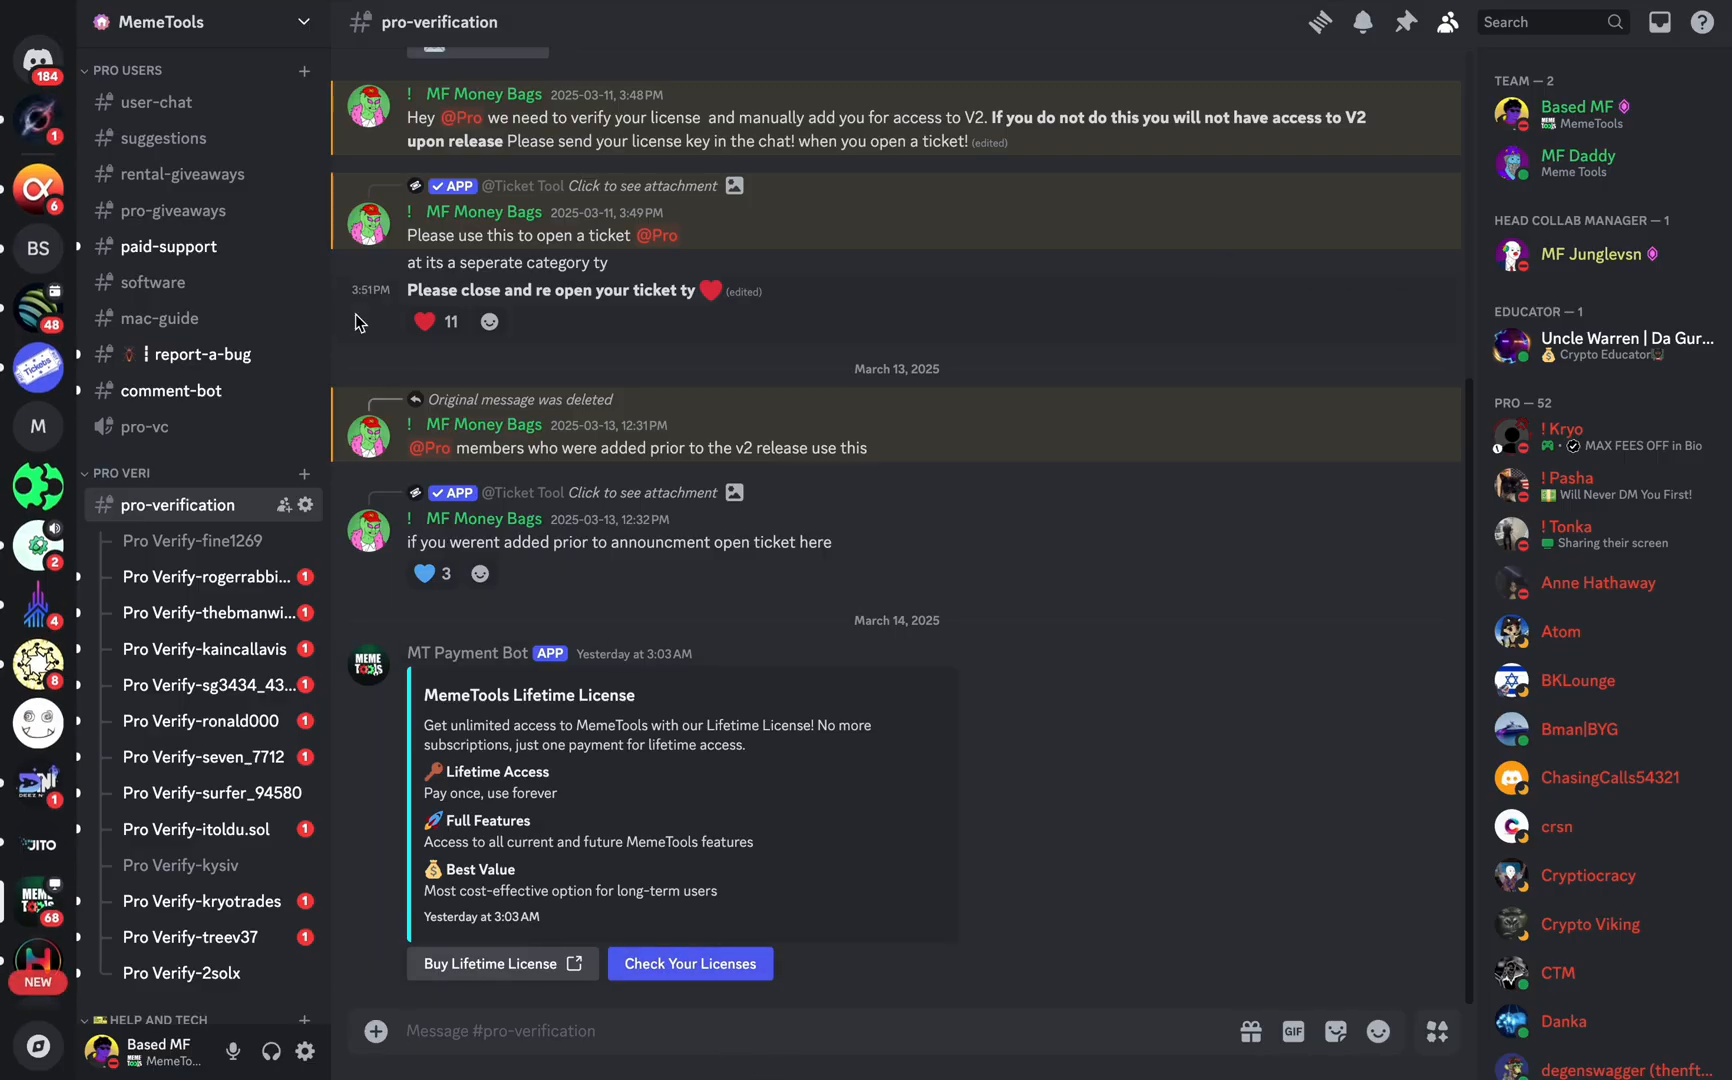
mouse_move(188, 282)
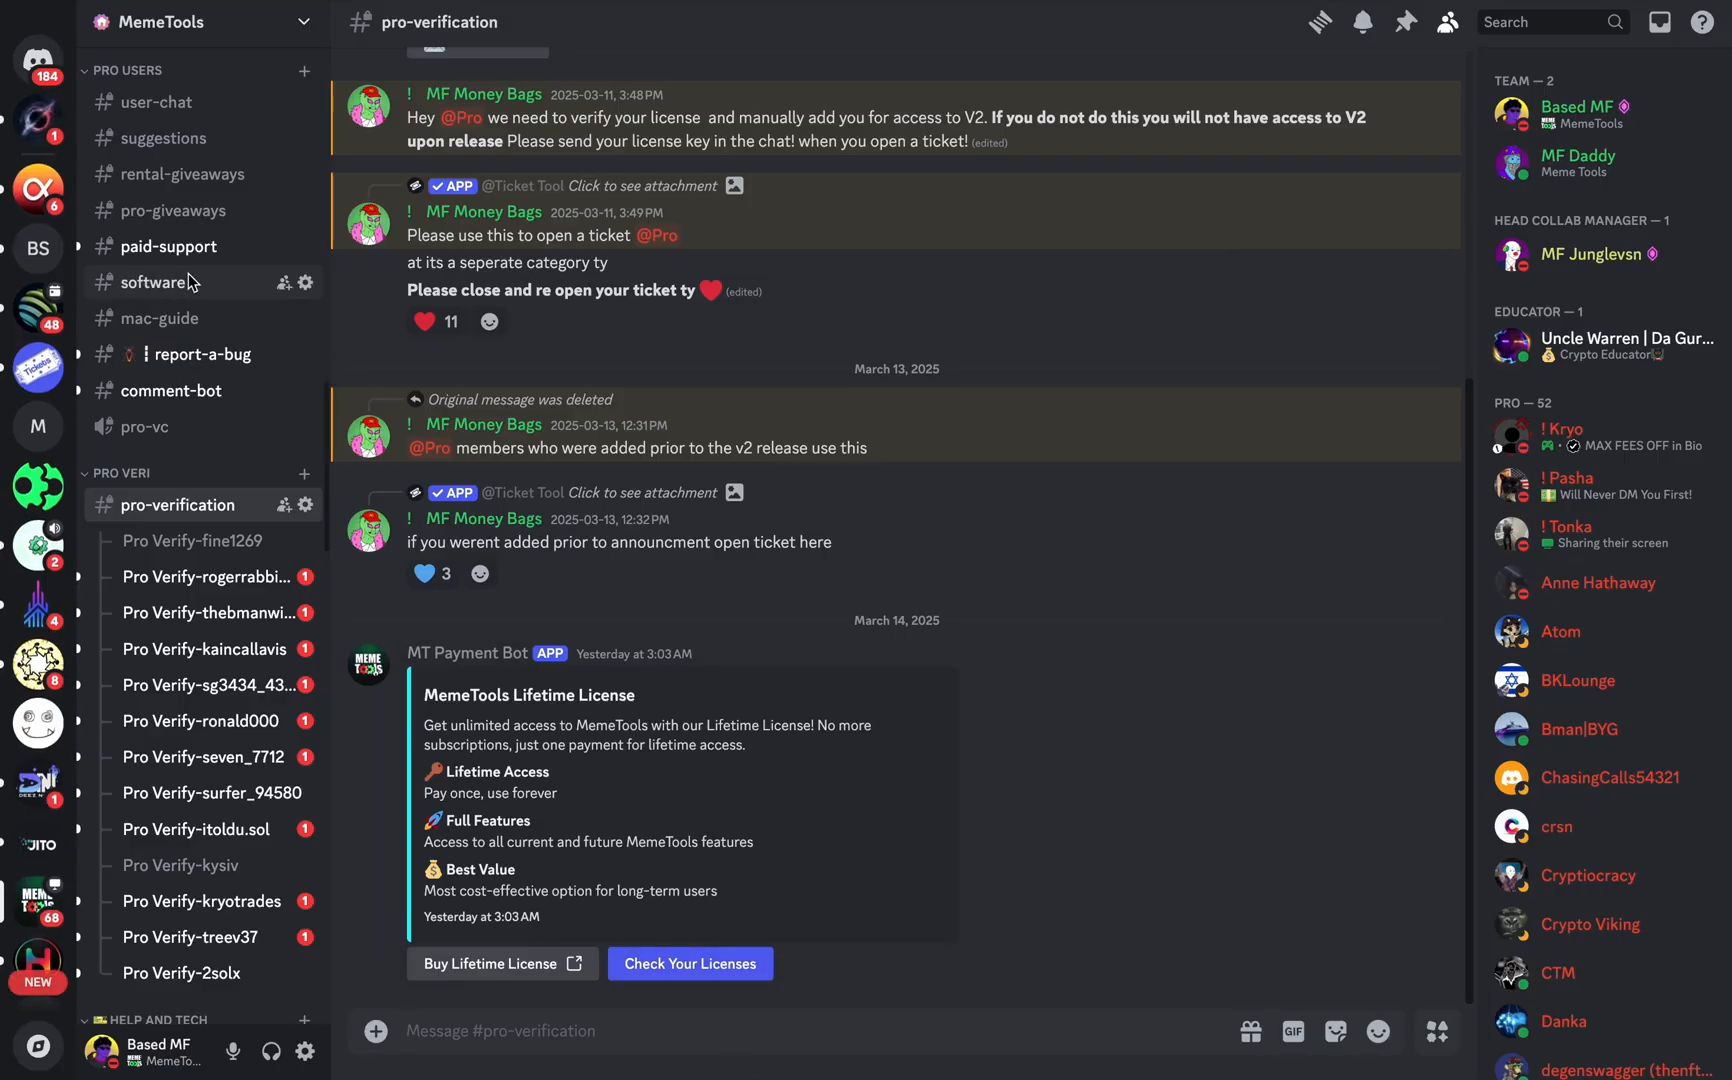
Step: Show the #software channel with the v2 Drop Windows and Mac download links
left_click(154, 282)
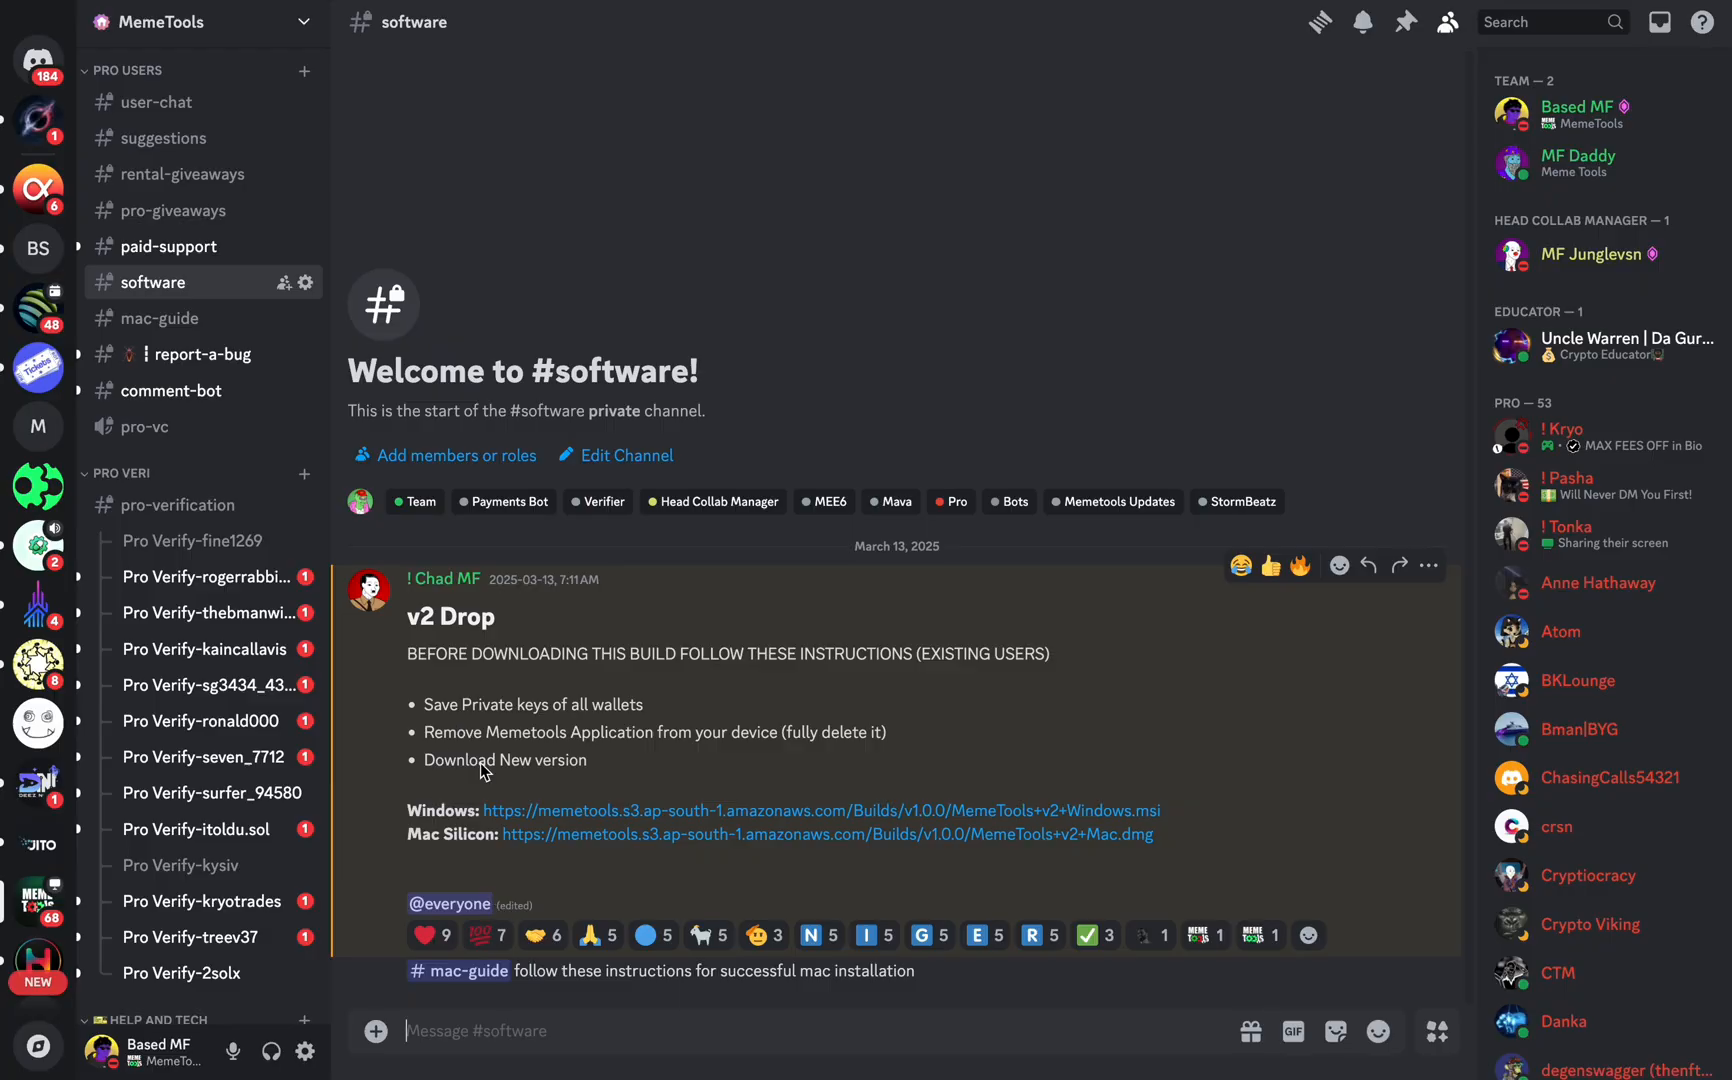
mouse_move(440, 856)
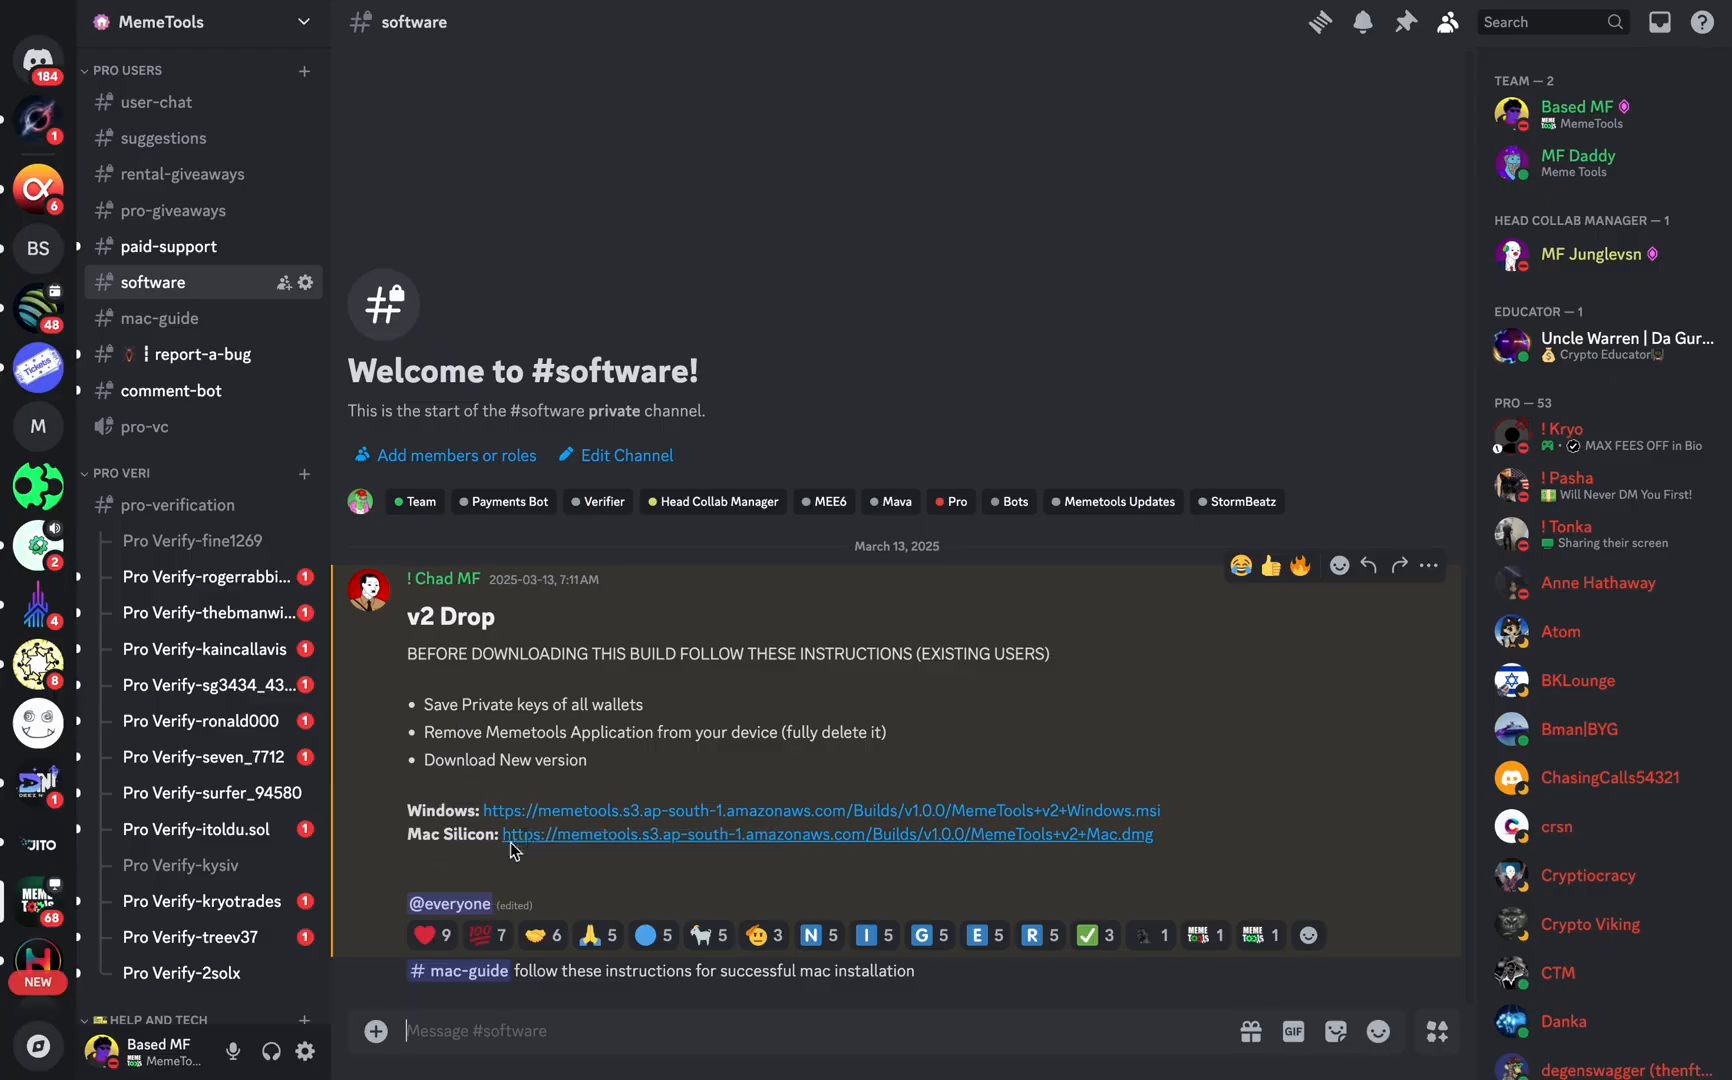
mouse_move(606, 864)
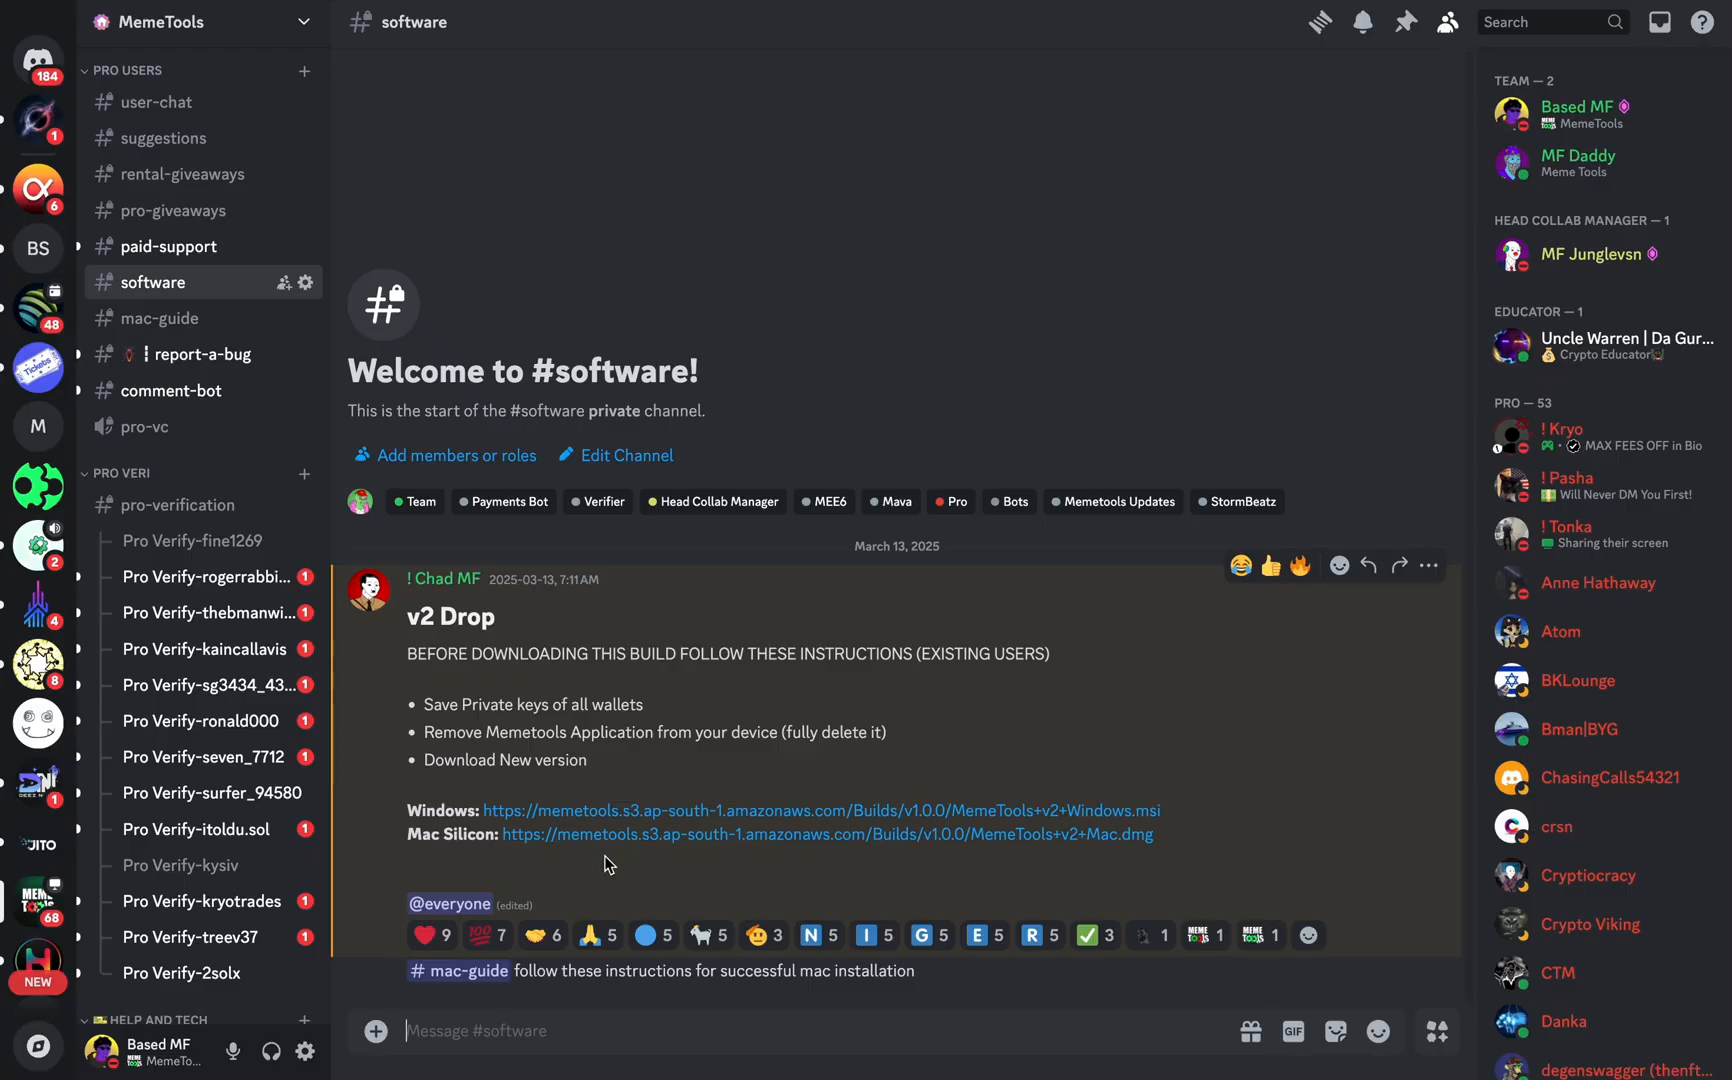
mouse_move(594, 762)
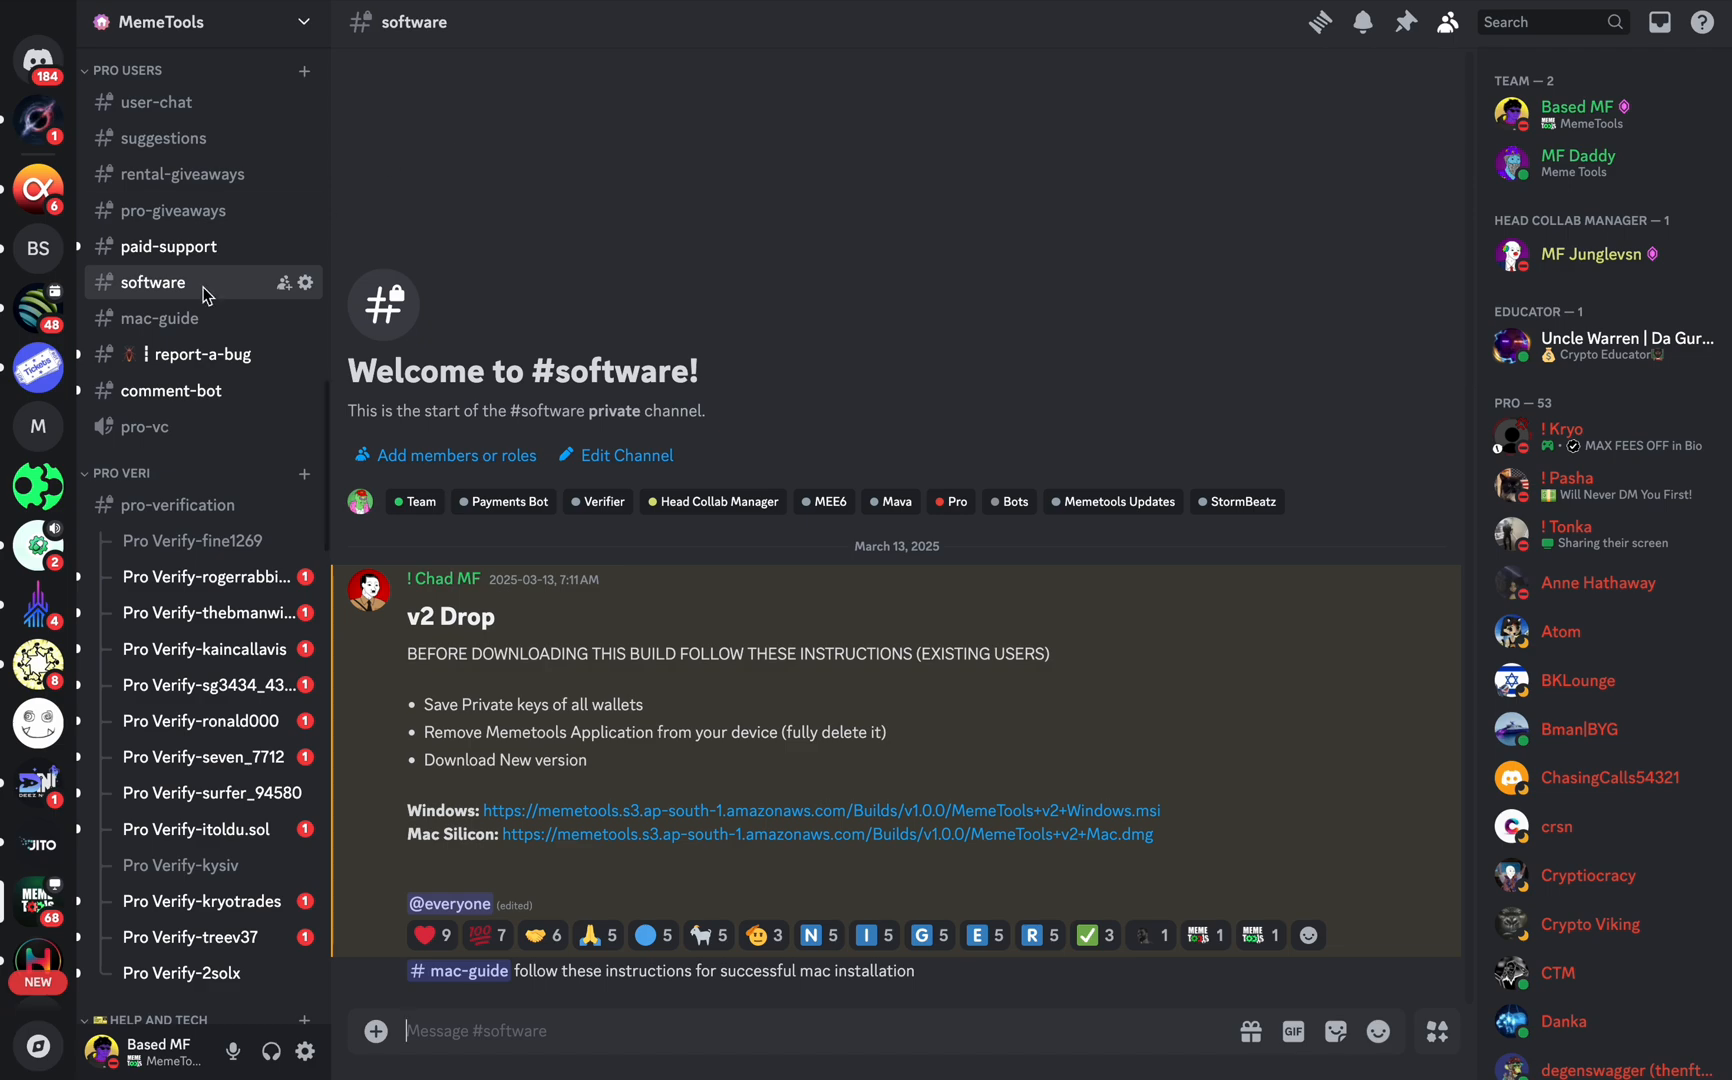
Step: Show #mac-guide and highlight the full xattr terminal command line
left_click(160, 318)
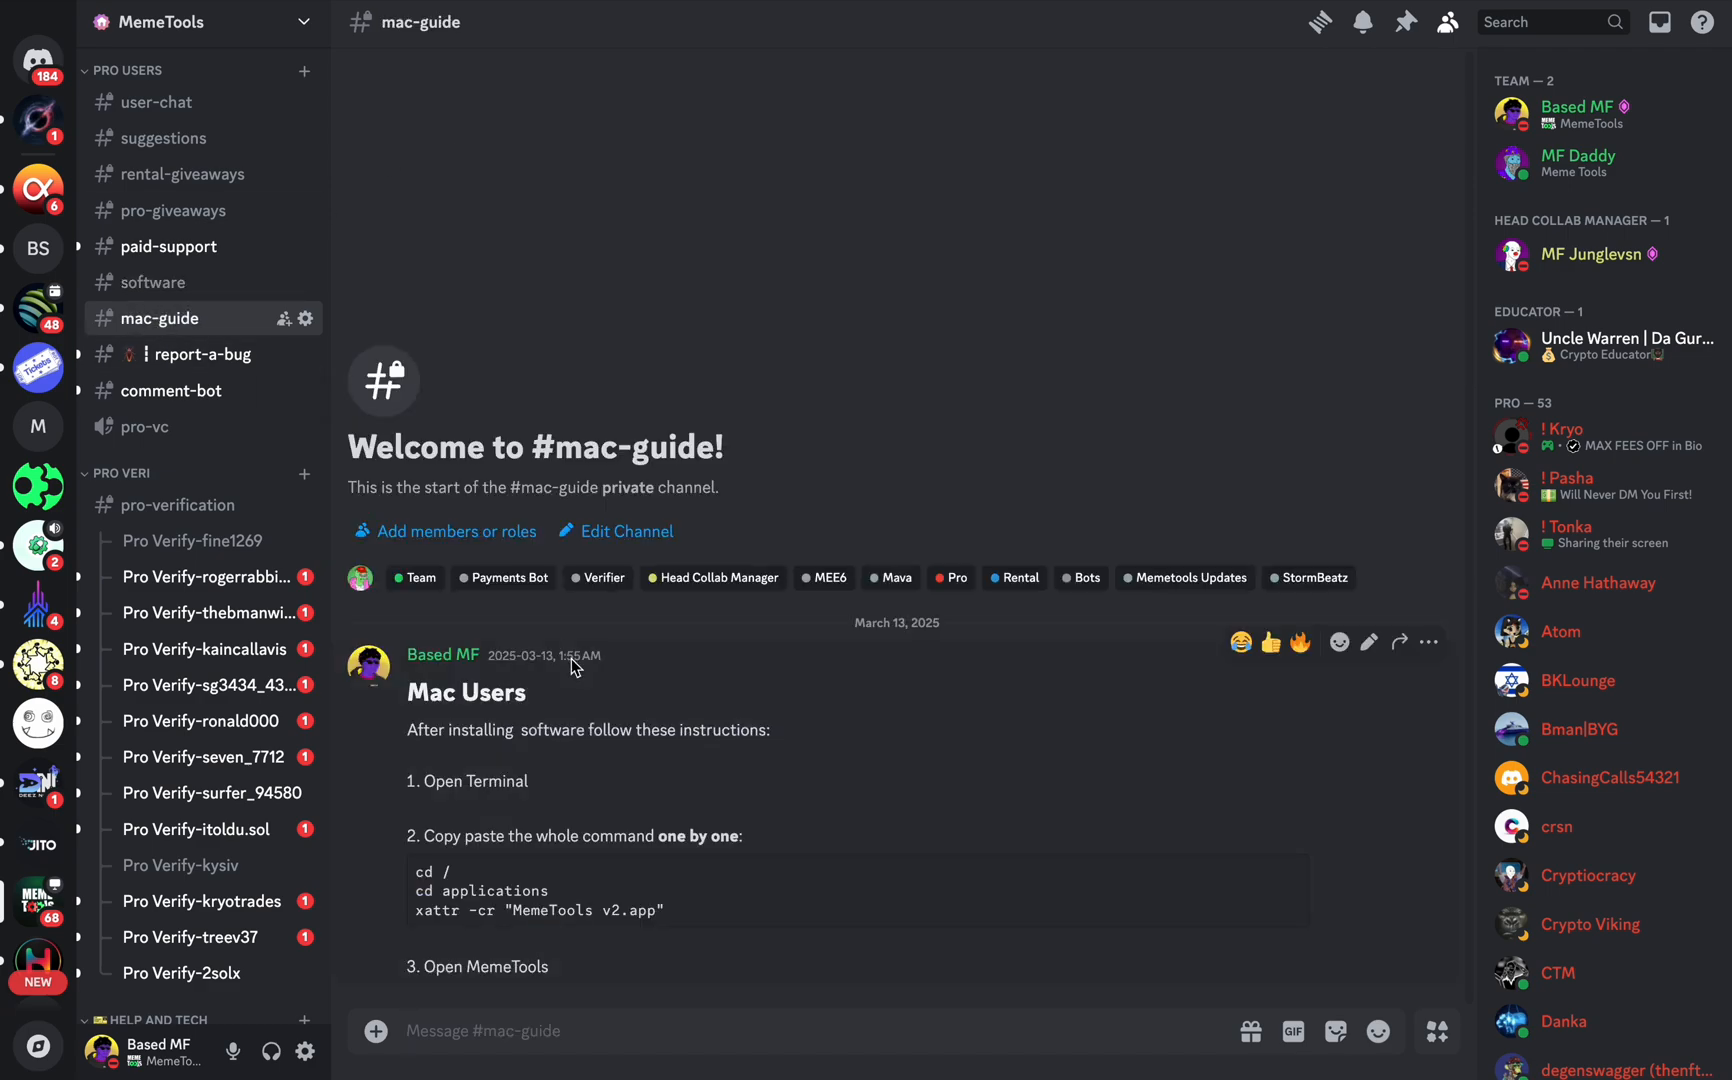
double_click(424, 872)
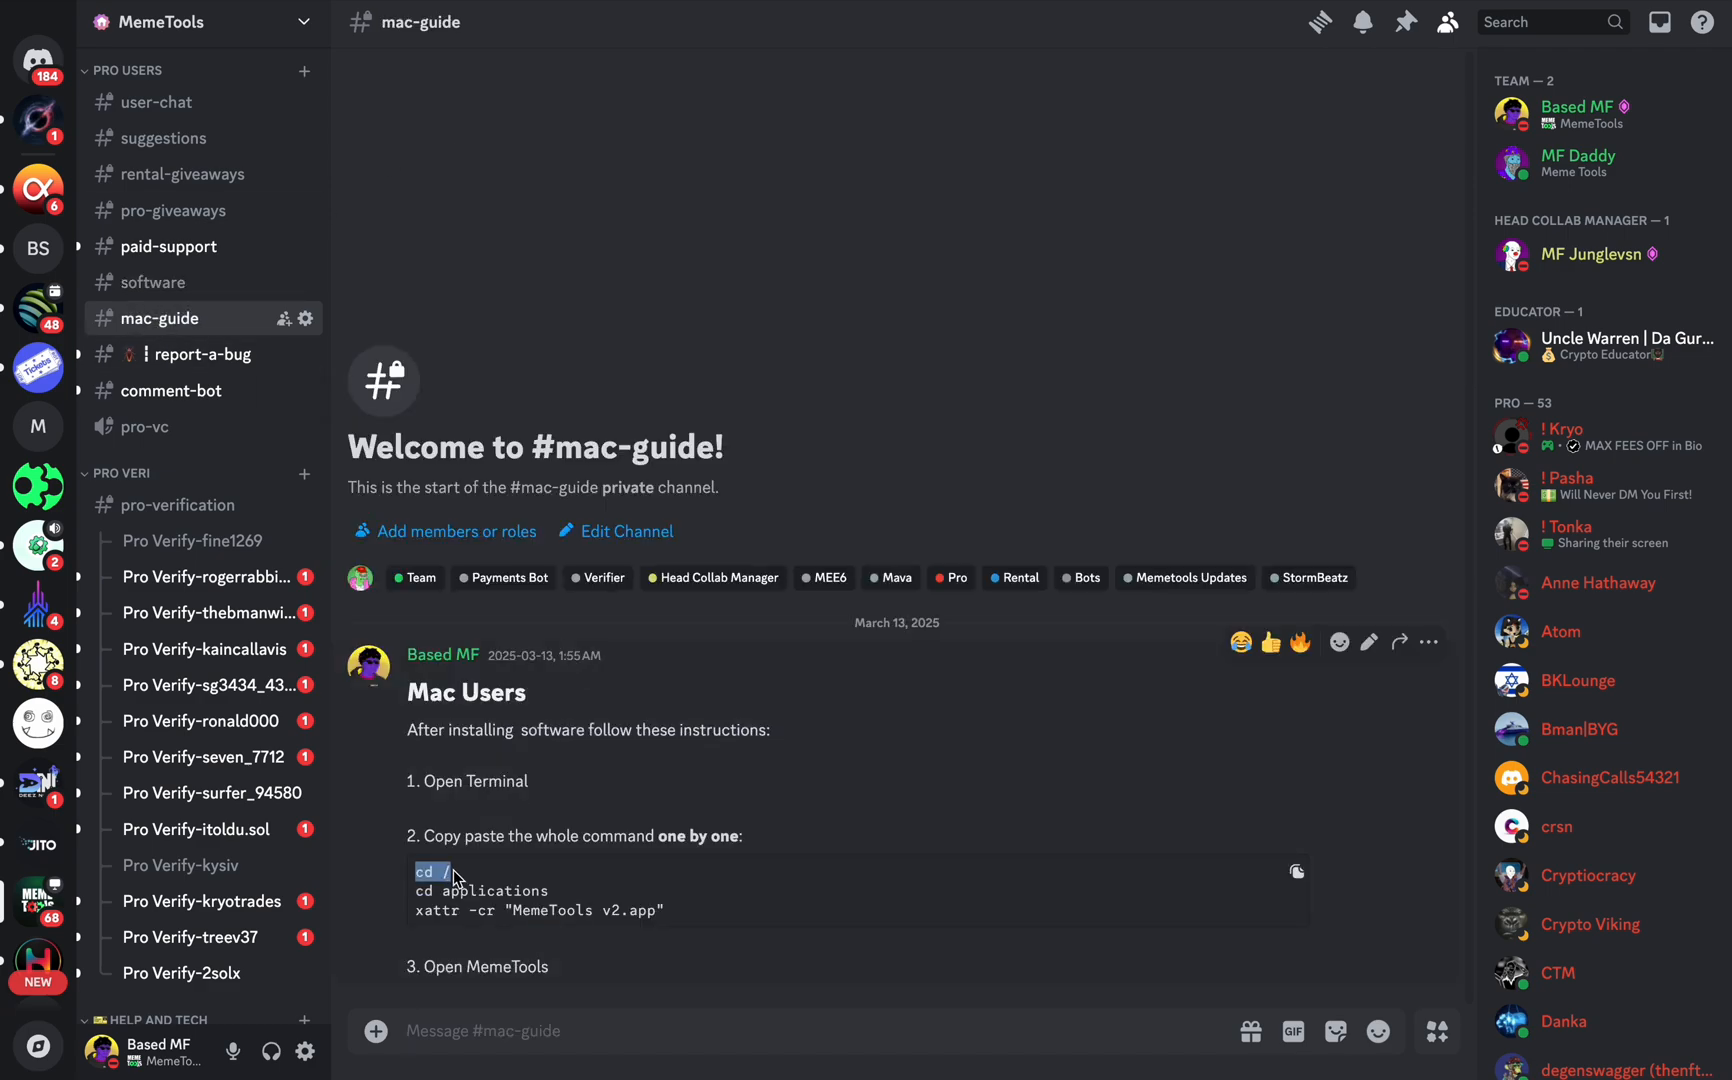
mouse_move(490, 878)
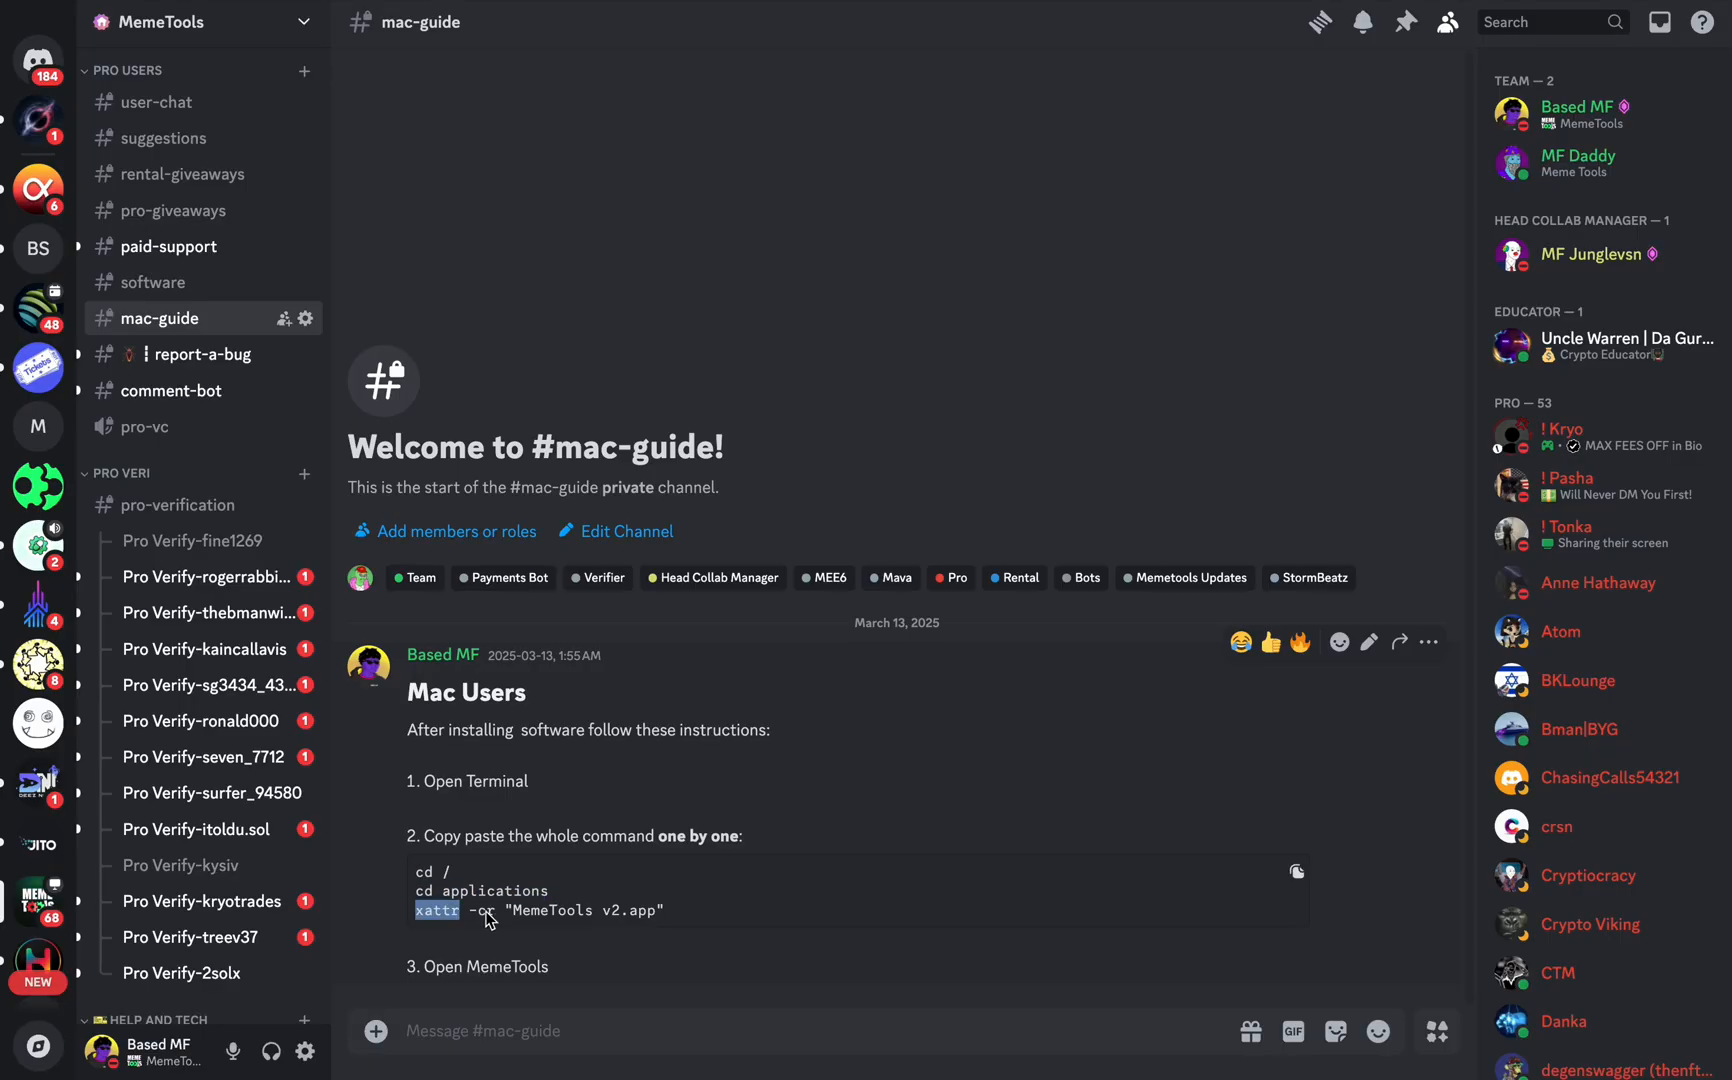
left_click_drag(414, 910, 662, 910)
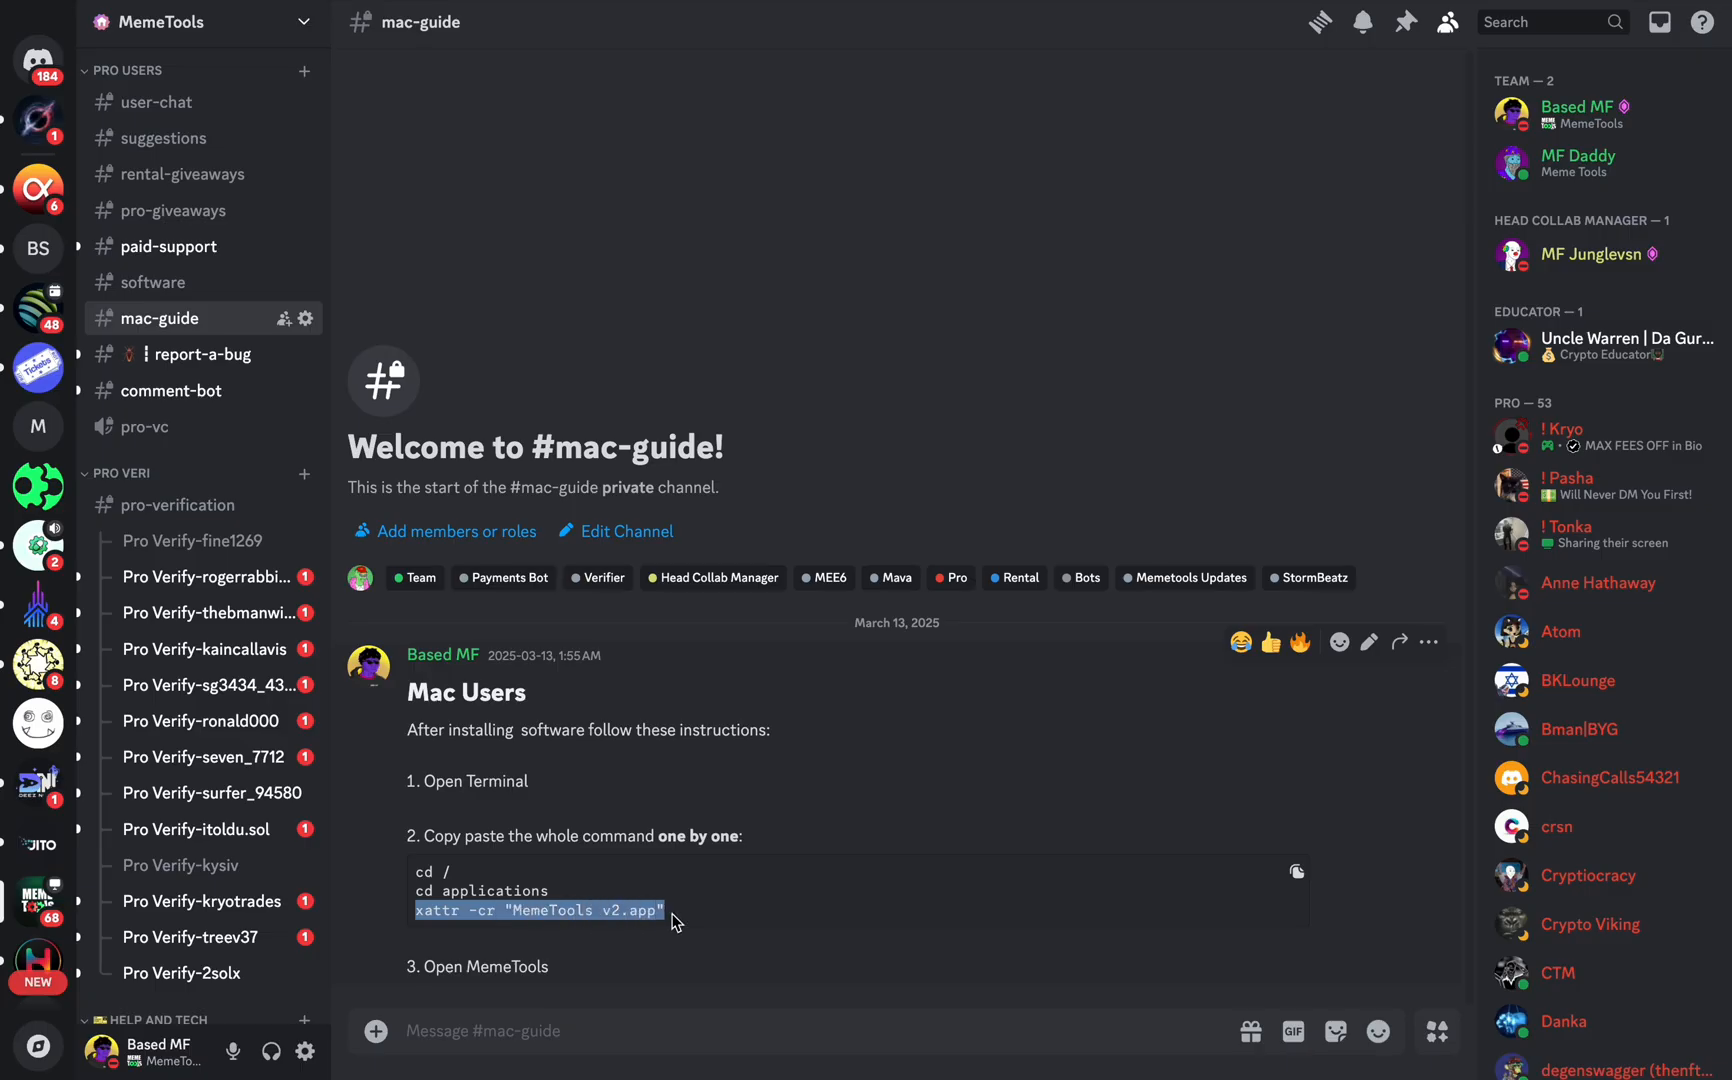
mouse_move(460, 846)
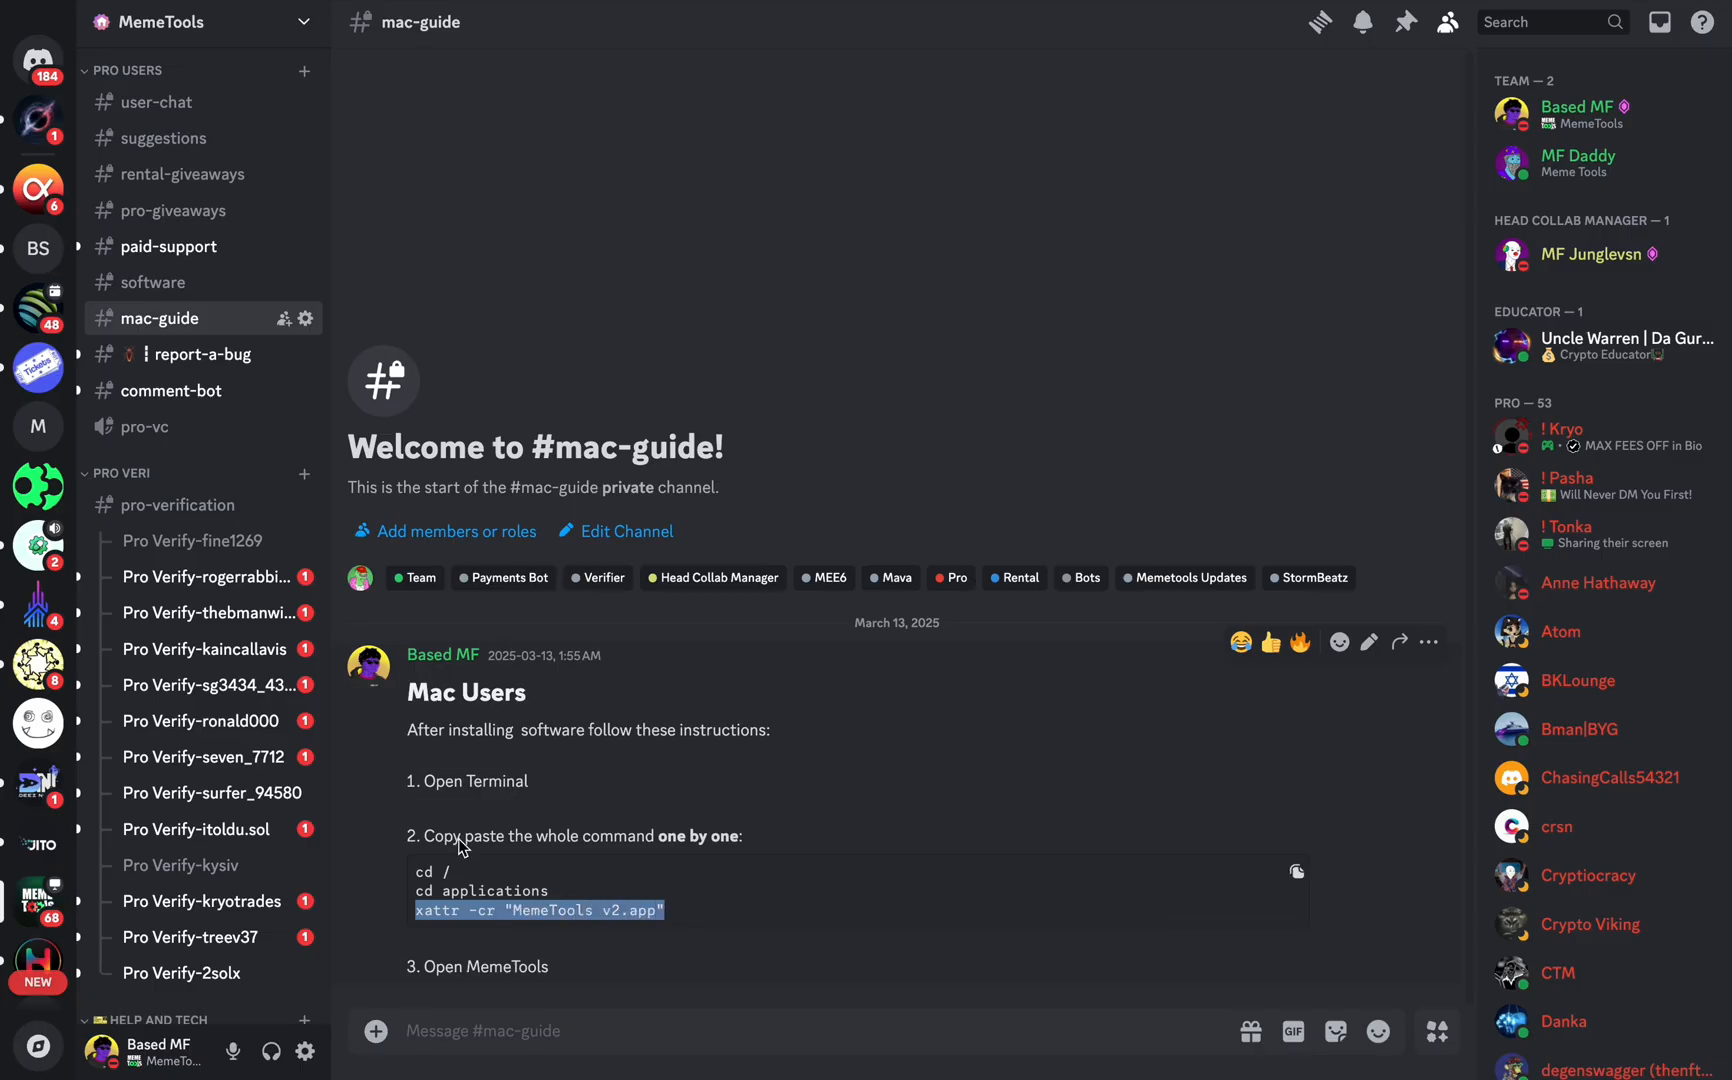
mouse_move(596, 578)
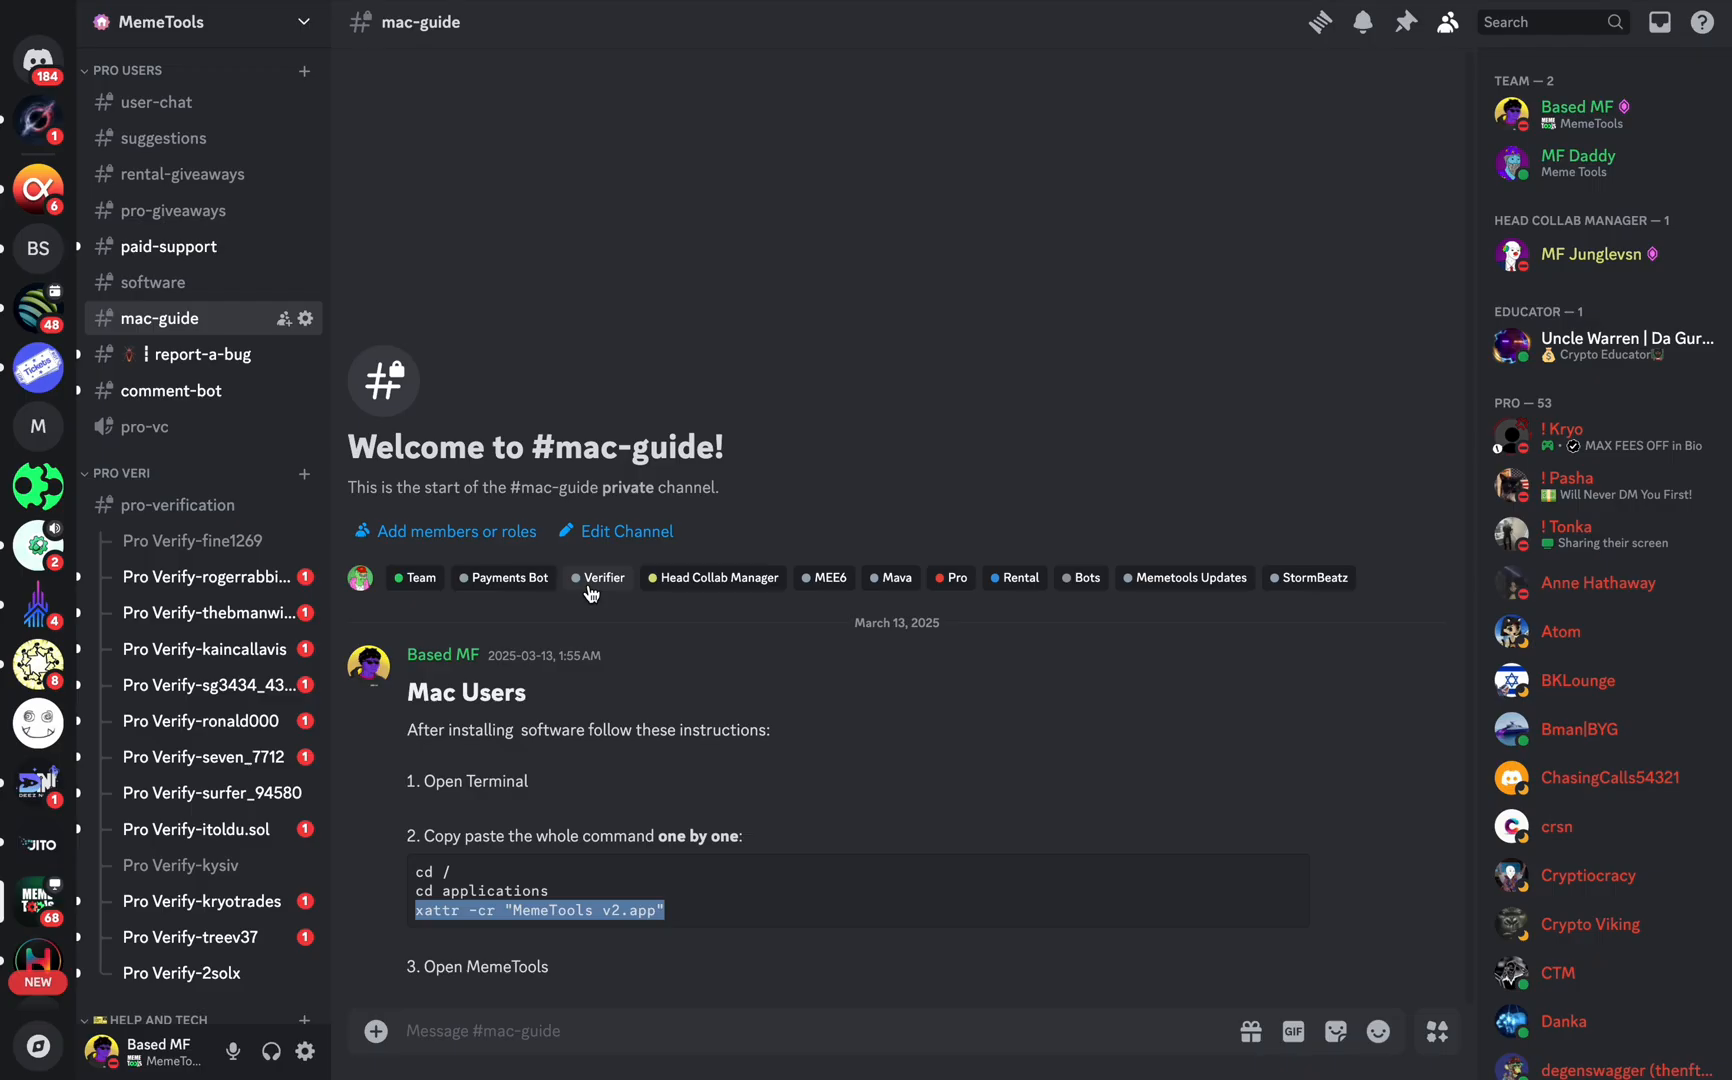
mouse_move(920, 420)
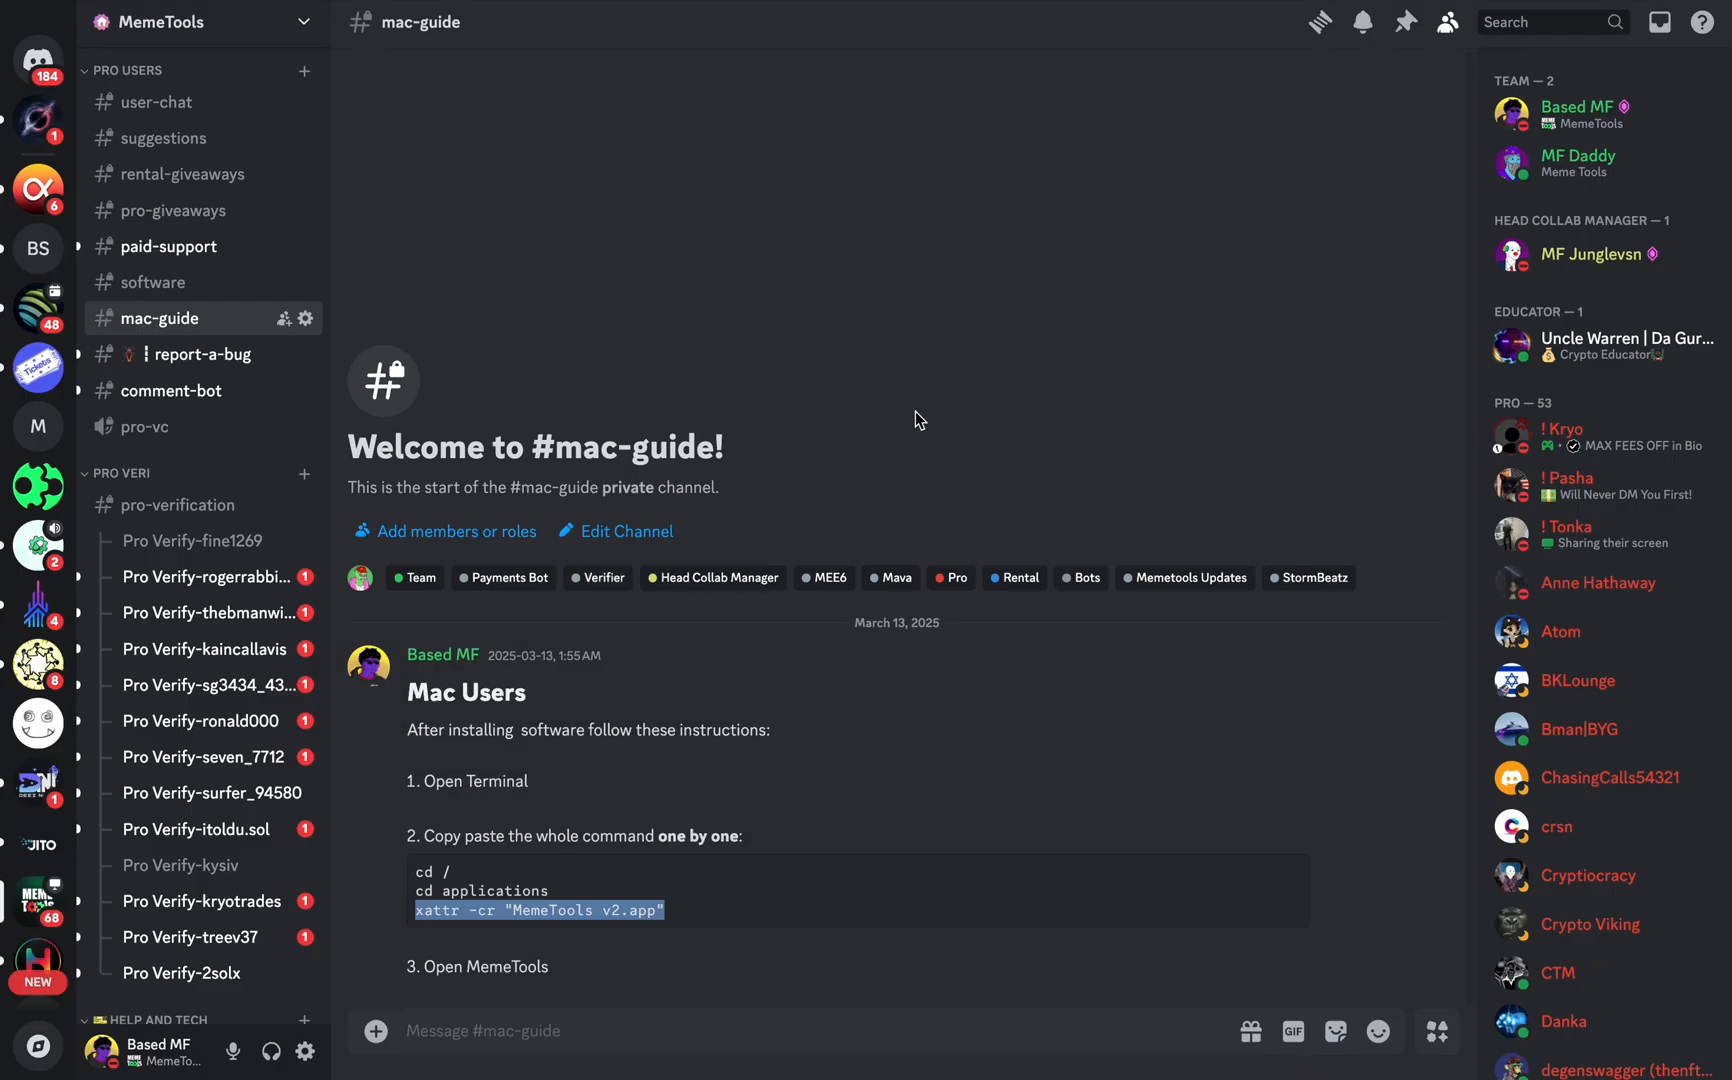
mouse_move(746, 764)
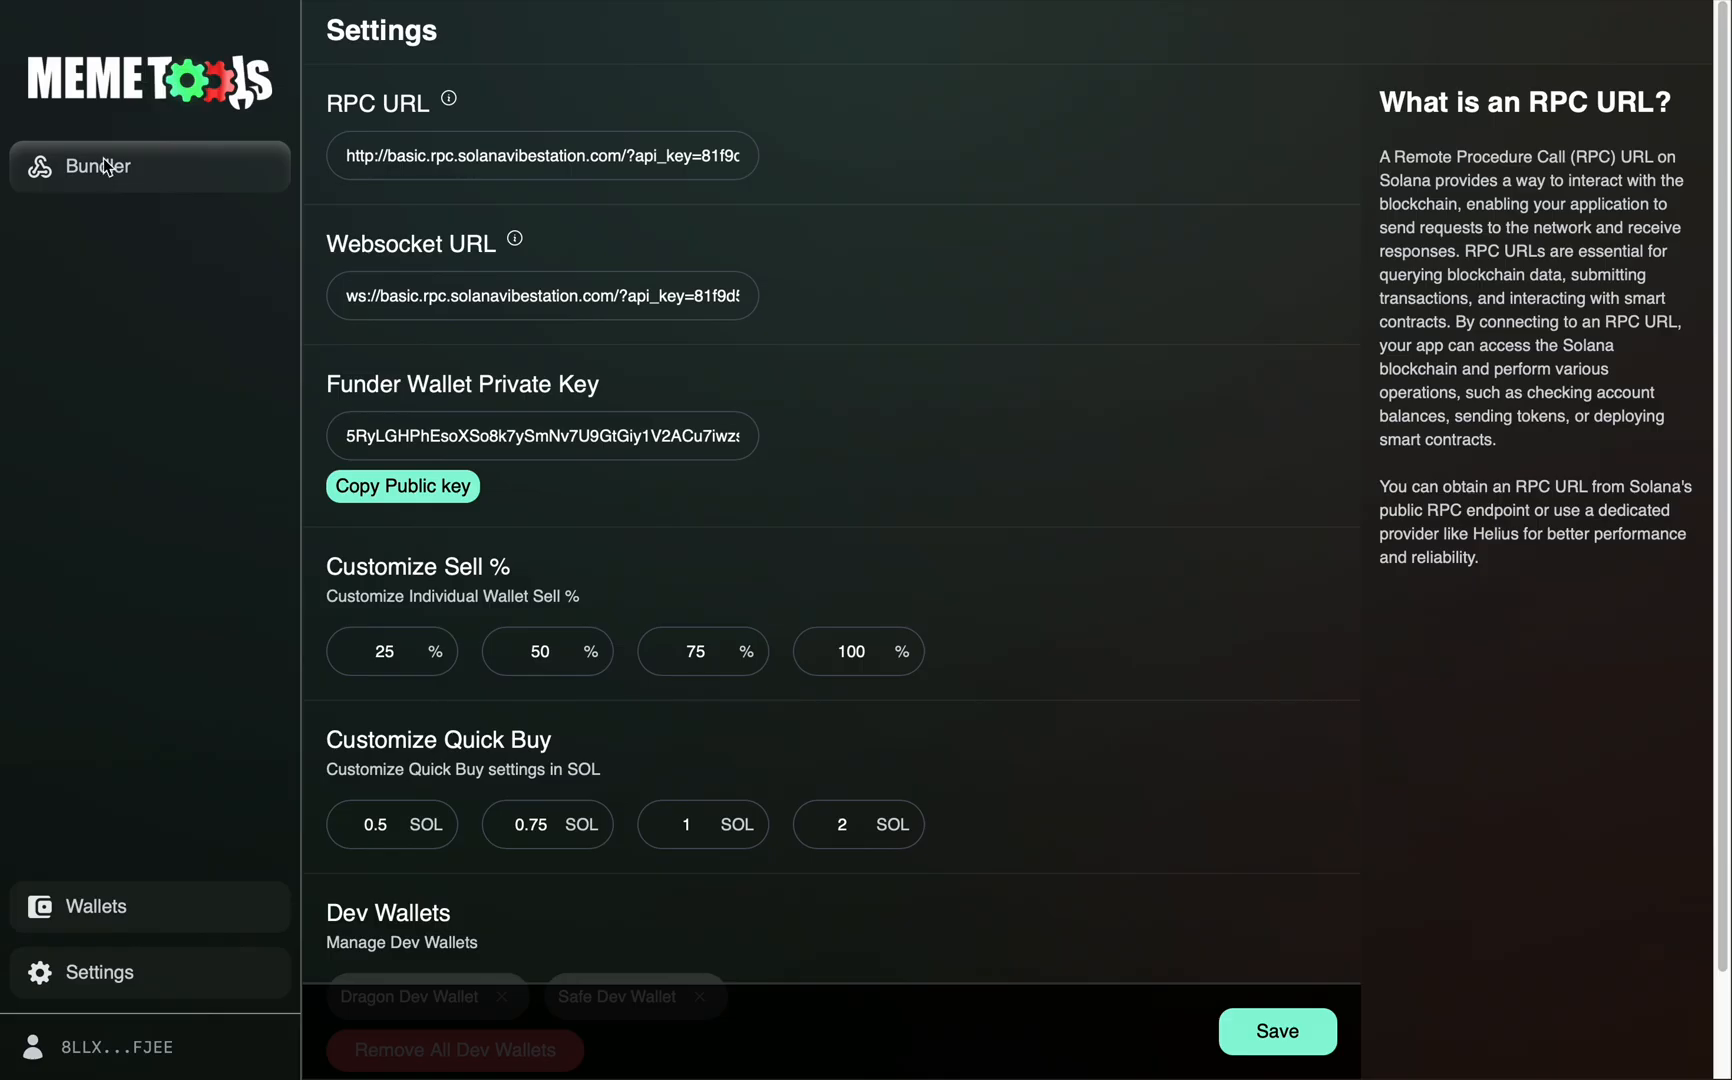
Step: Check the bundler wallet view, then return to the Settings page with its RPC and wallet fields
left_click(98, 166)
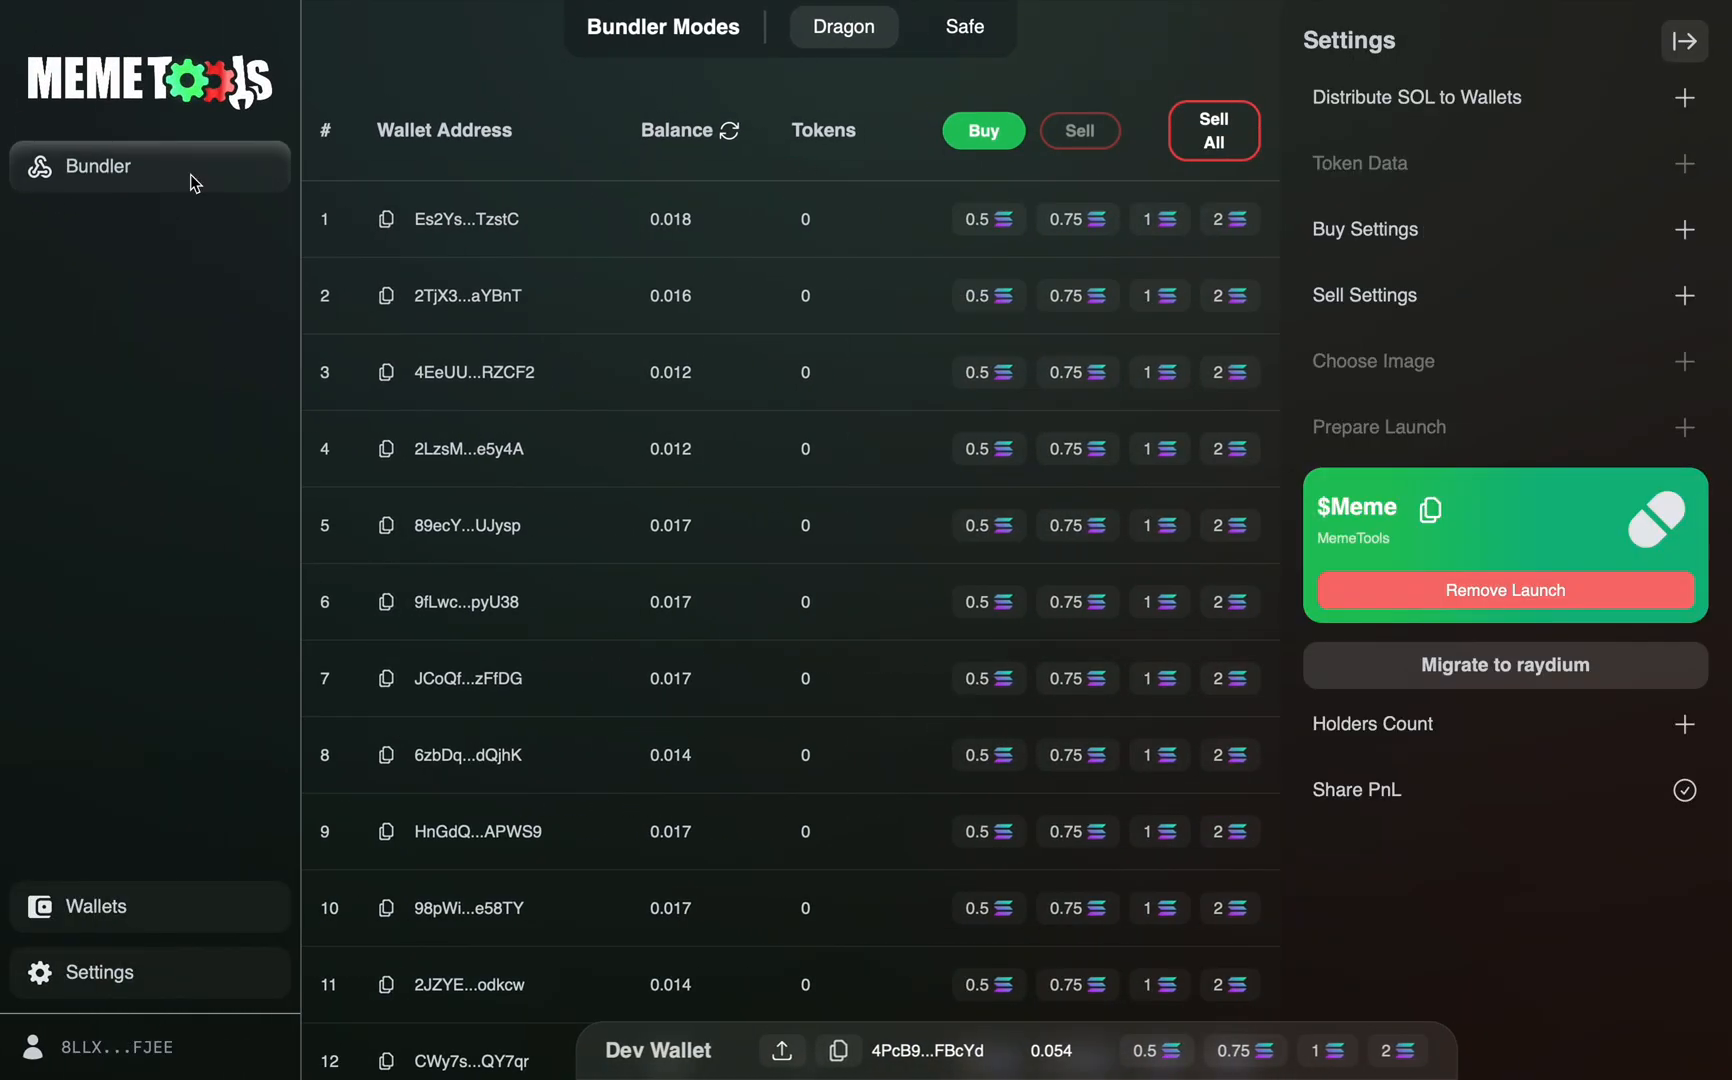
left_click(100, 972)
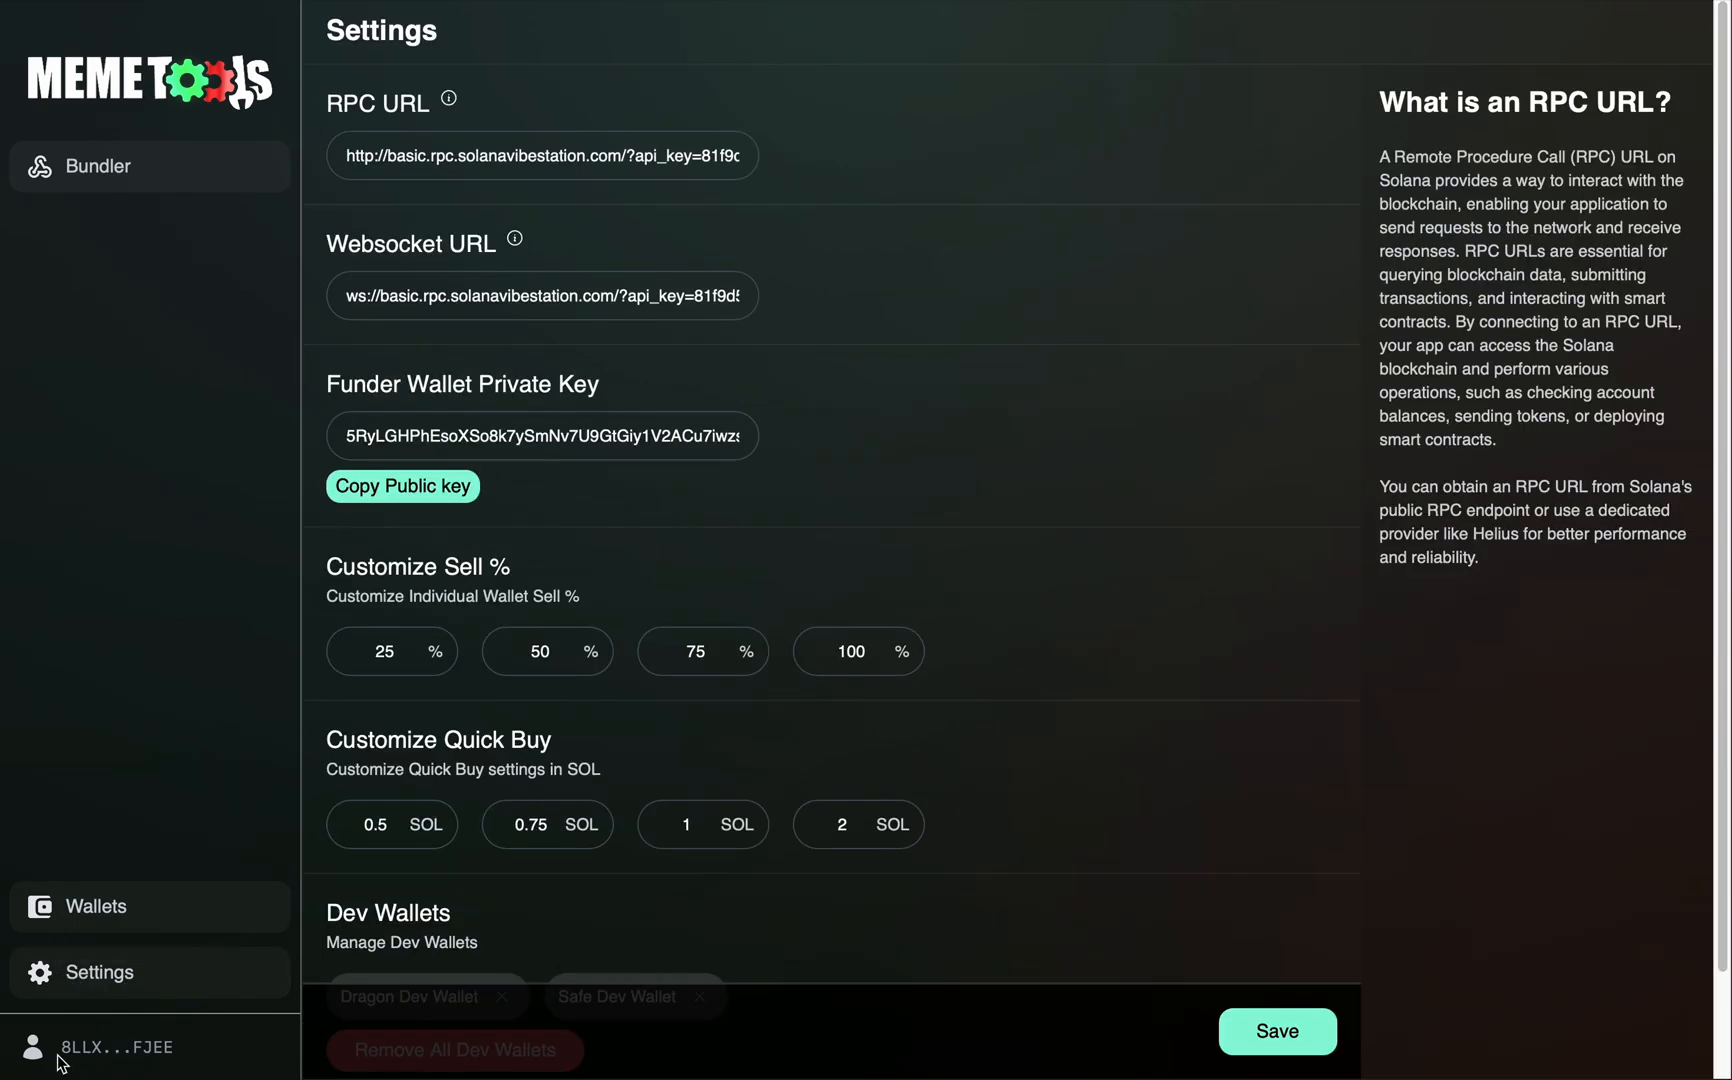
mouse_move(192, 1072)
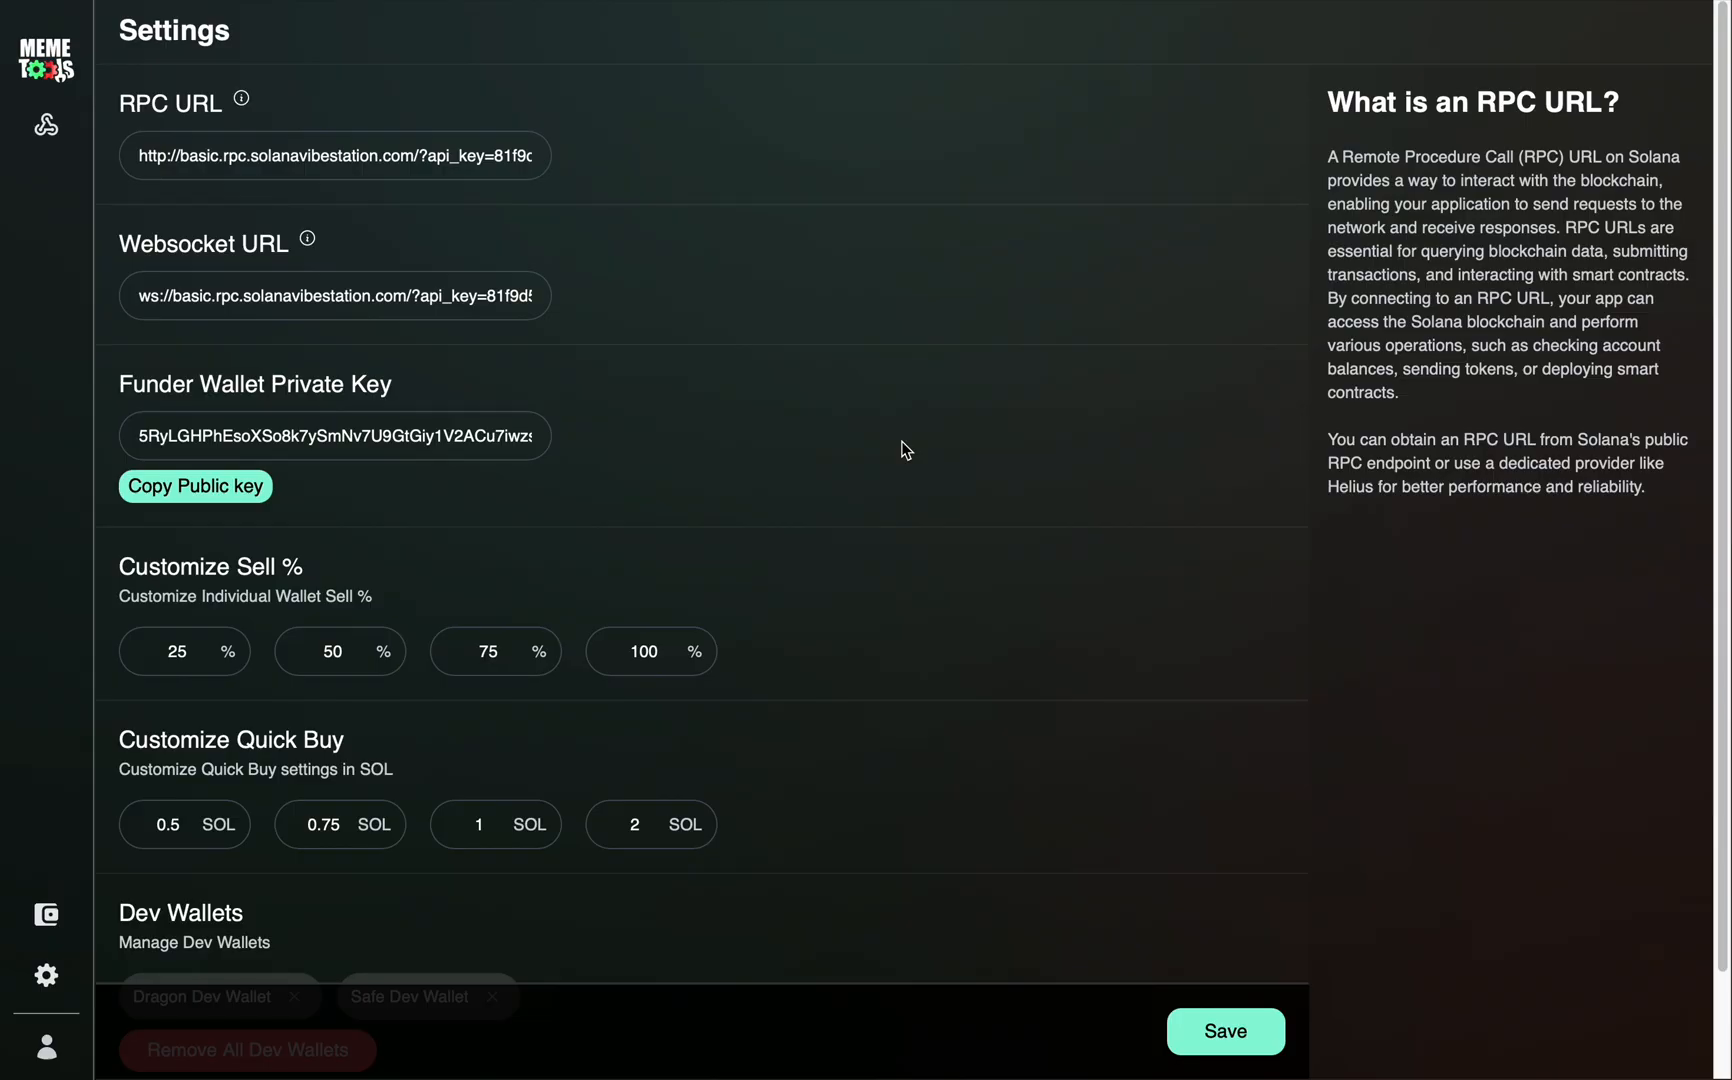
mouse_move(820, 98)
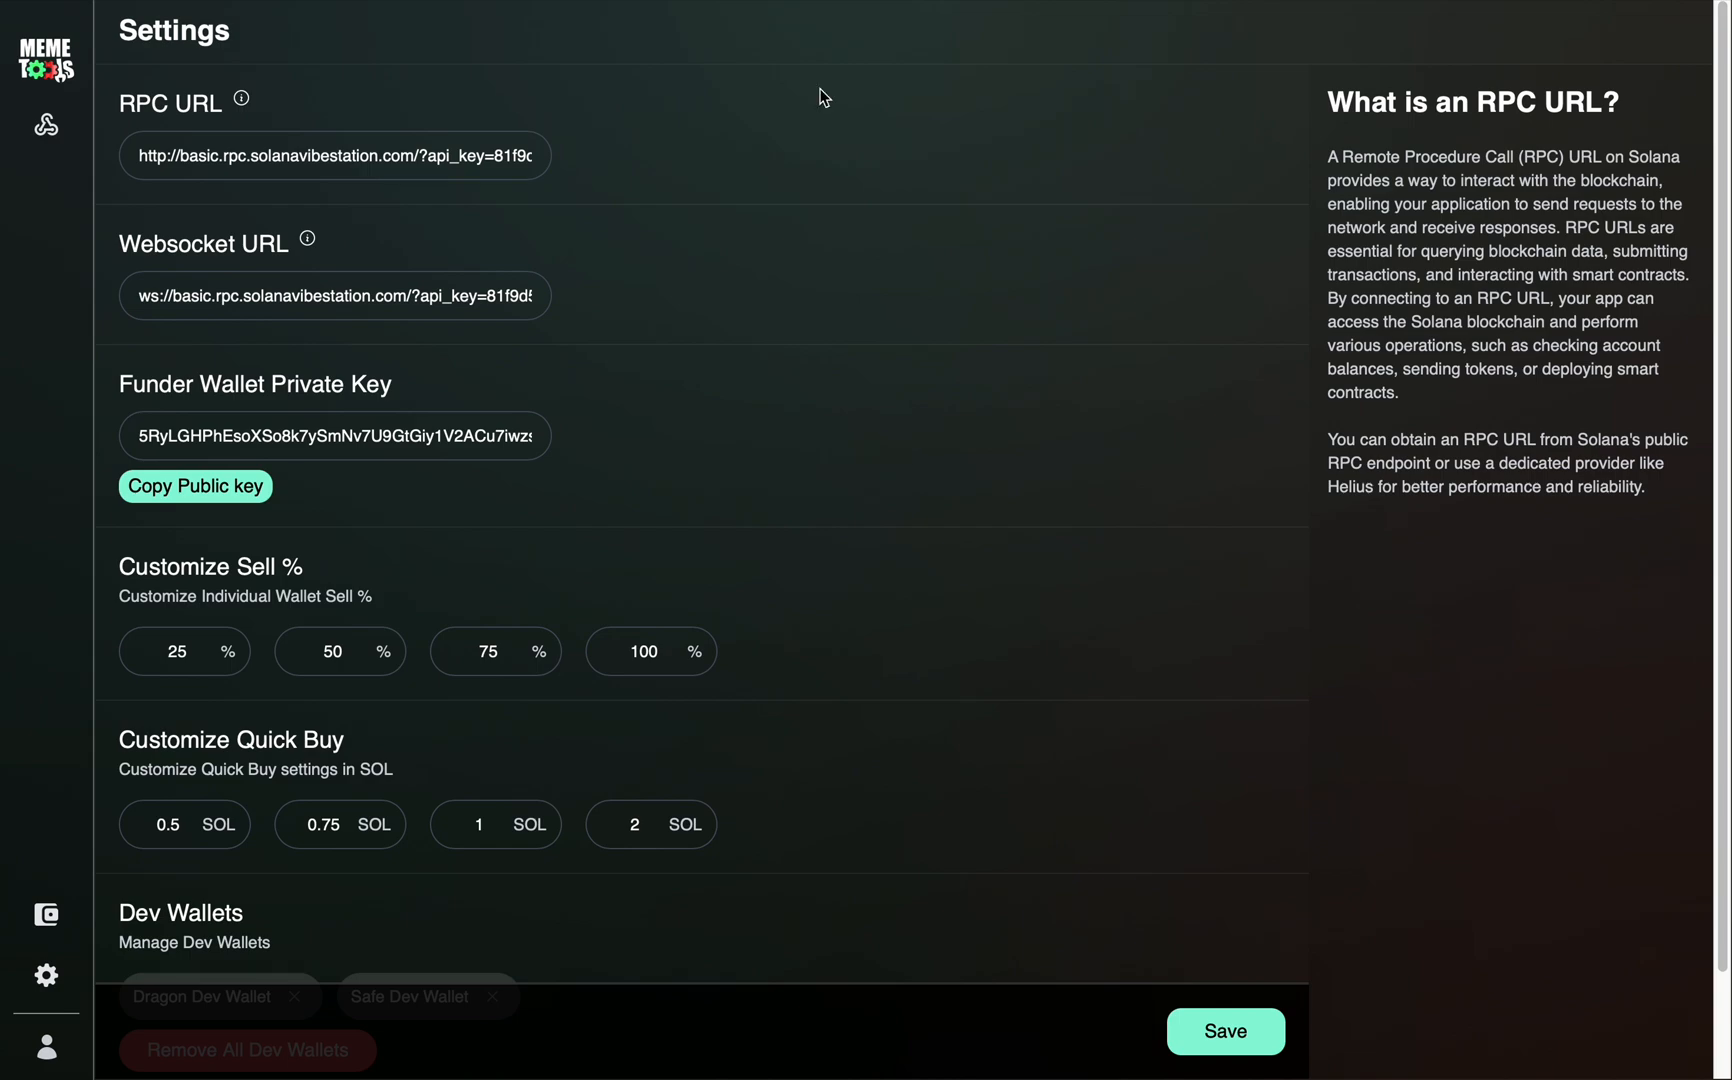
mouse_move(6, 142)
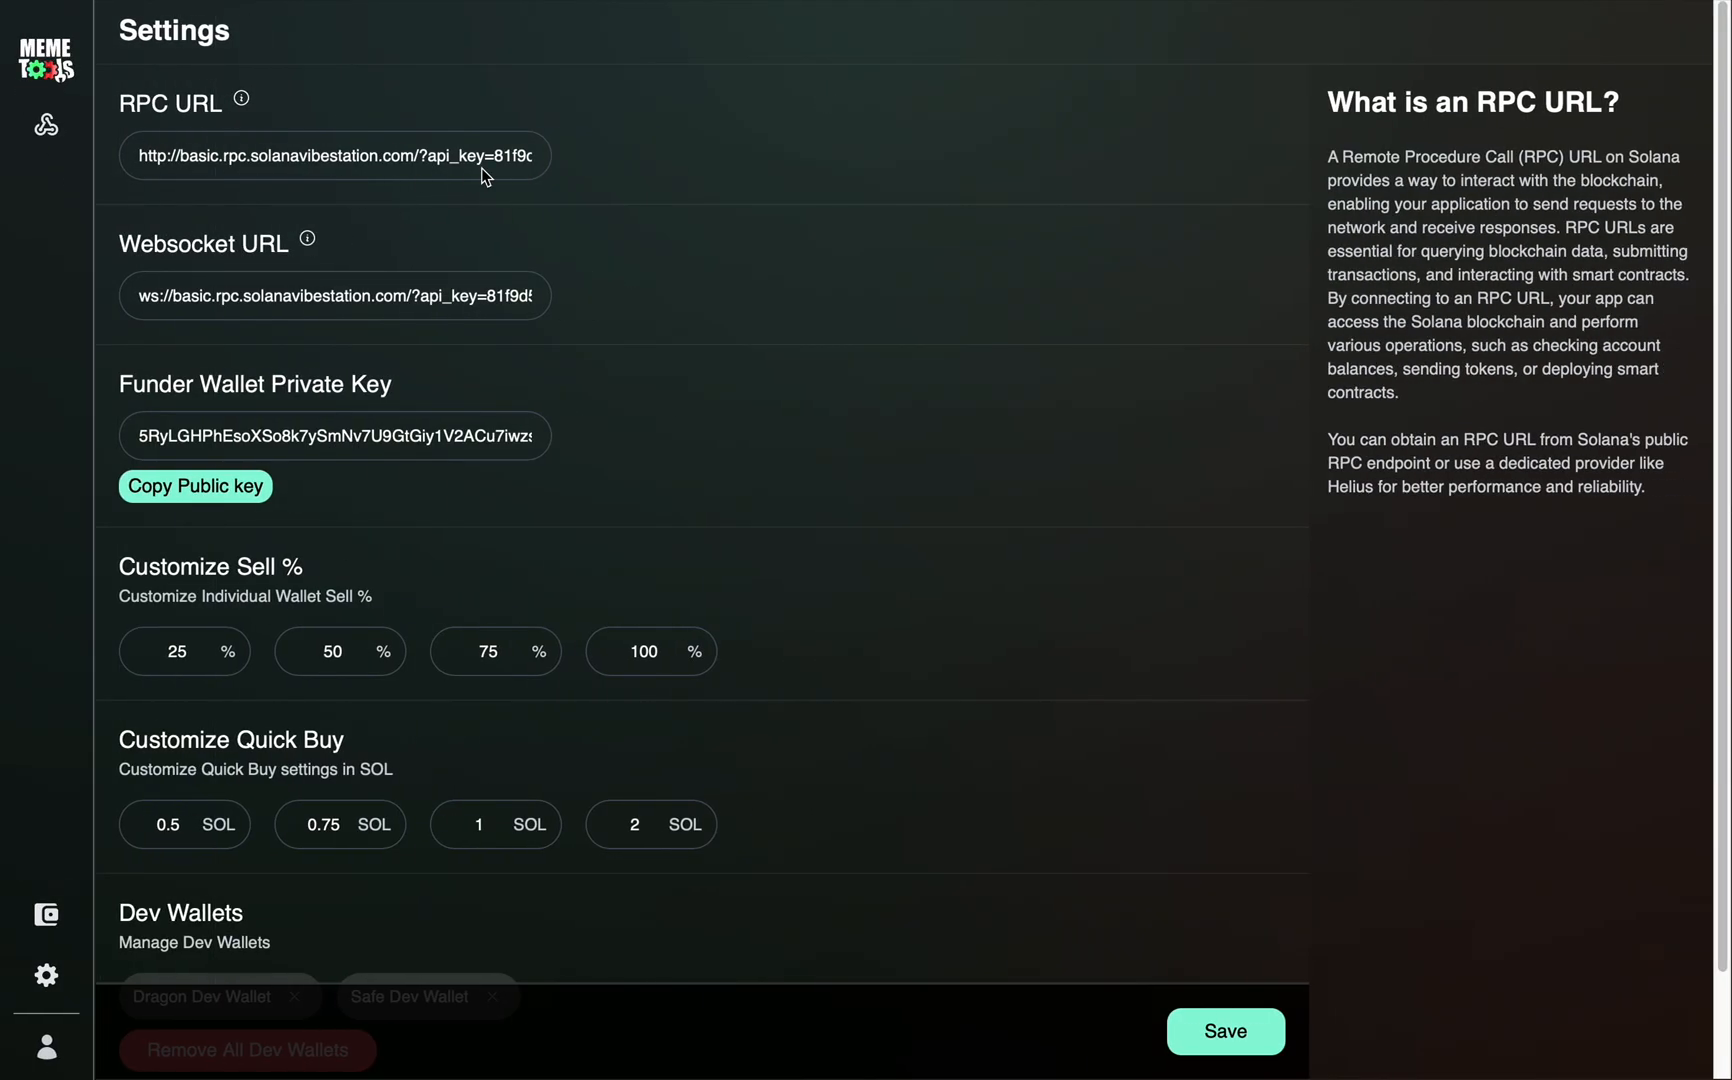
mouse_move(350, 222)
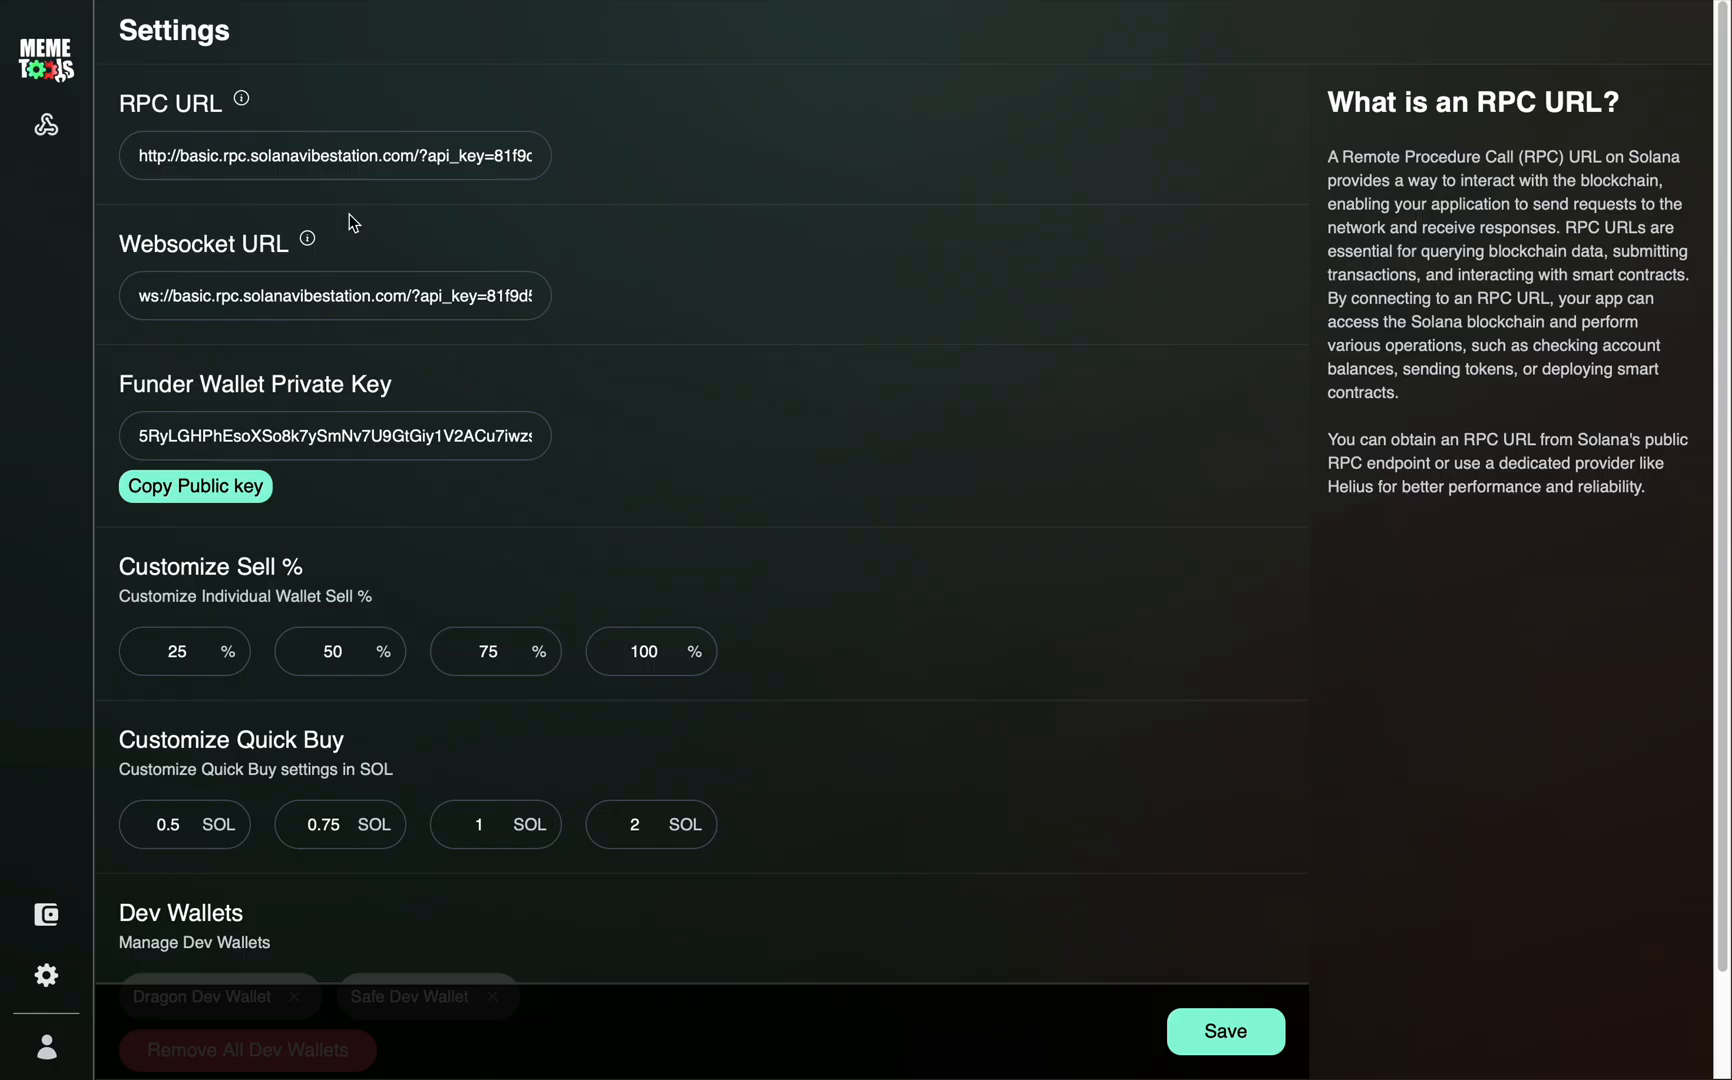
mouse_move(358, 372)
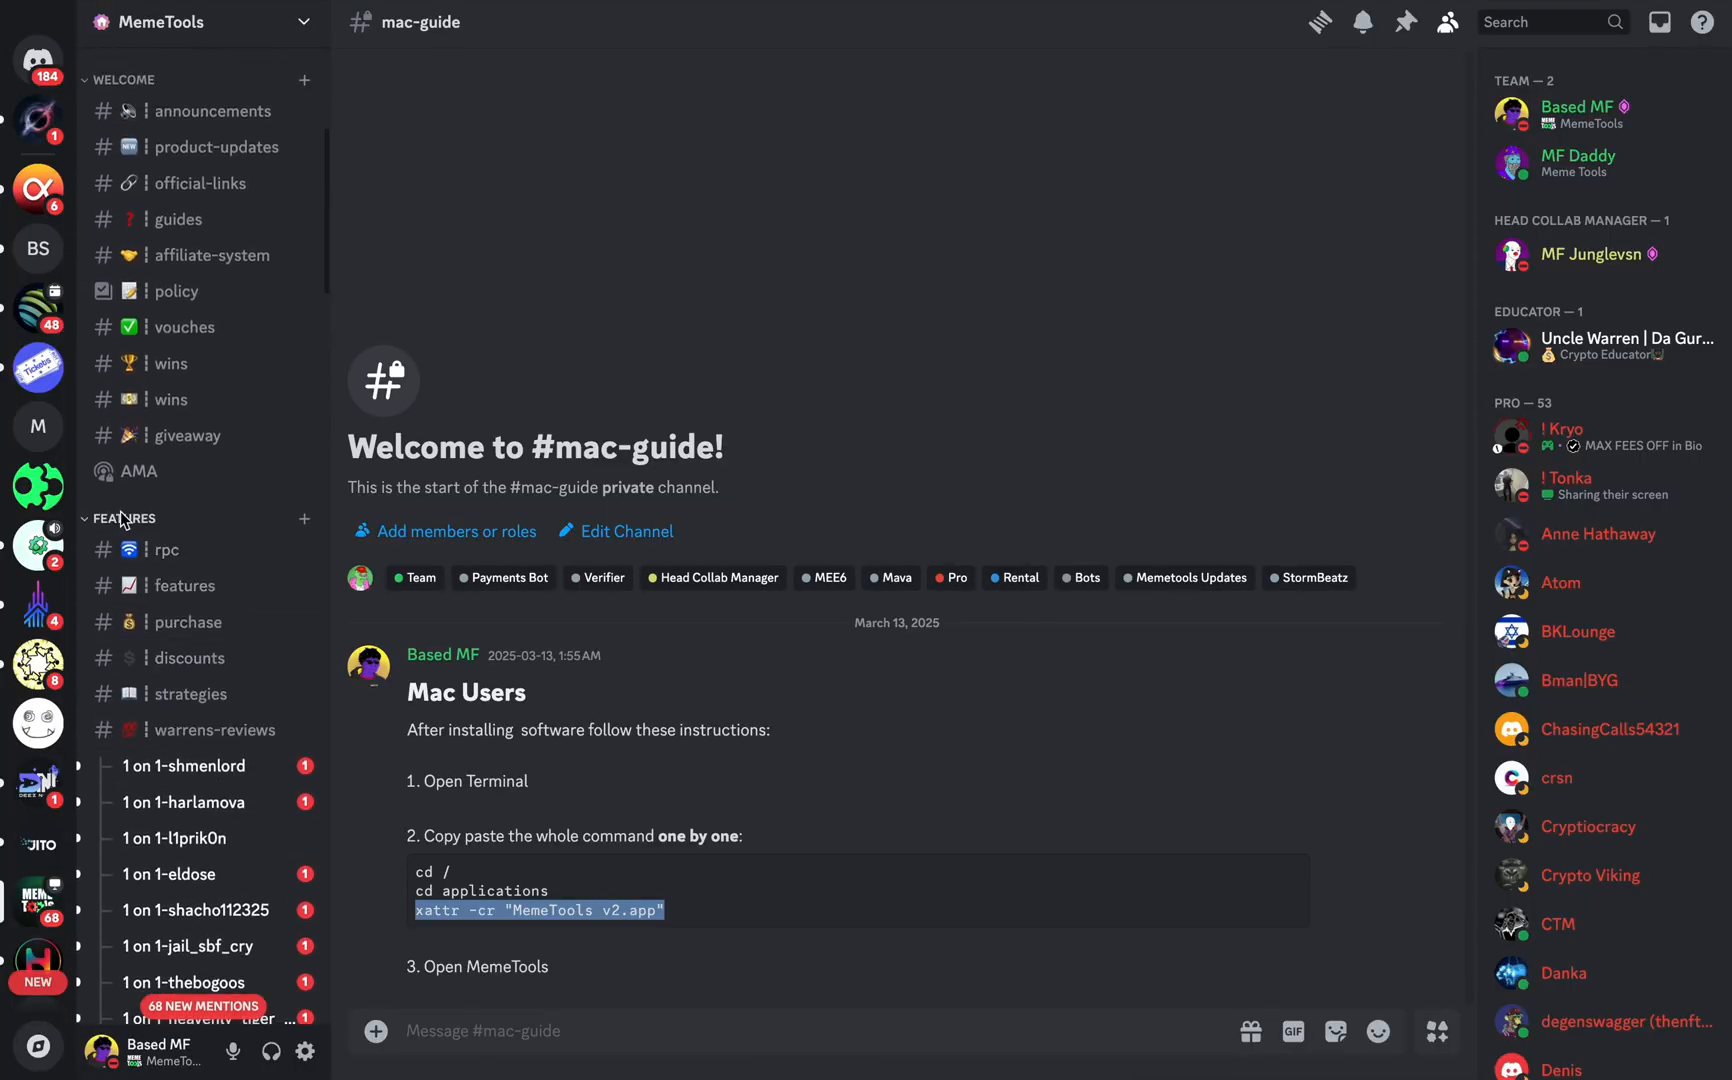
Step: Show the #rpc channel and highlight the recommended provider name SVS
left_click(166, 548)
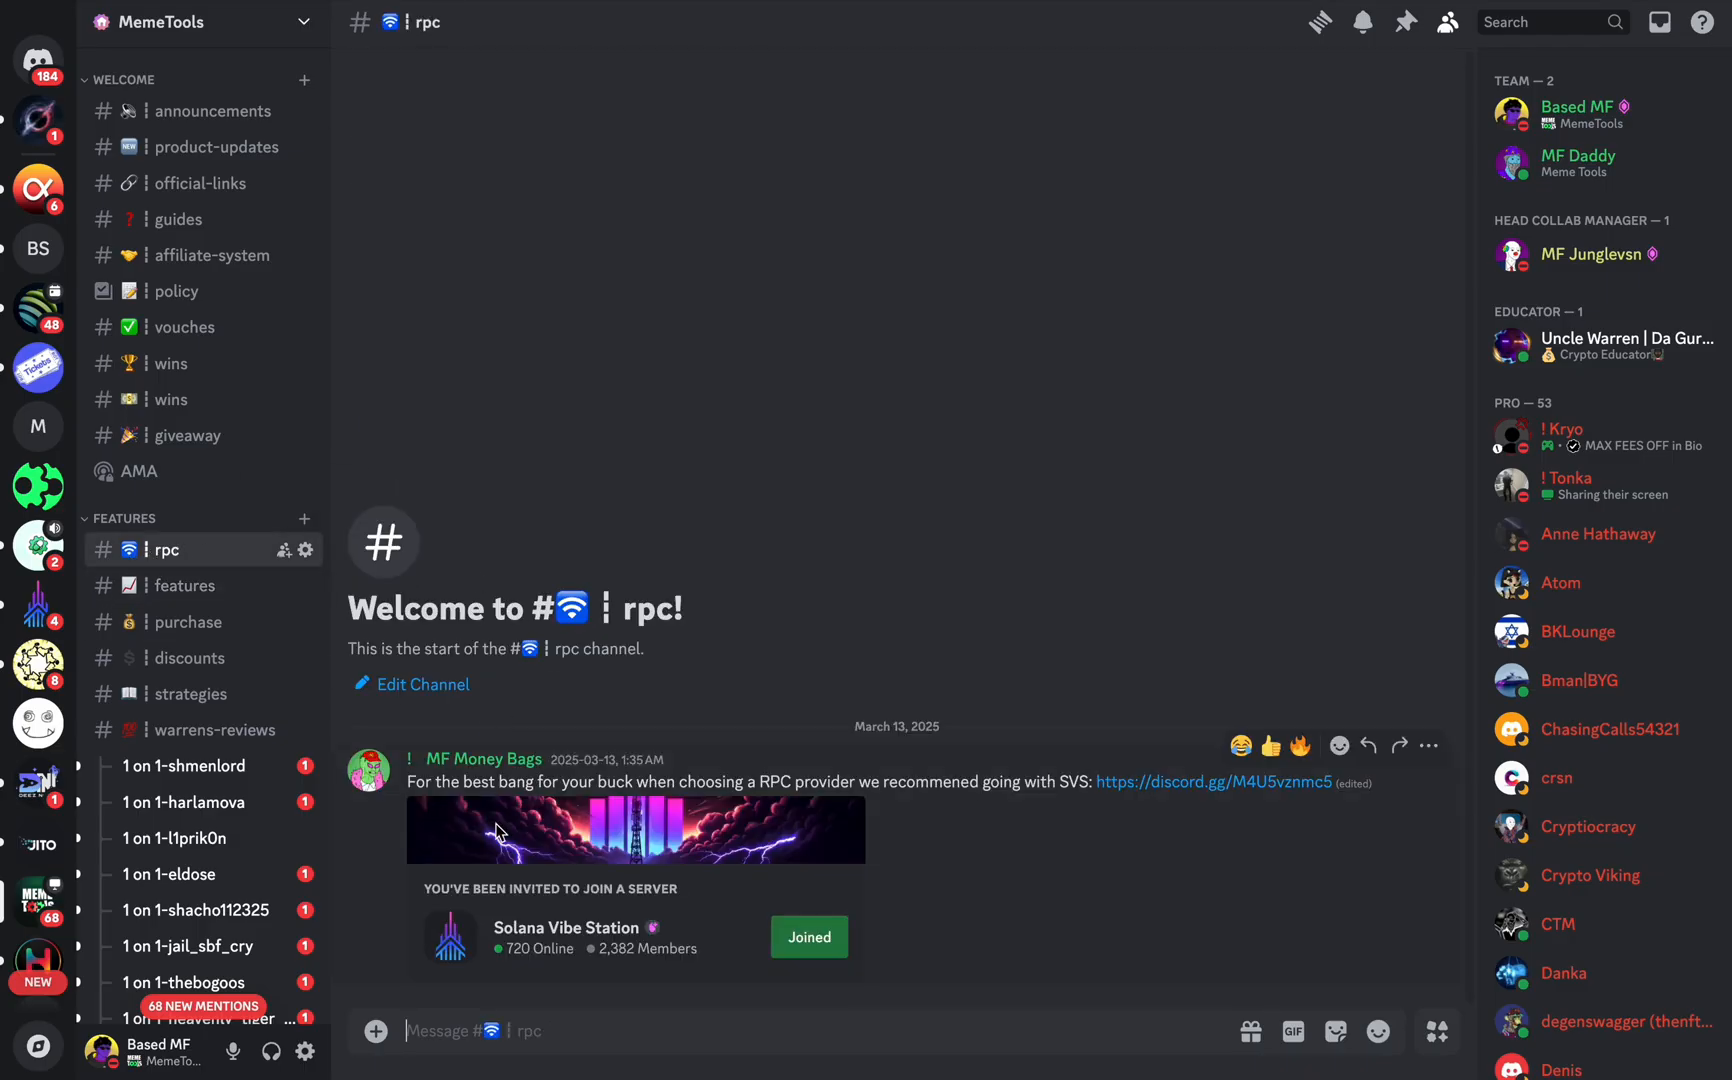
mouse_move(1058, 792)
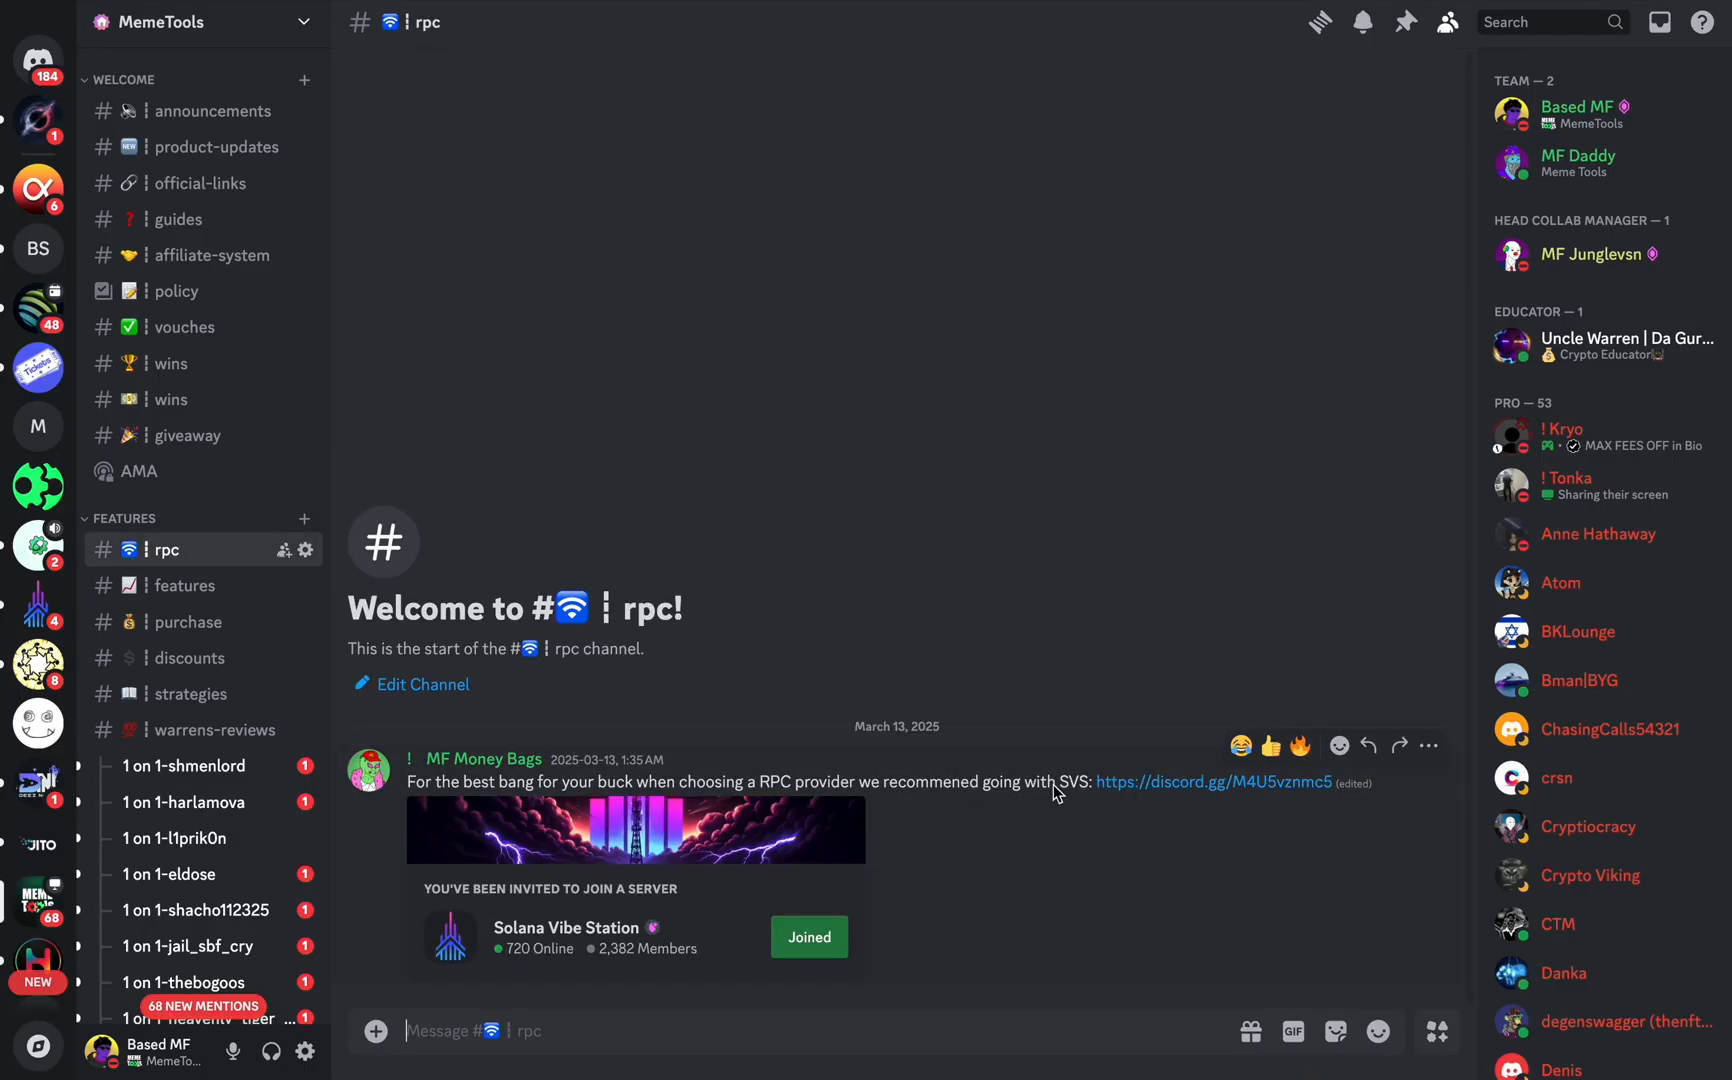
double_click(1070, 782)
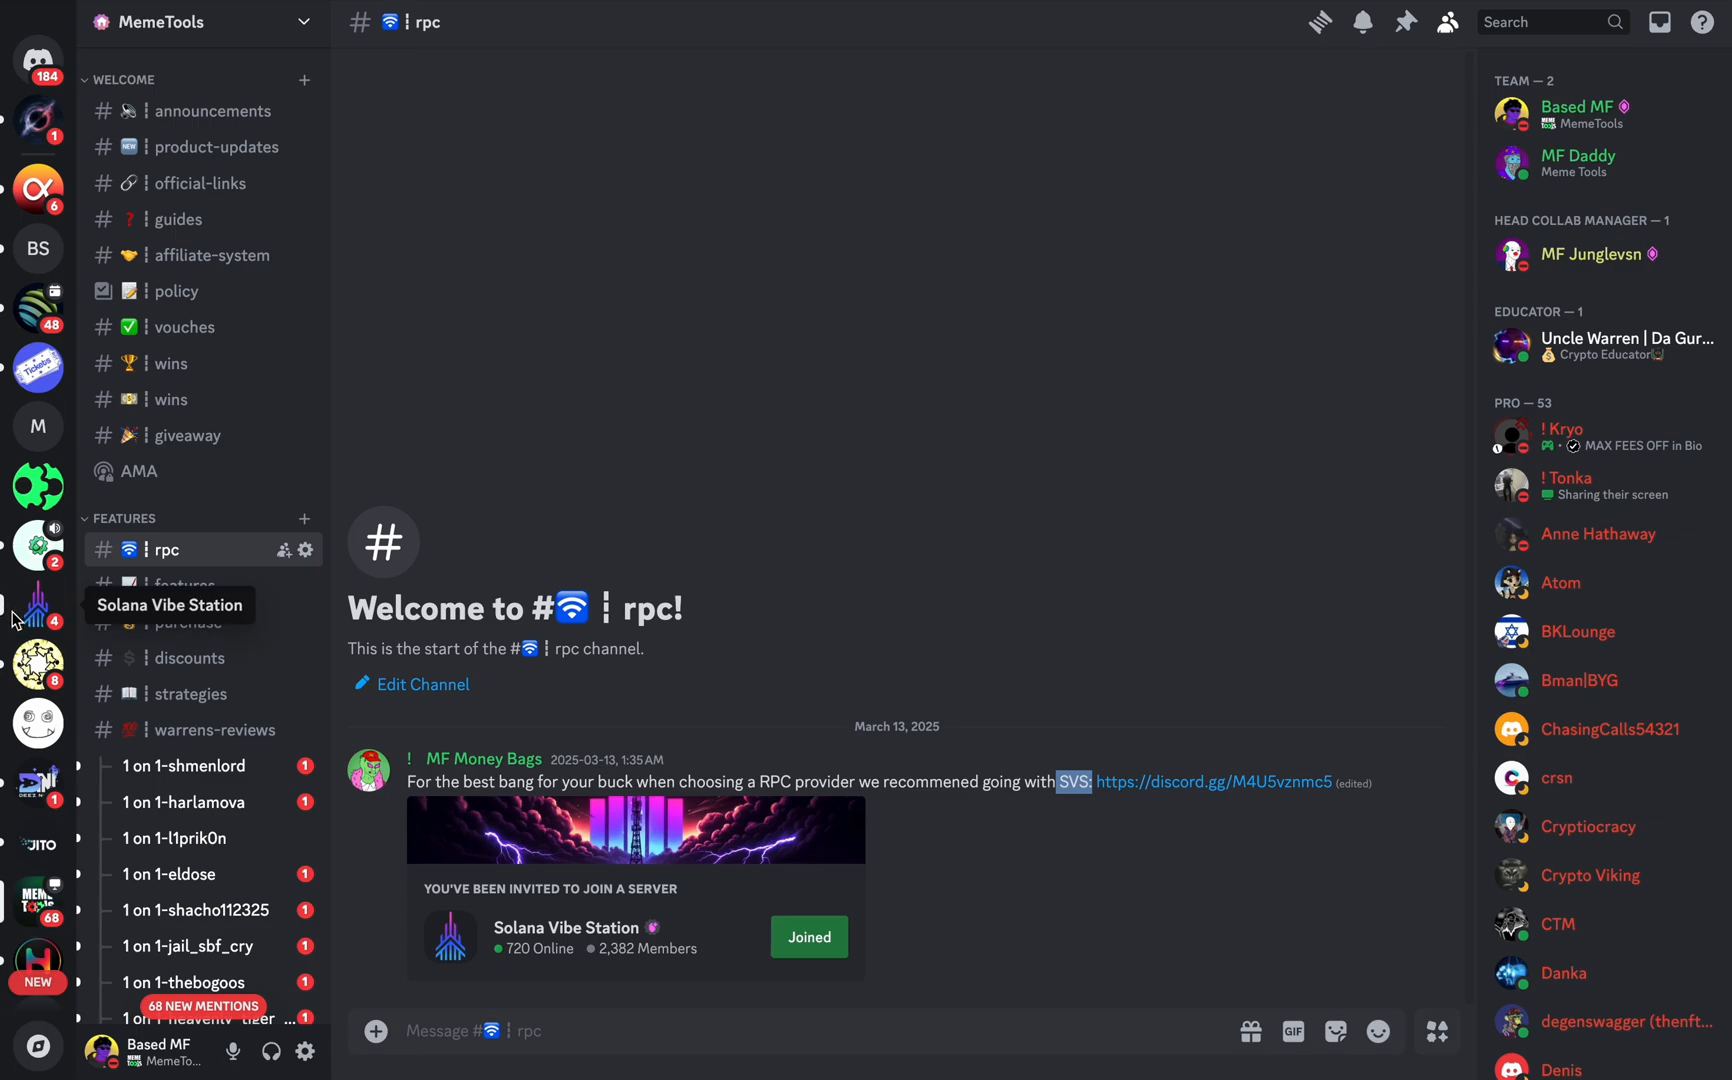
mouse_move(582, 554)
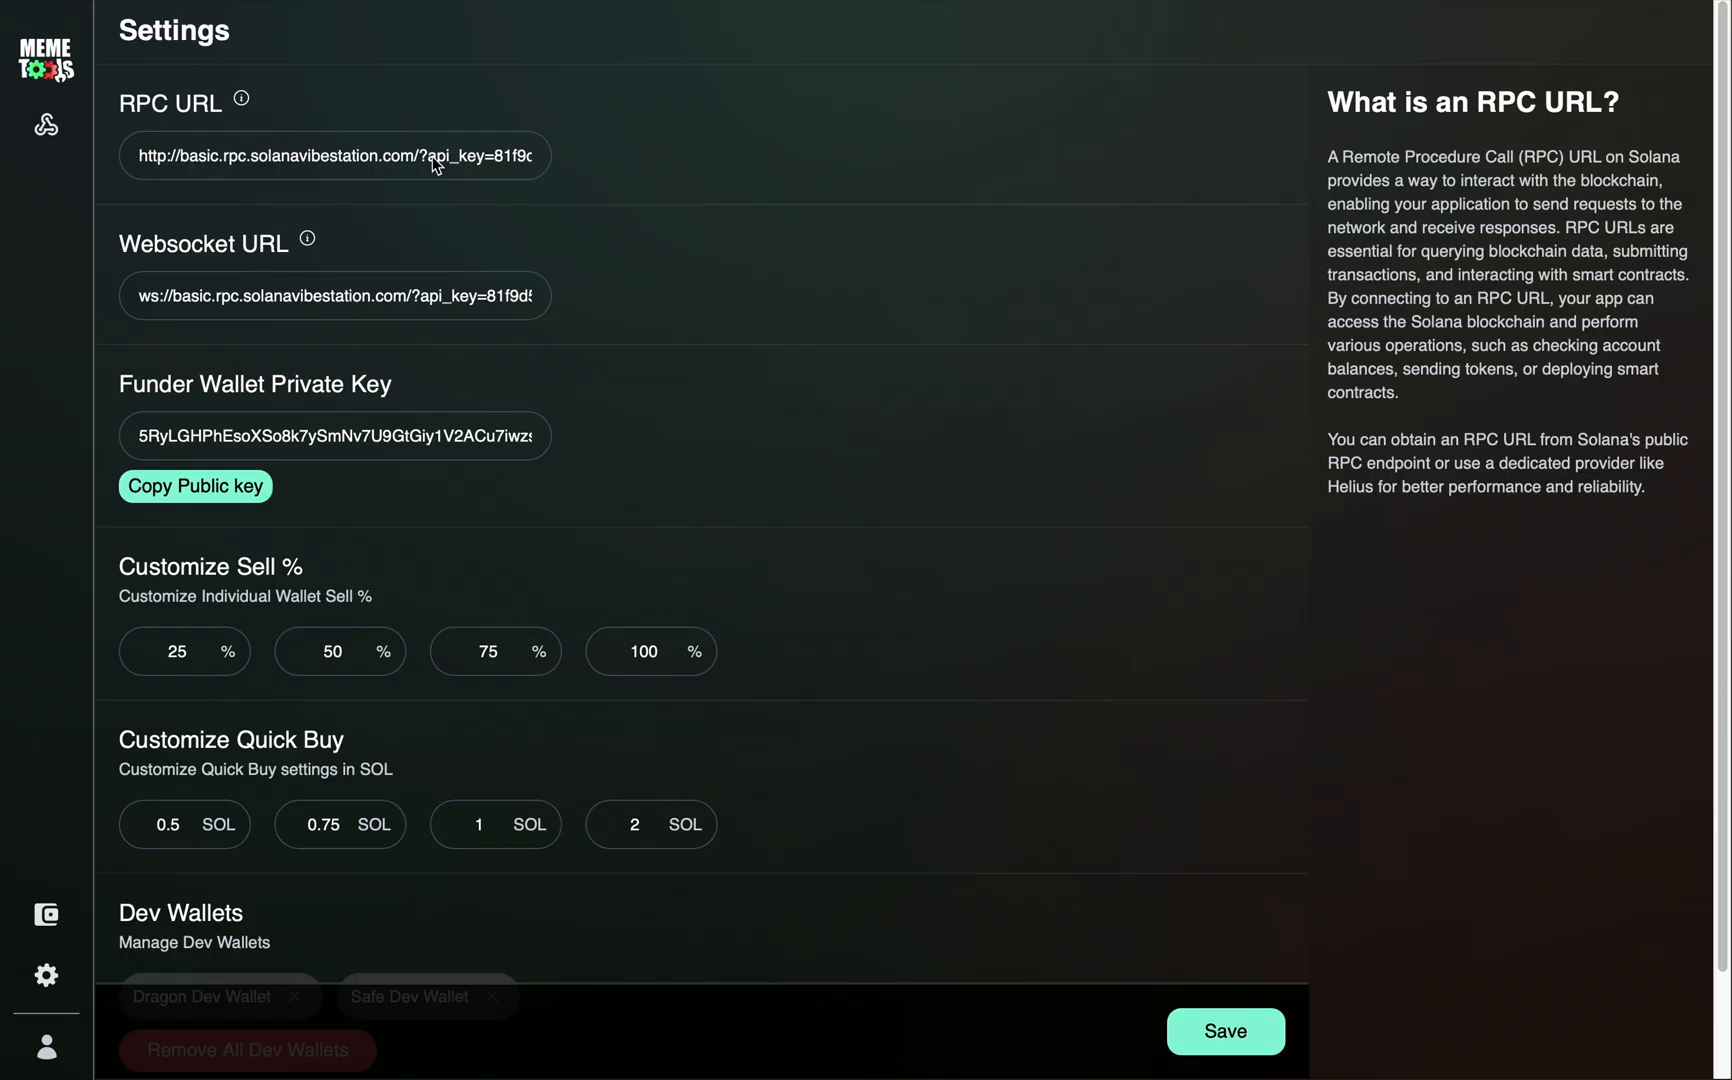
mouse_move(574, 302)
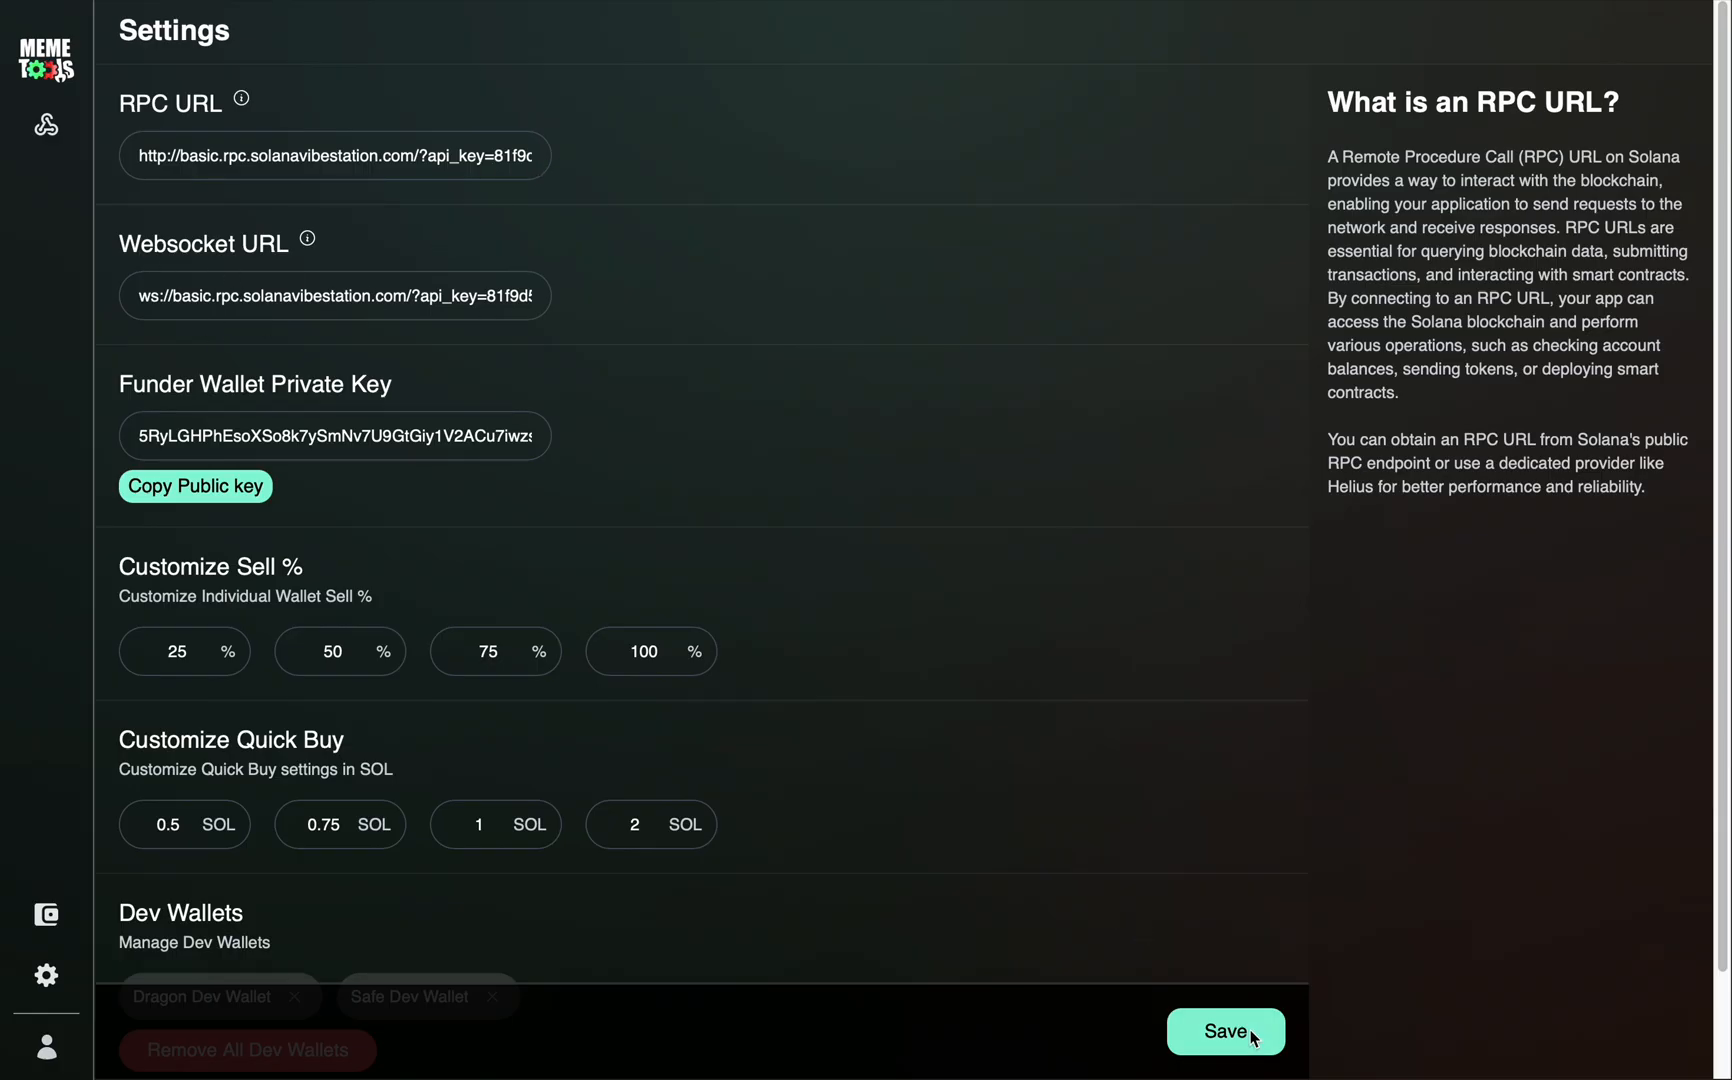
Step: Save the Solana Vibe Station RPC/websocket URLs and funder key until 'Settings saved successfully!' appears
left_click(1224, 1030)
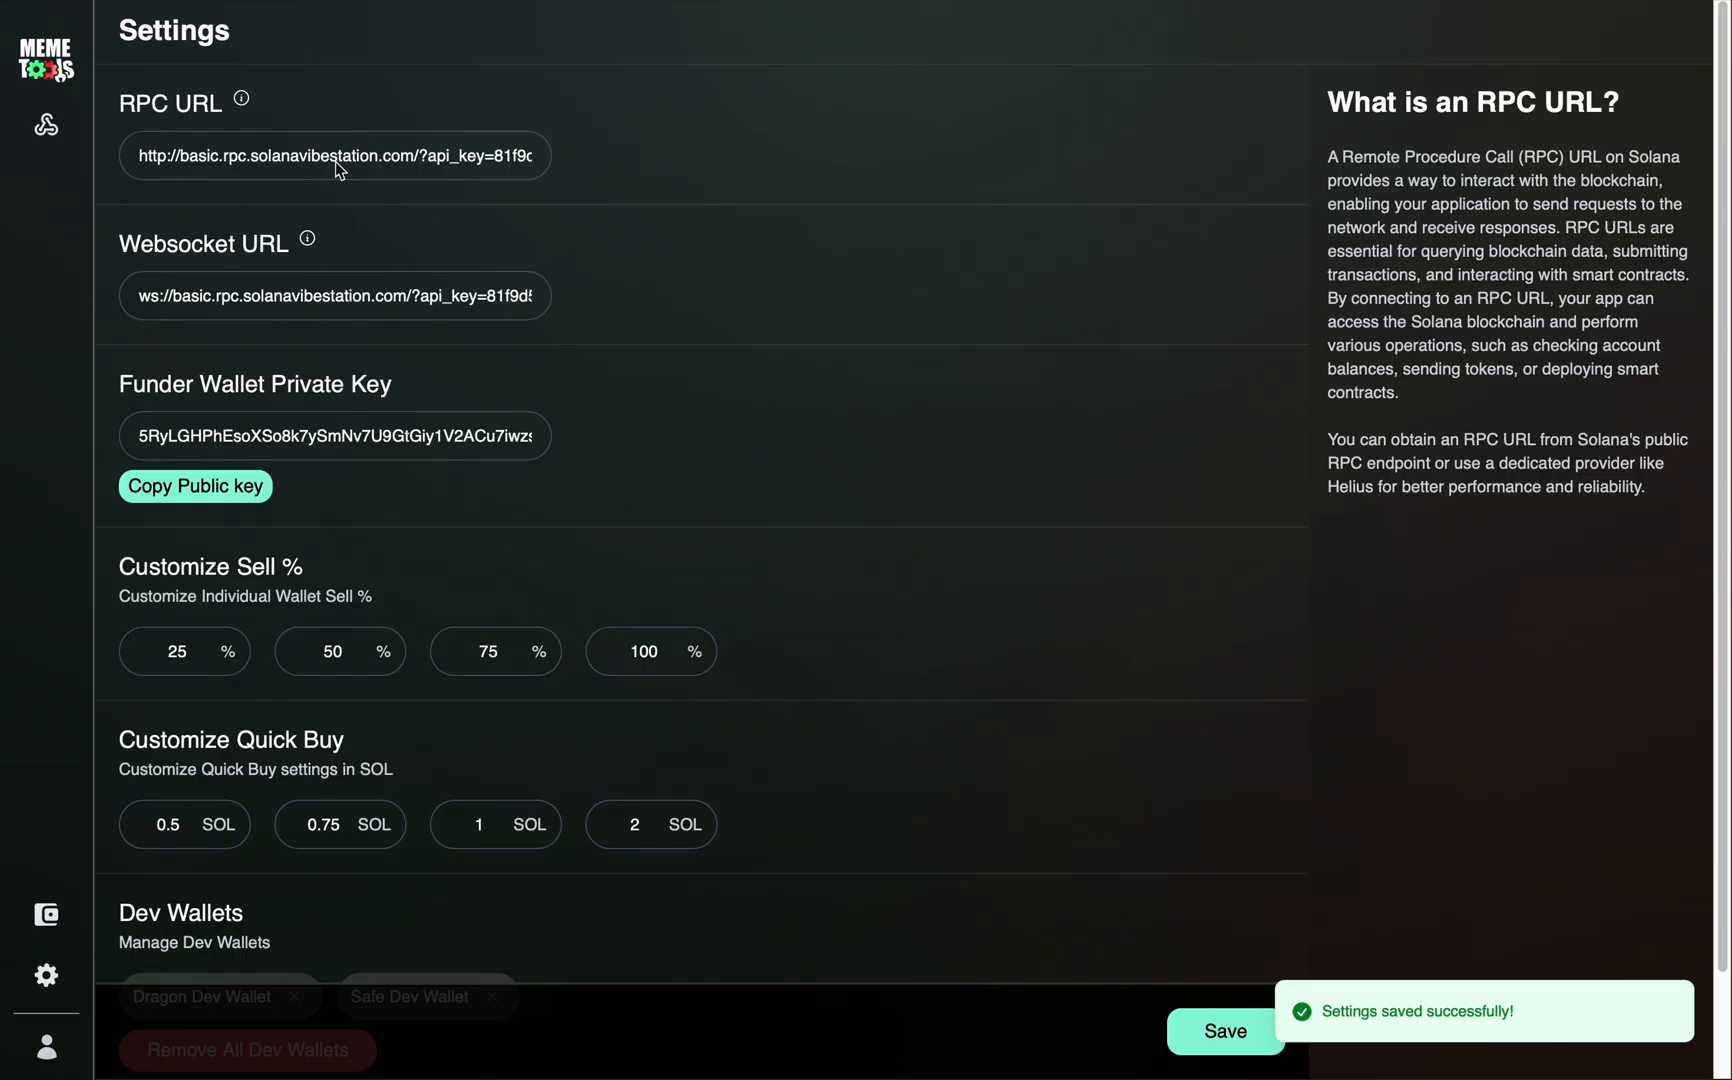
mouse_move(594, 364)
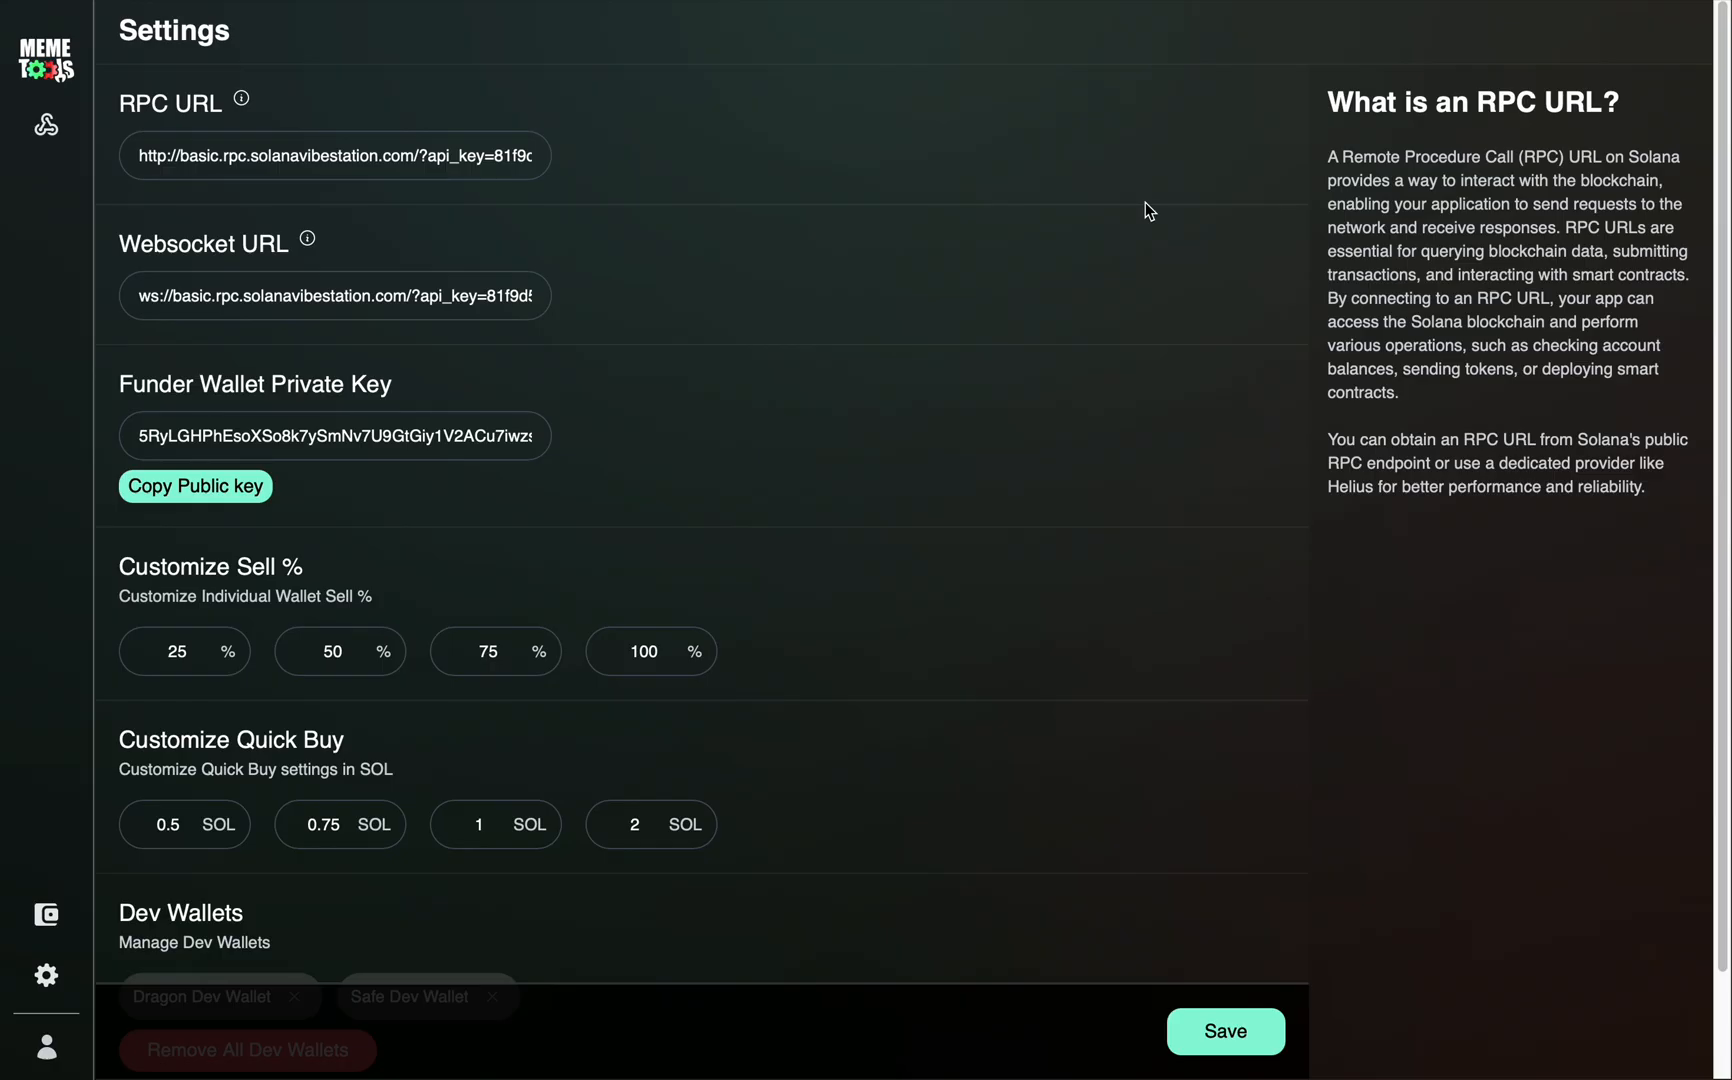
mouse_move(1084, 252)
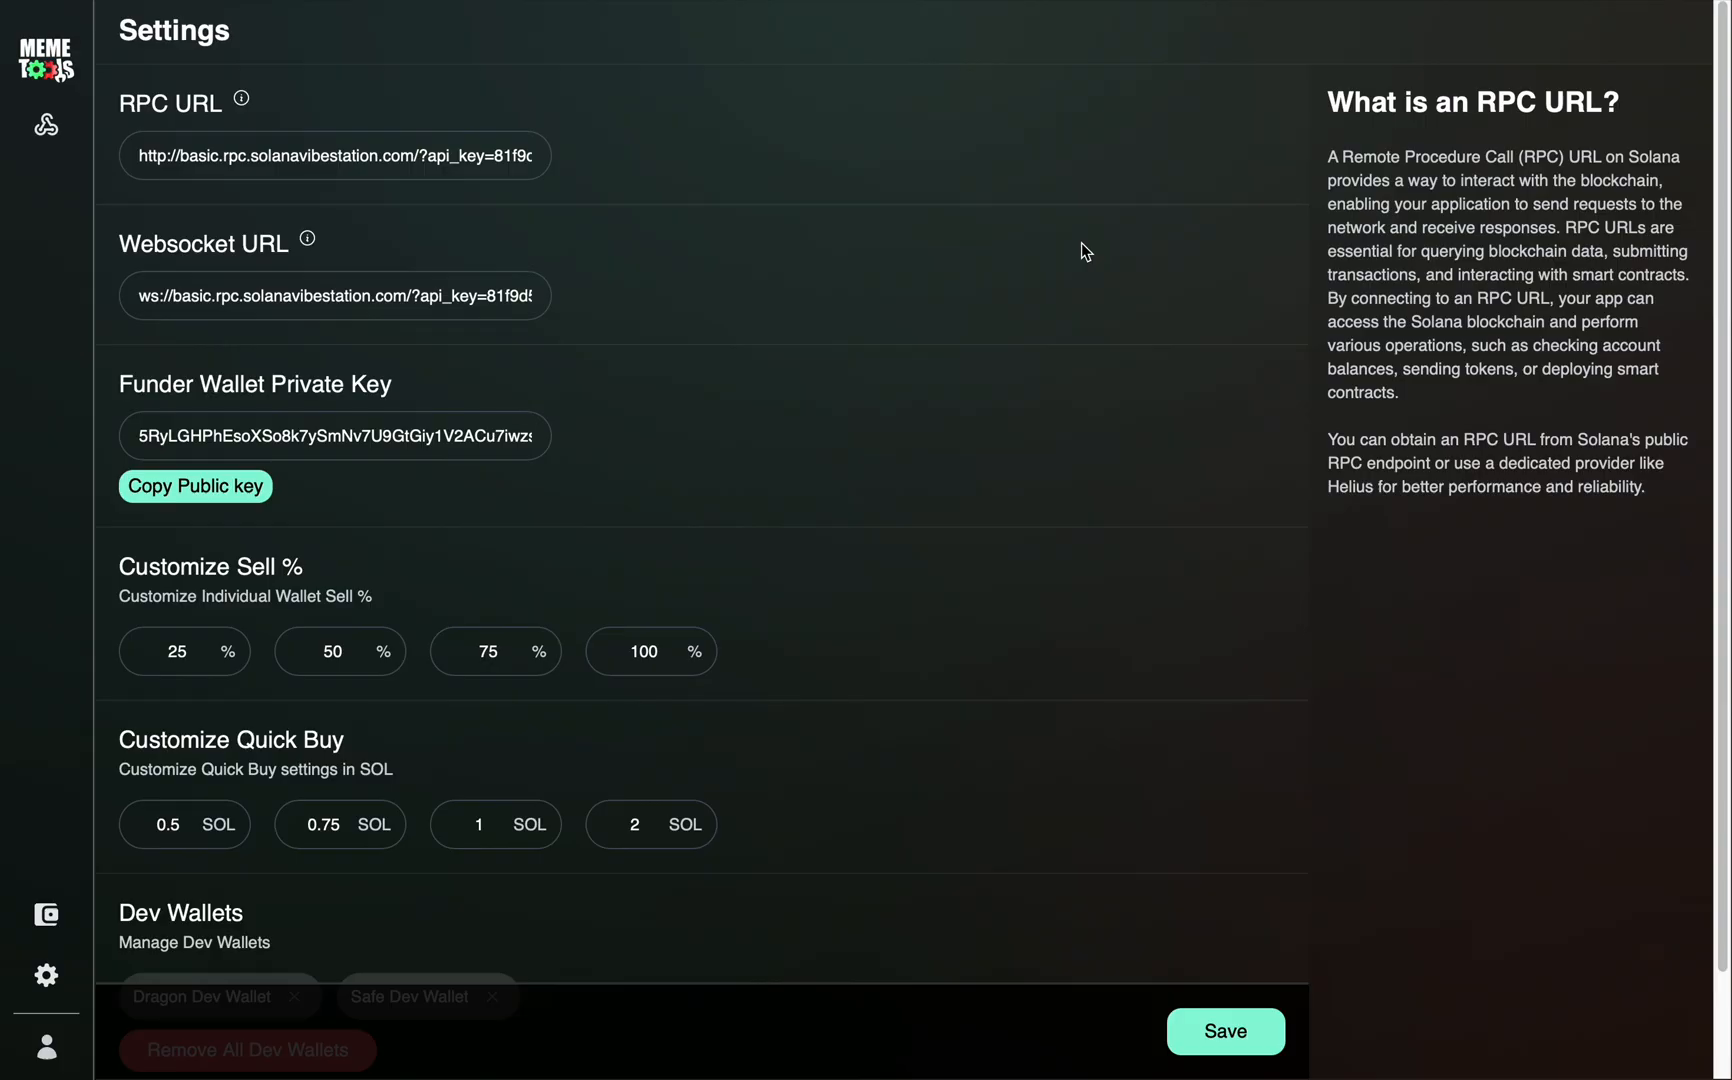
mouse_move(540, 438)
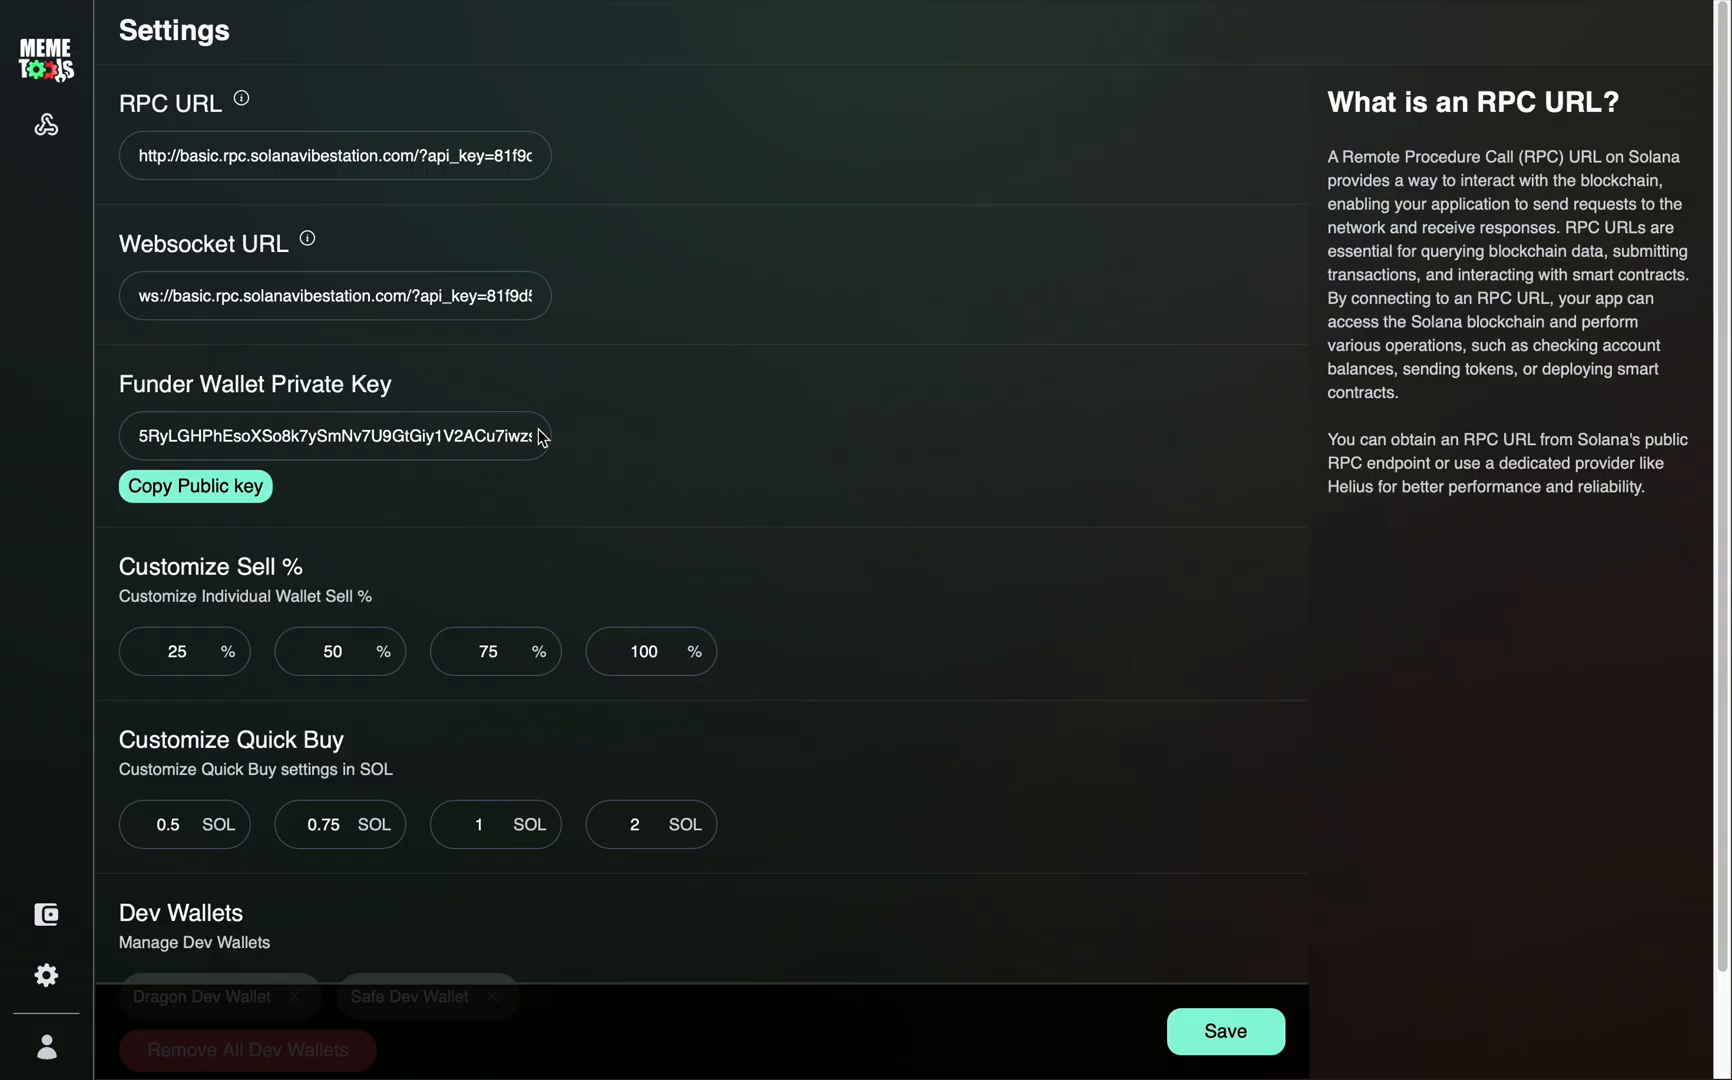
left_click(1224, 1030)
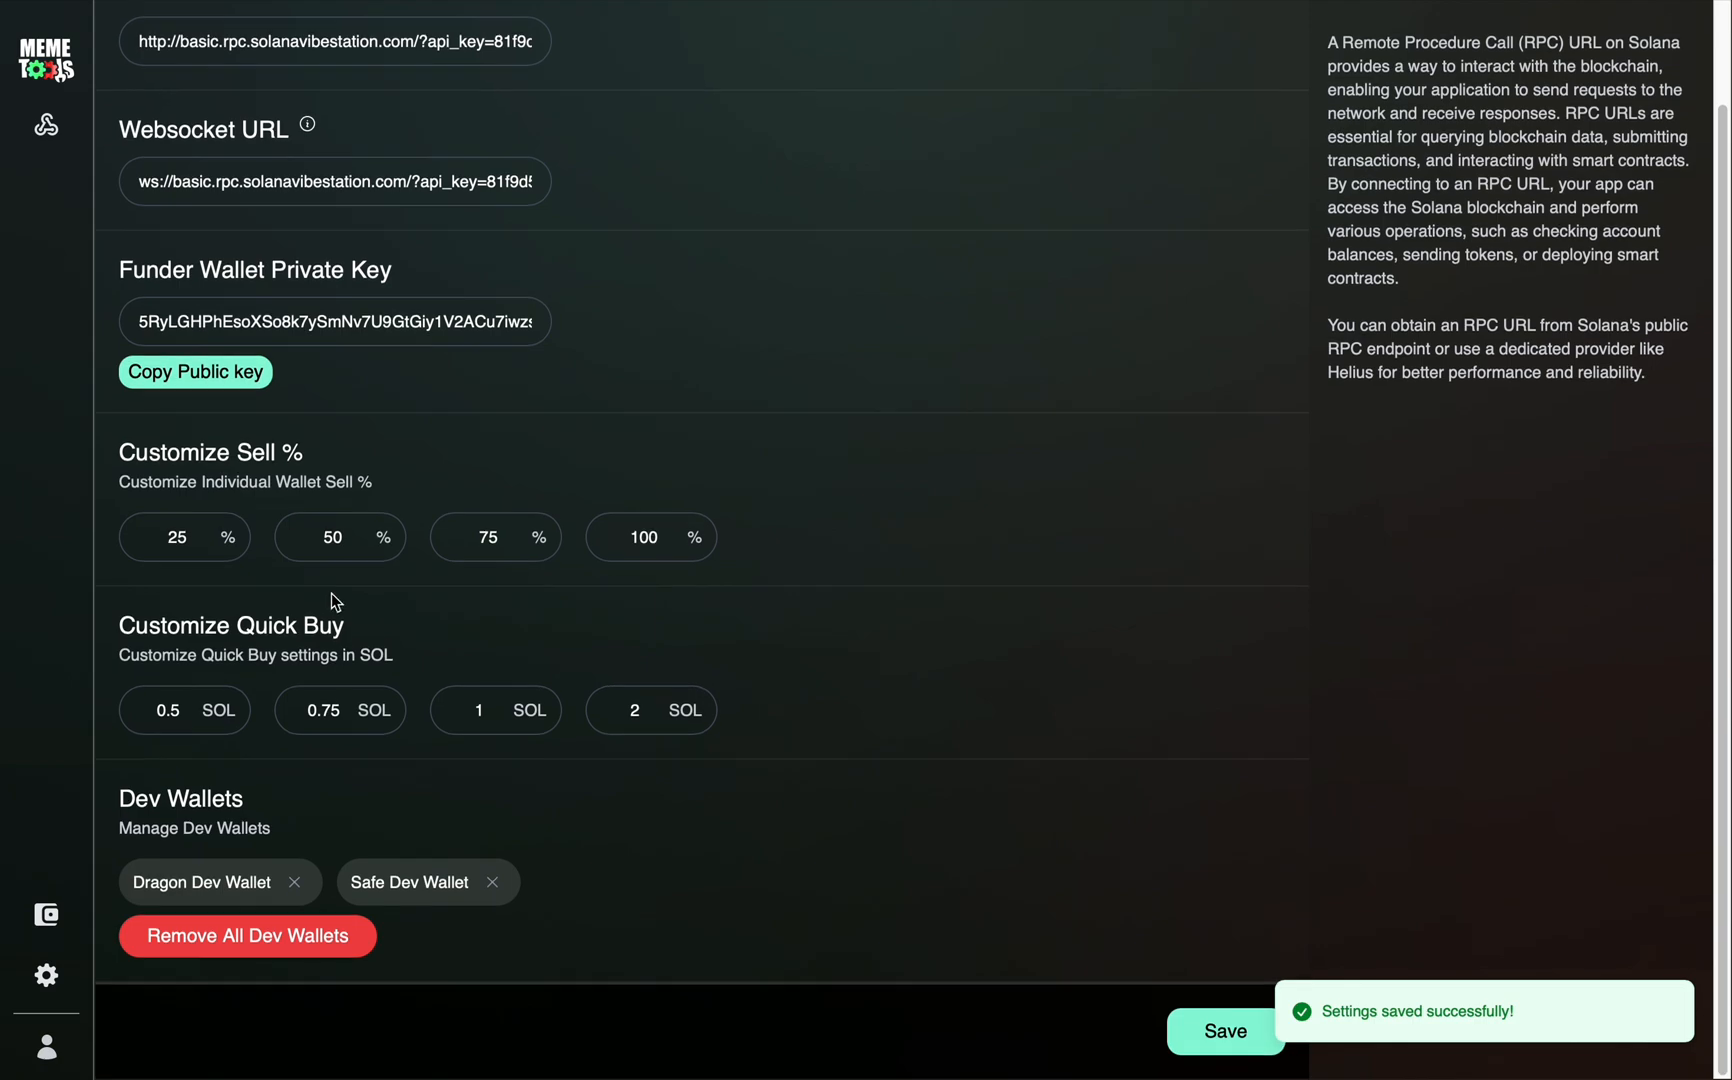
mouse_move(216, 650)
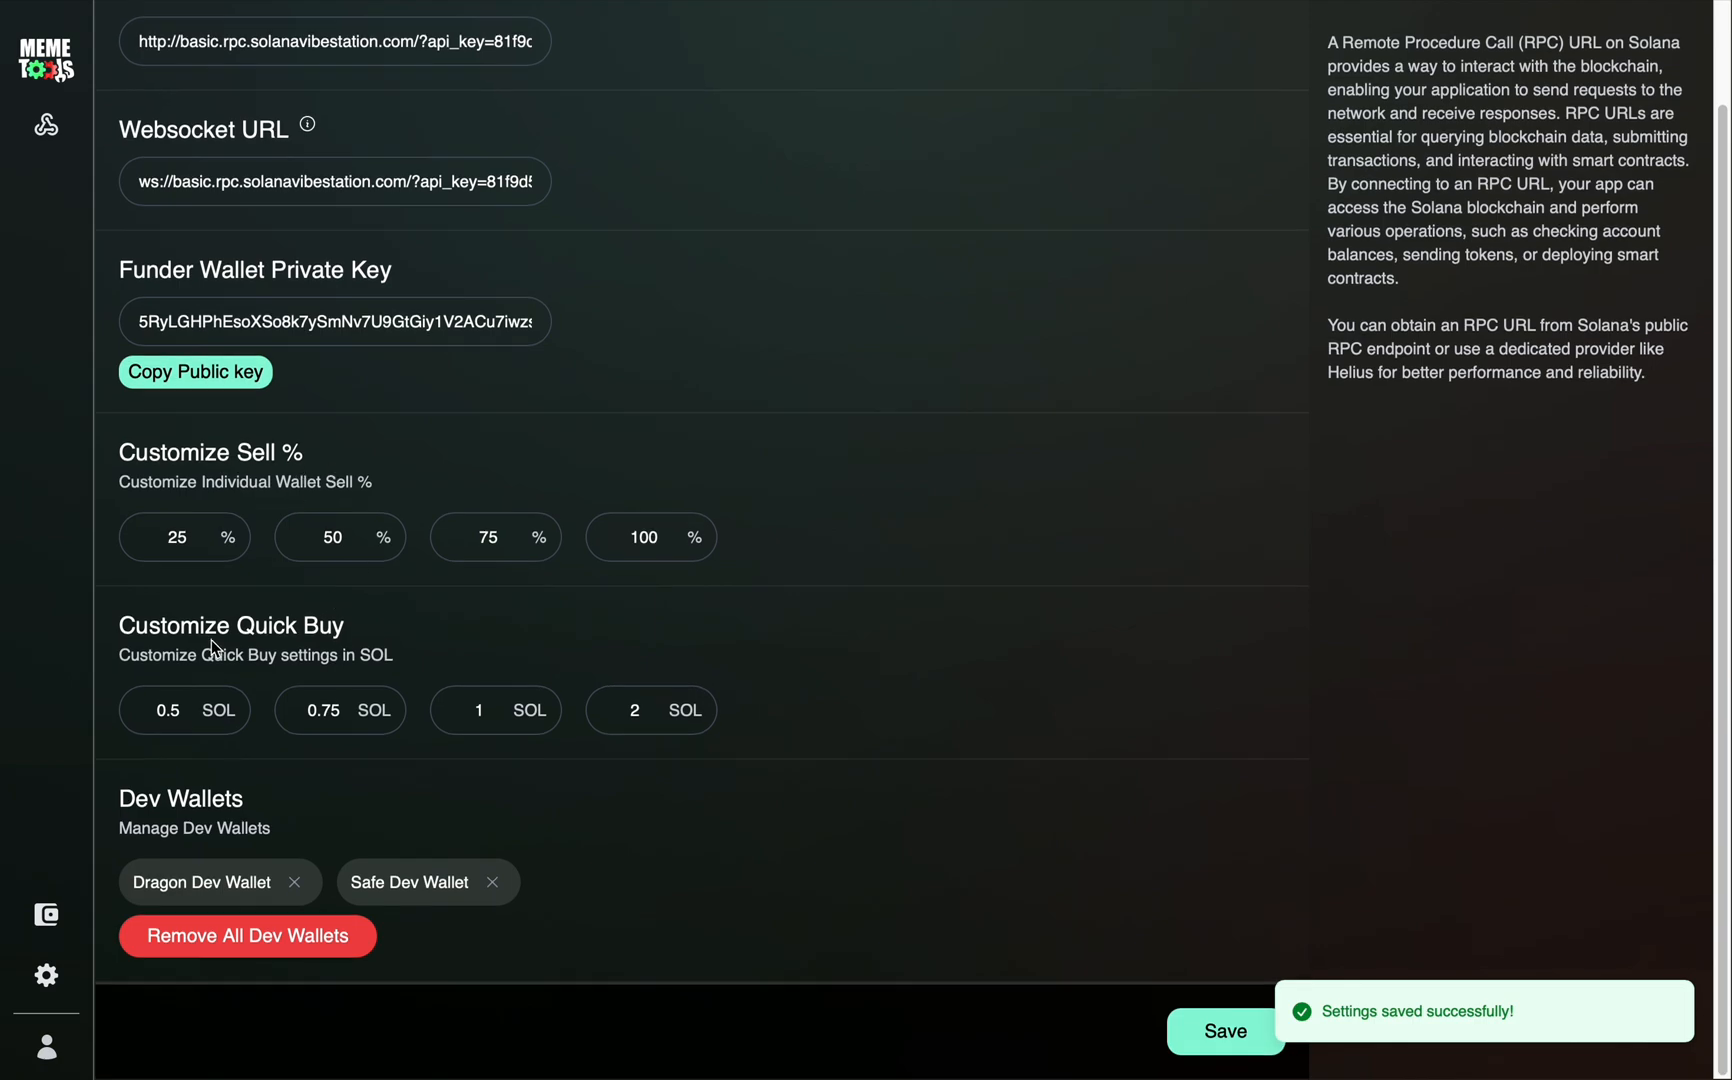
mouse_move(340, 646)
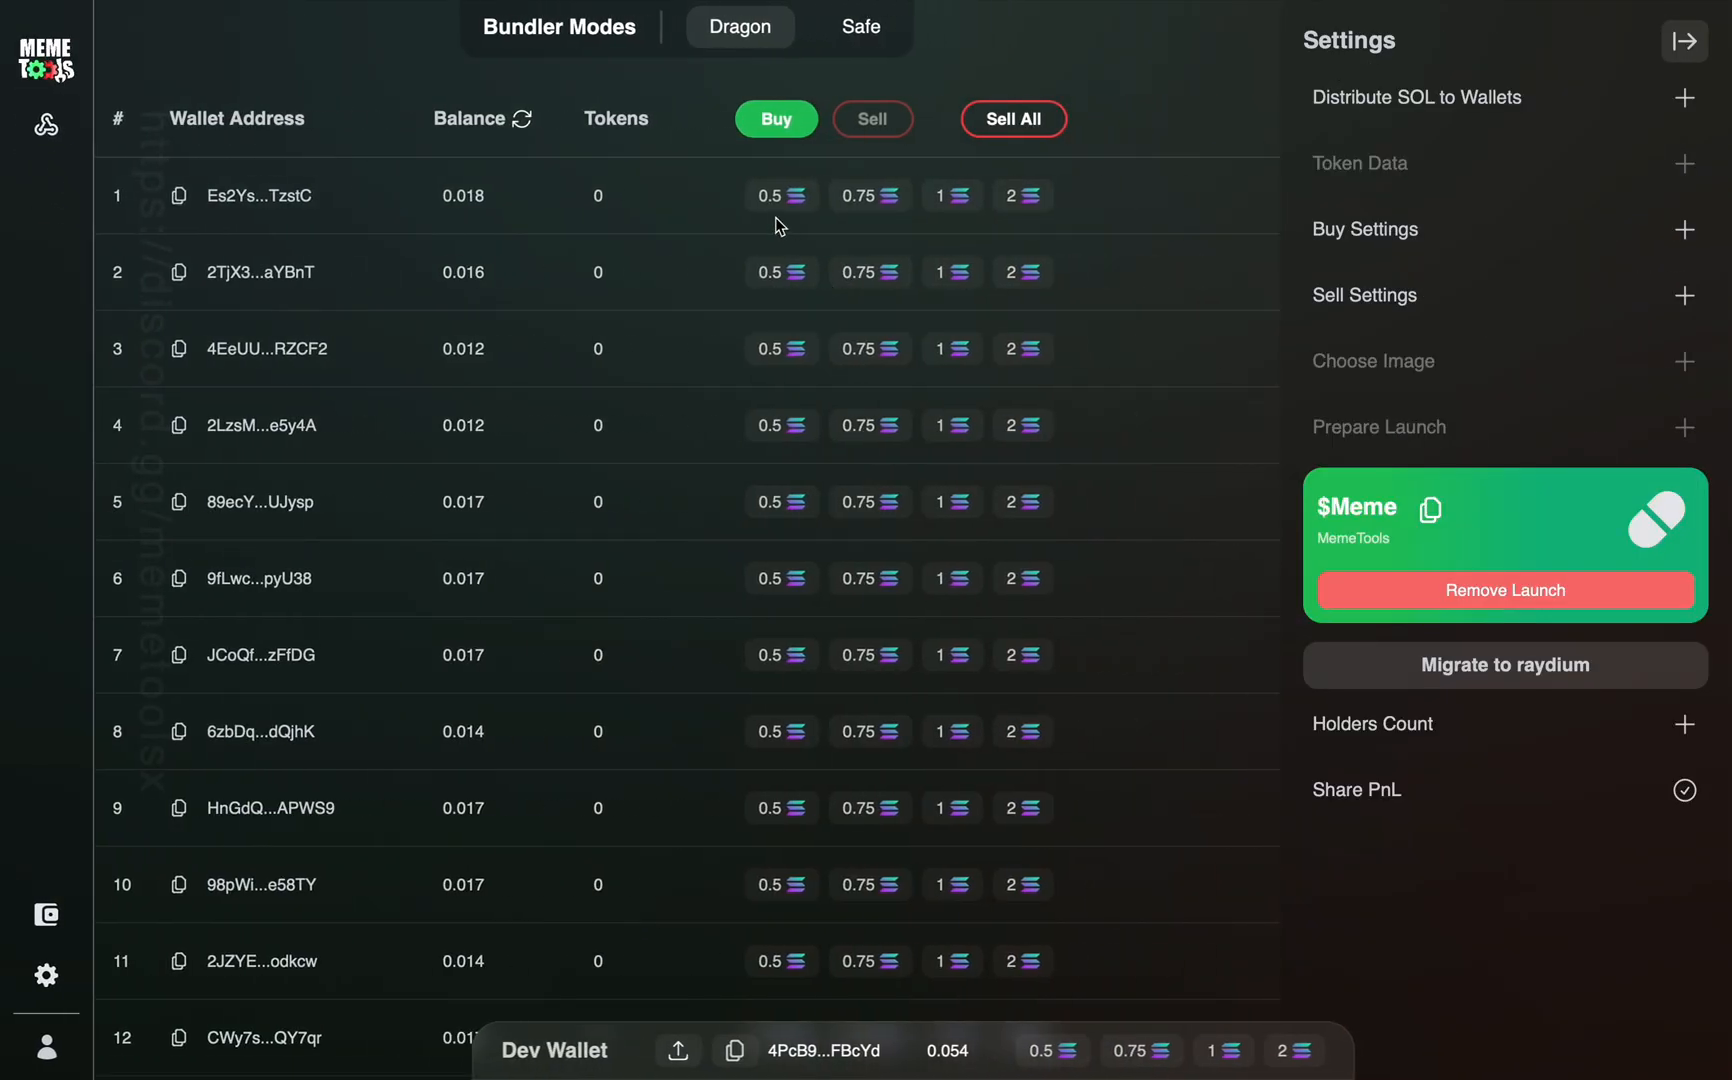
mouse_move(1028, 224)
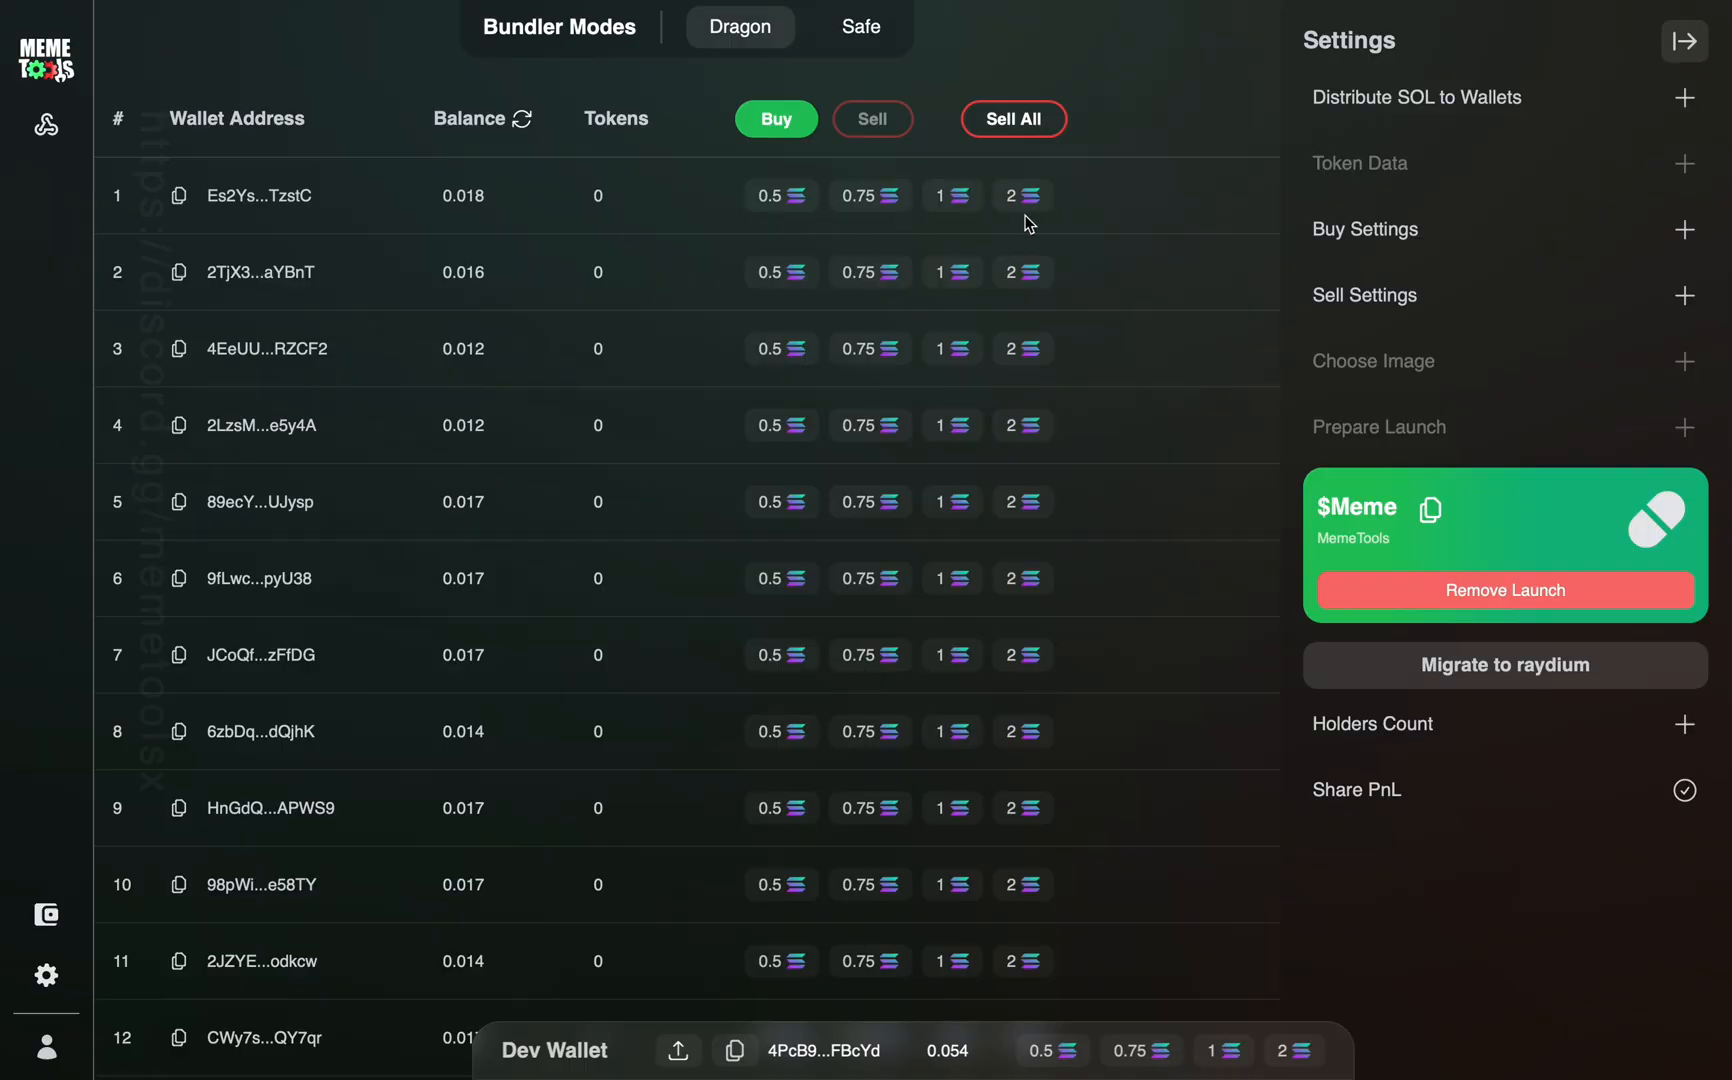
left_click(872, 118)
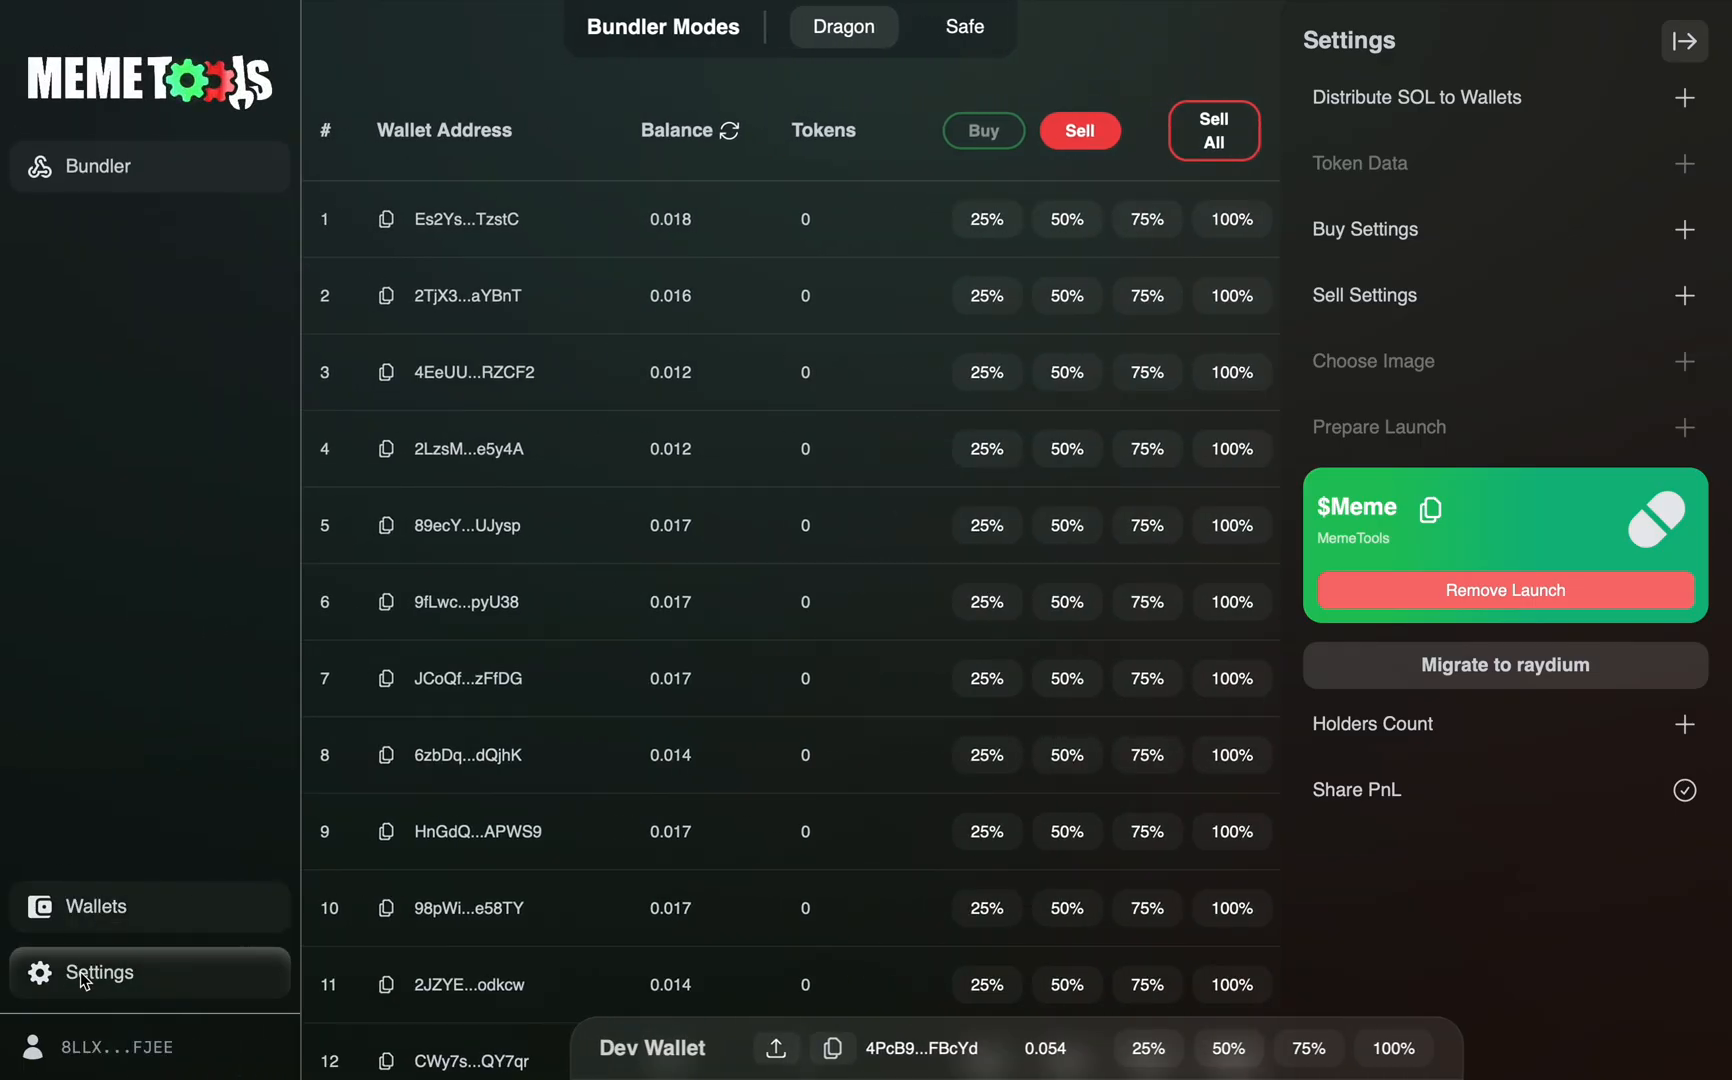
left_click(100, 972)
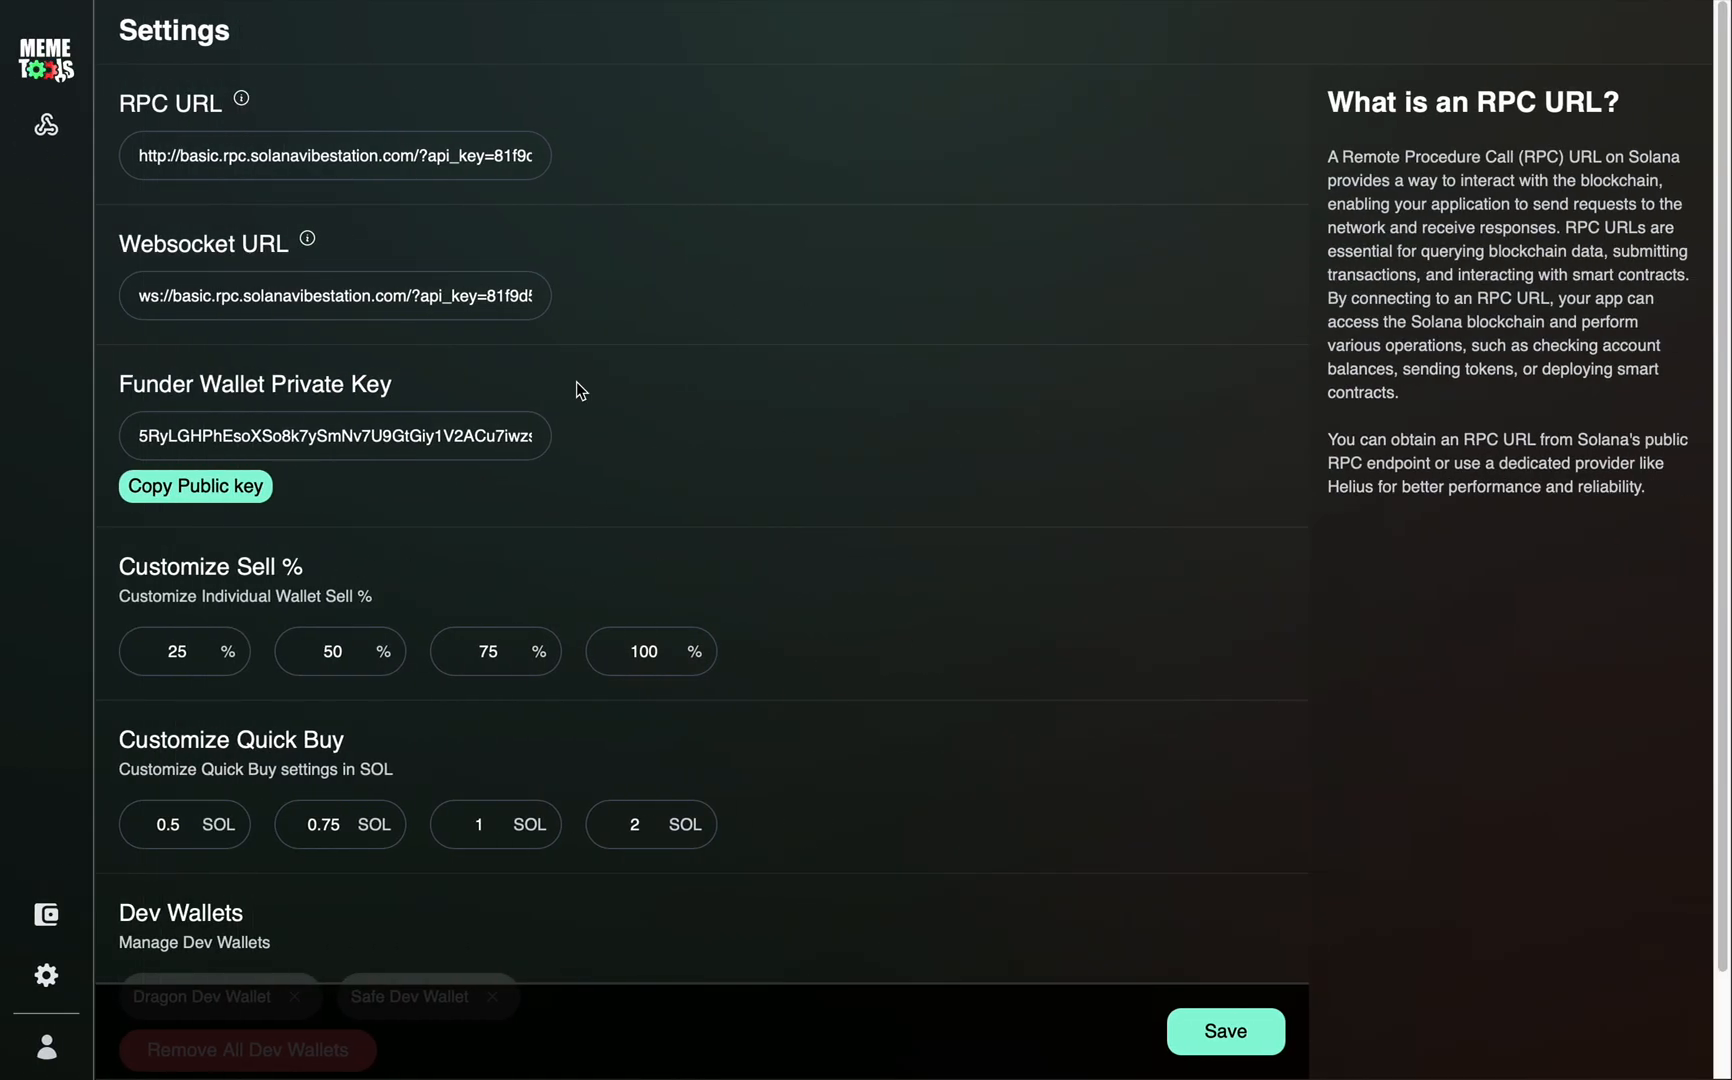